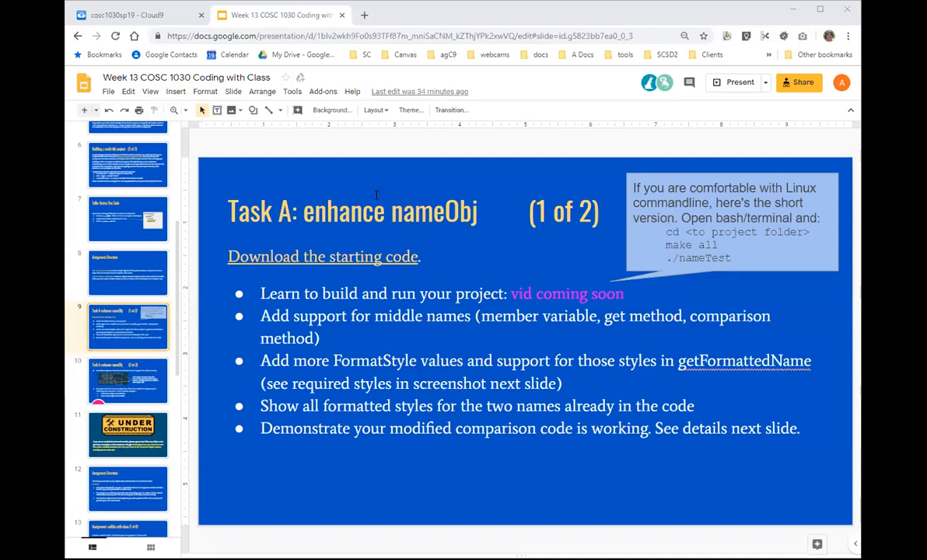
pyautogui.moveTo(344, 335)
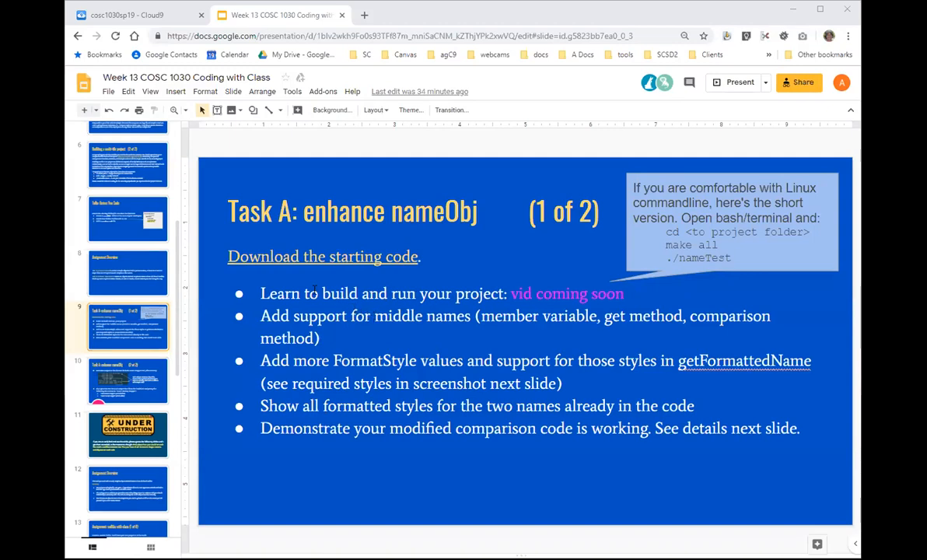
pyautogui.moveTo(197, 199)
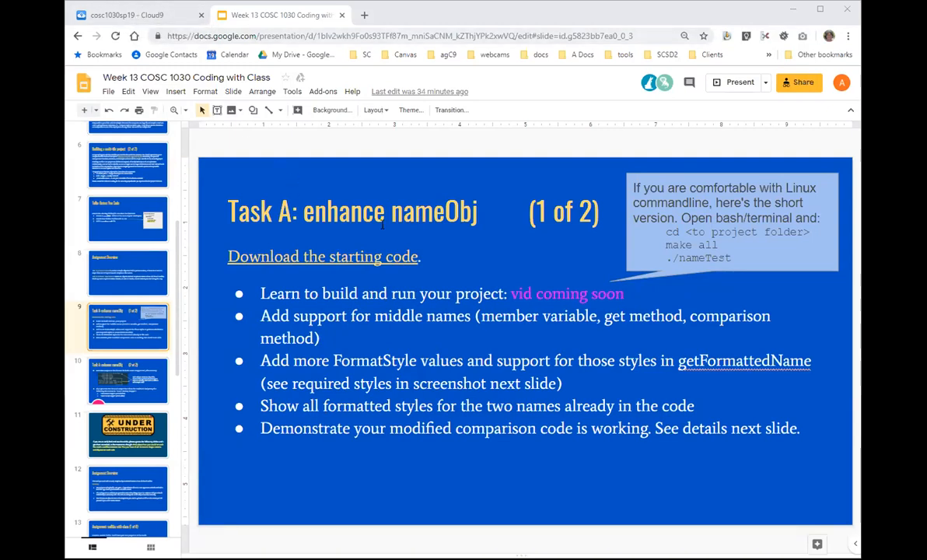
pyautogui.moveTo(554, 268)
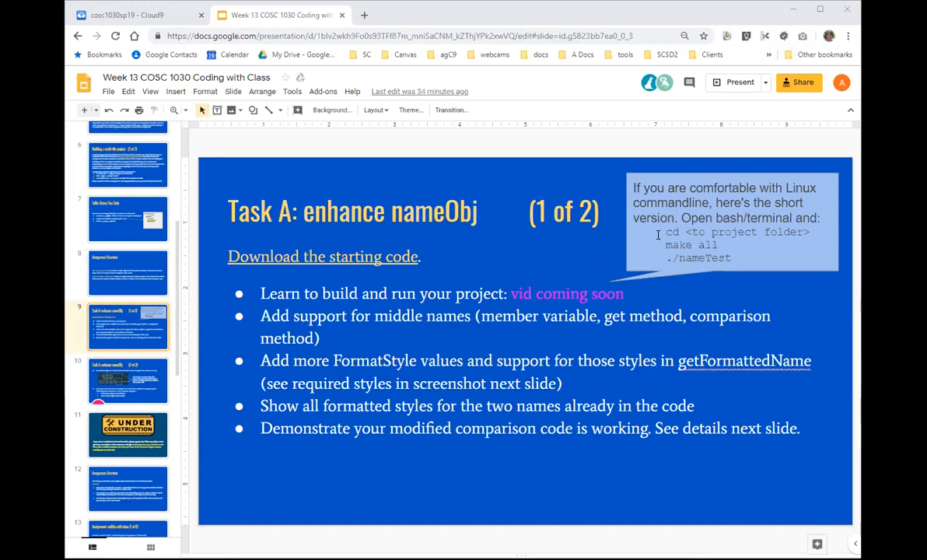
pyautogui.moveTo(661, 233)
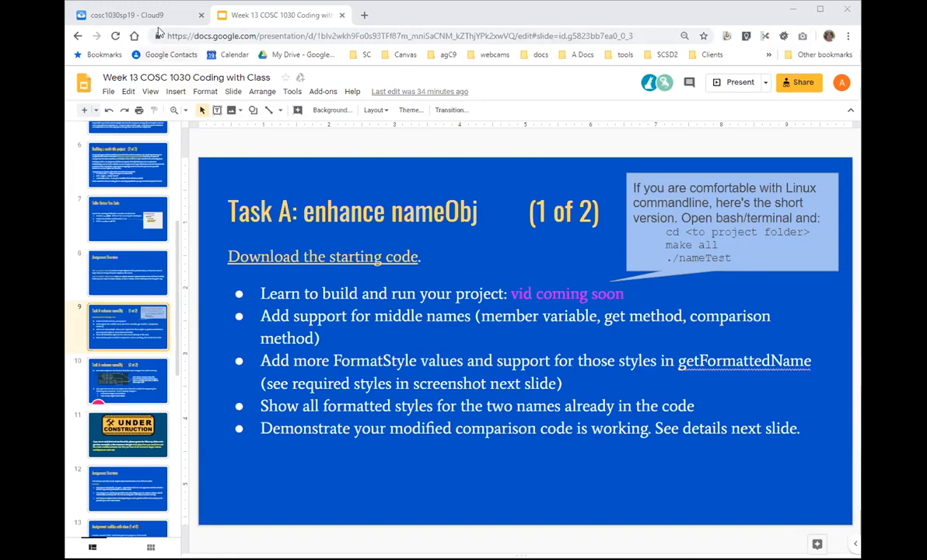
pyautogui.moveTo(162, 18)
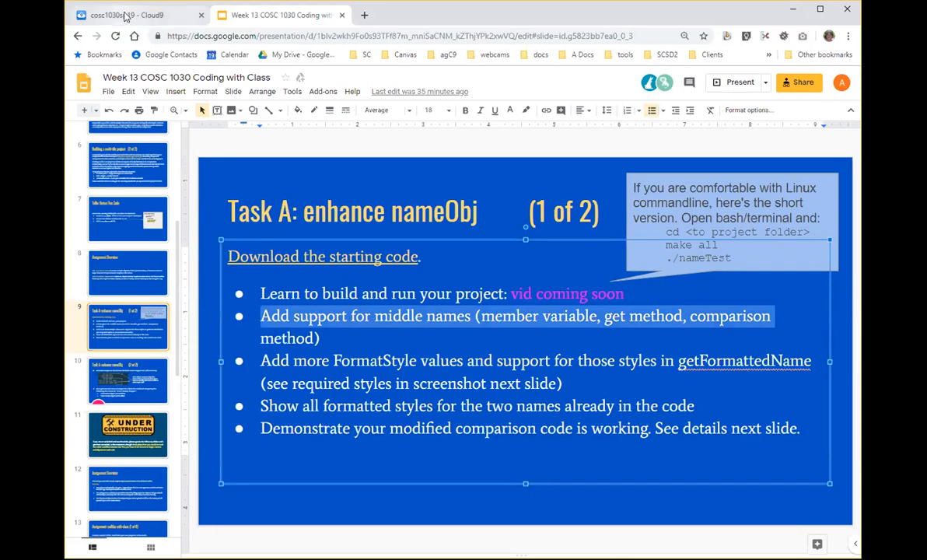
# Switch to the Cloud9 workspace and expand the demo folder to reveal the nameObj project
pyautogui.click(127, 16)
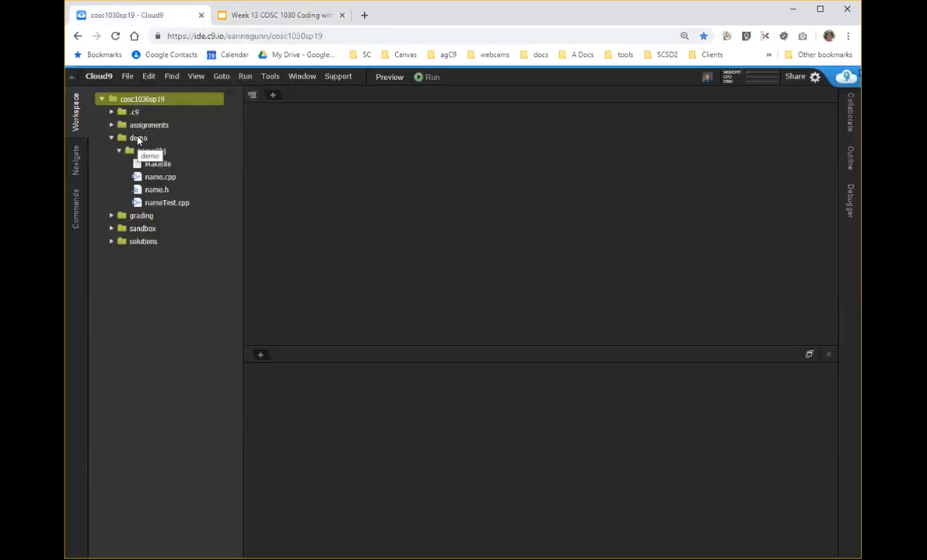
pyautogui.click(137, 137)
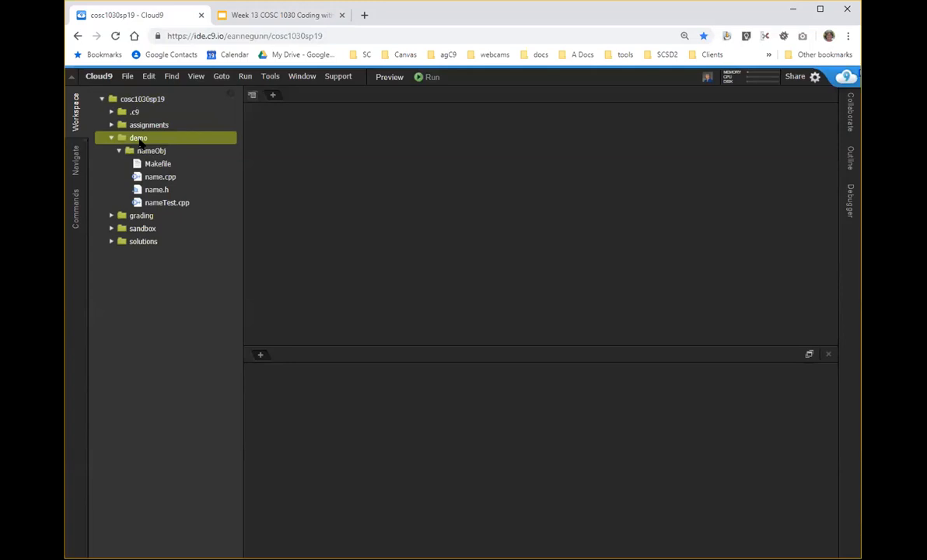
pyautogui.moveTo(162, 165)
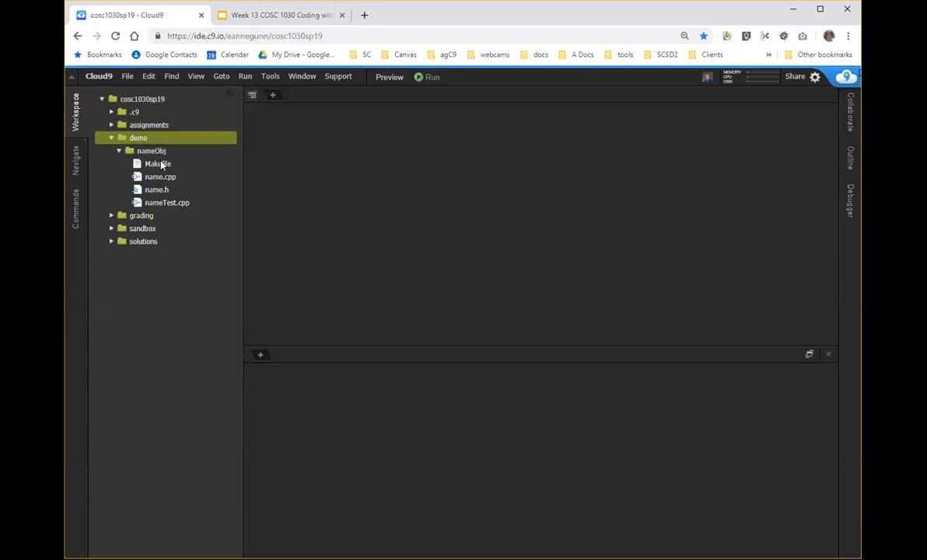
pyautogui.moveTo(159, 165)
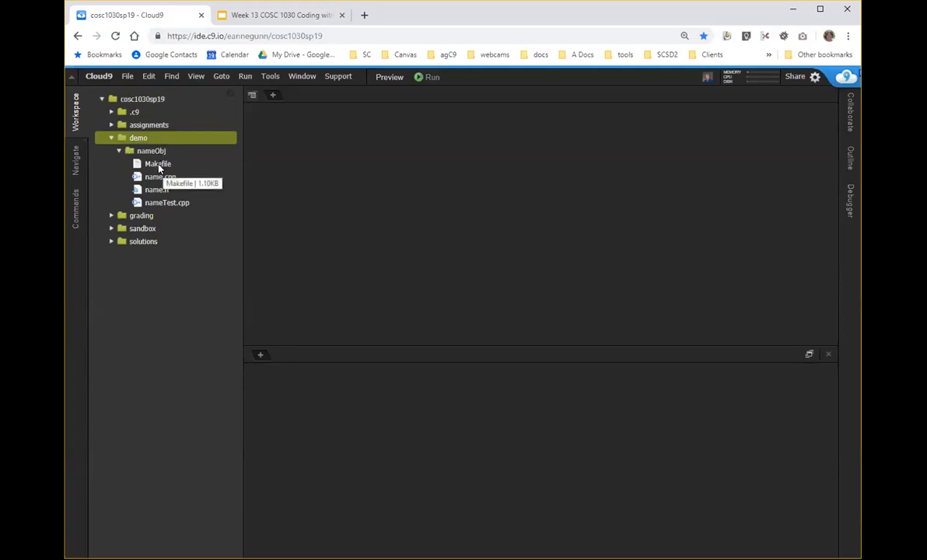
# View the nameObj Makefile, highlighting 'all' and 'nameTest' as the default build target
pyautogui.doubleClick(159, 164)
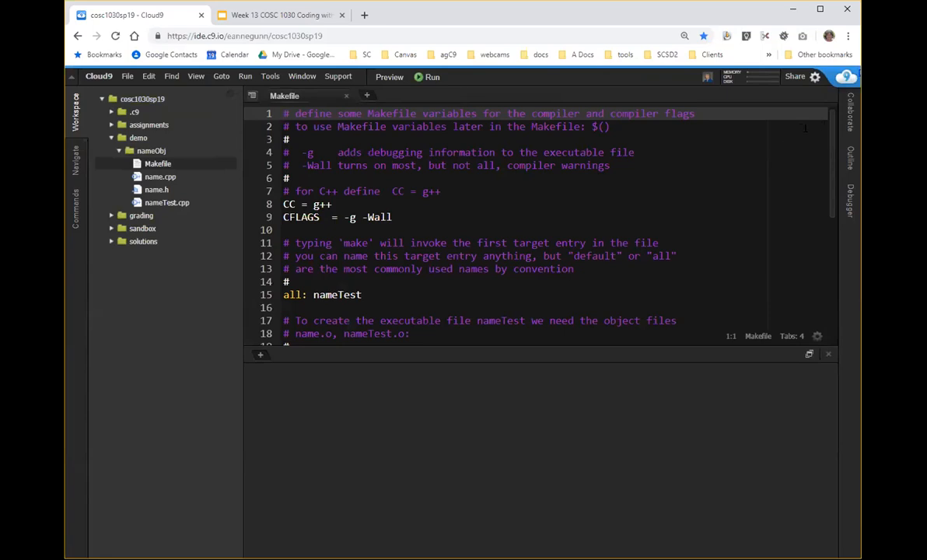
pyautogui.scroll(-3)
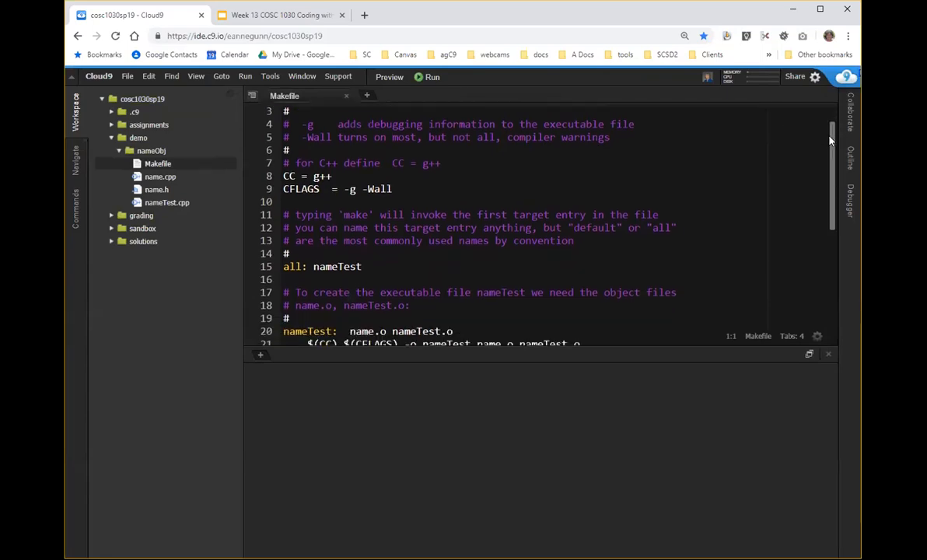
pyautogui.scroll(-3)
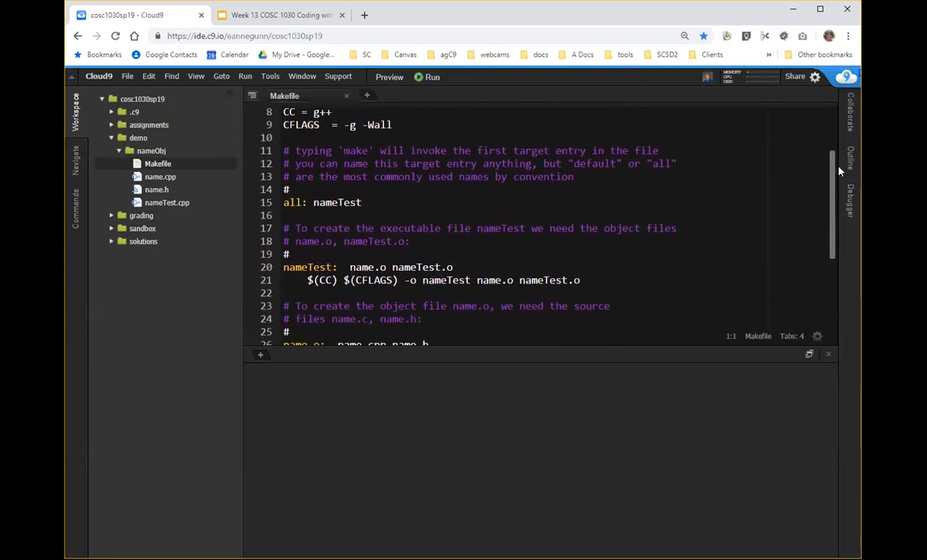
pyautogui.scroll(-3)
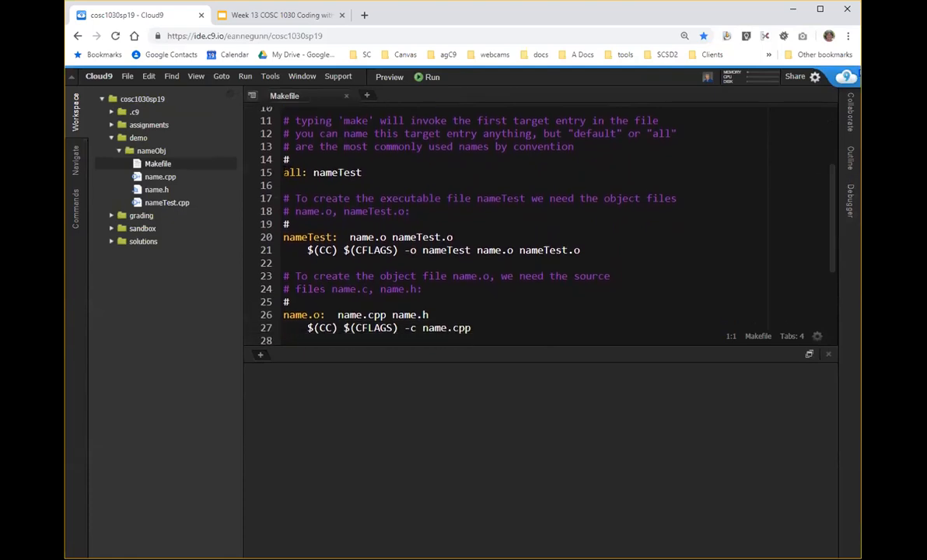
pyautogui.doubleClick(289, 171)
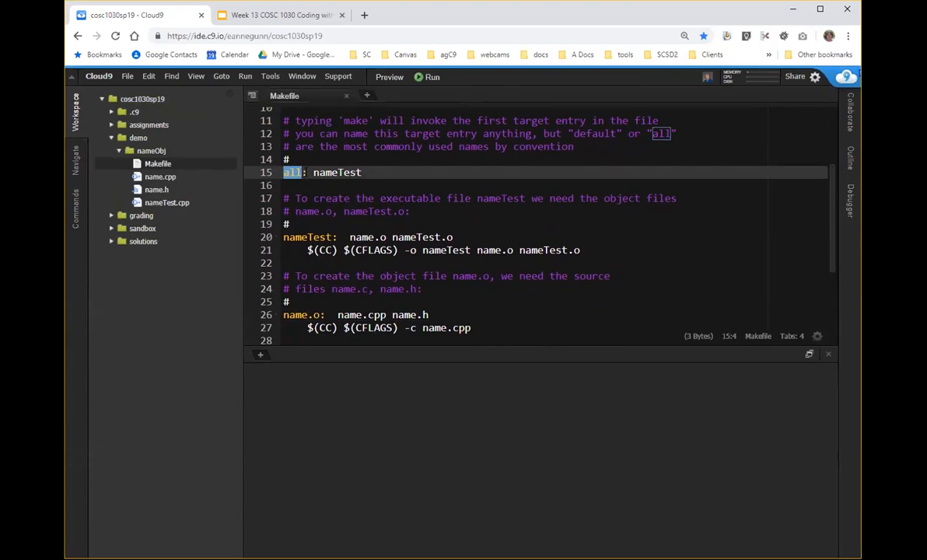
pyautogui.doubleClick(336, 172)
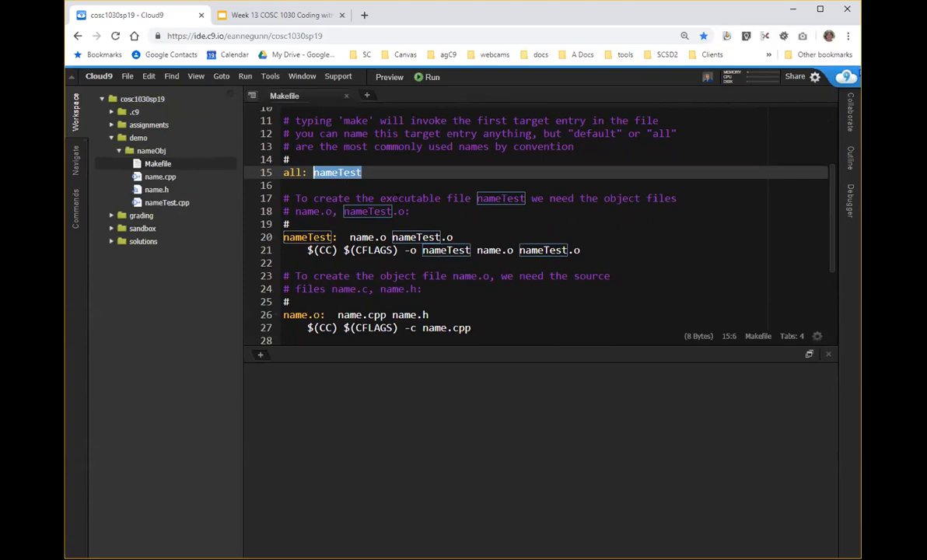
pyautogui.moveTo(162, 181)
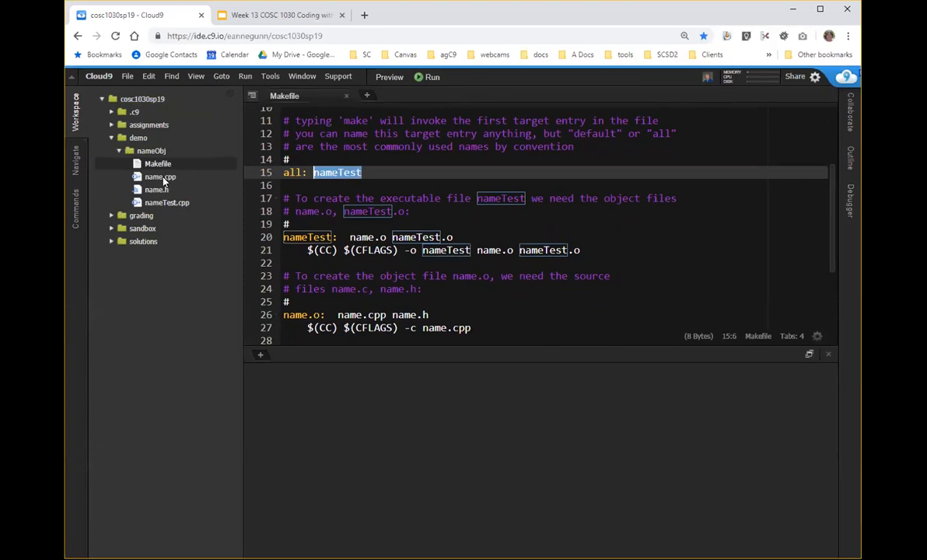
pyautogui.click(160, 177)
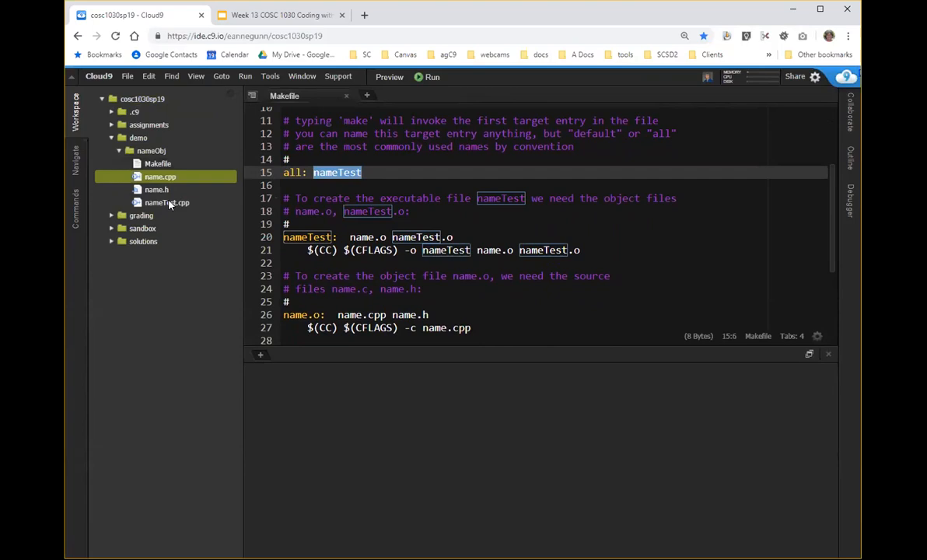
# Review name.cpp, name.h and nameTest.cpp, noting the name.h include on line 6
pyautogui.click(158, 177)
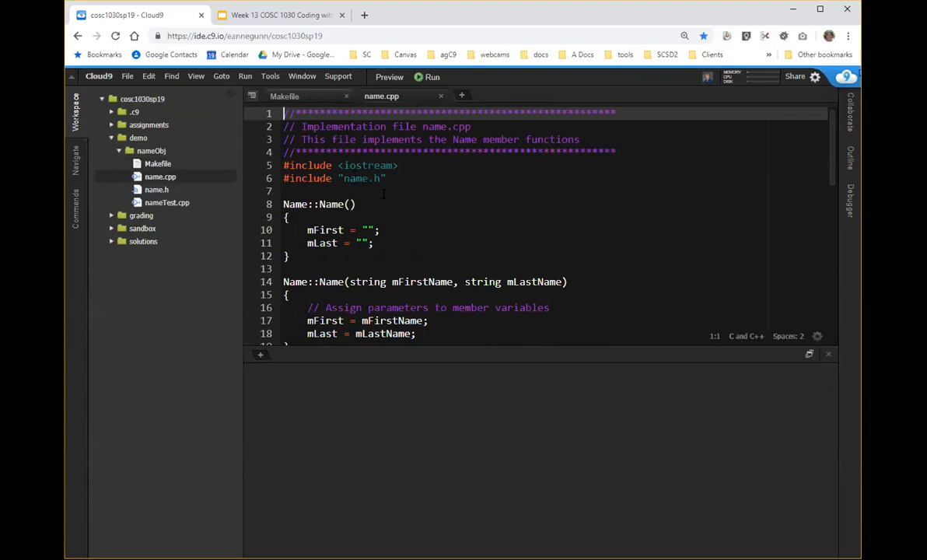
pyautogui.moveTo(155, 190)
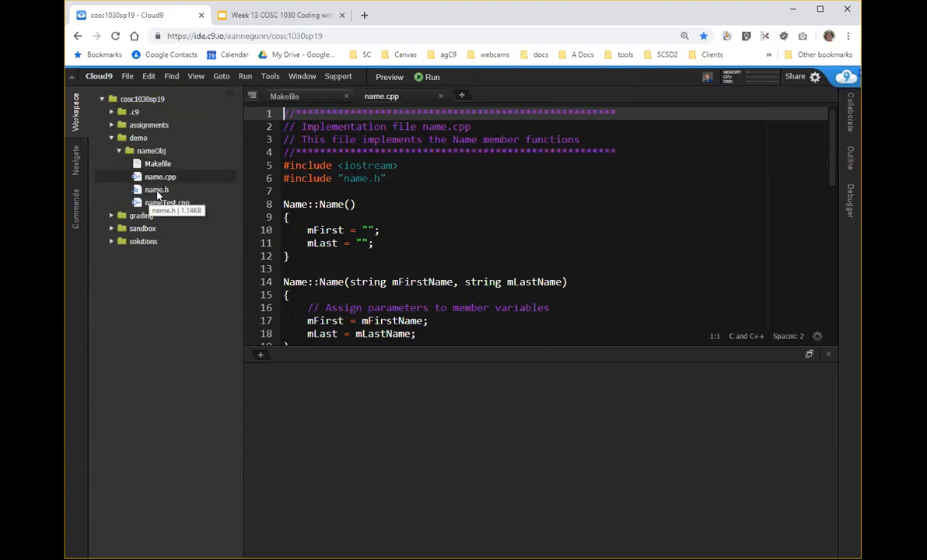
pyautogui.click(155, 190)
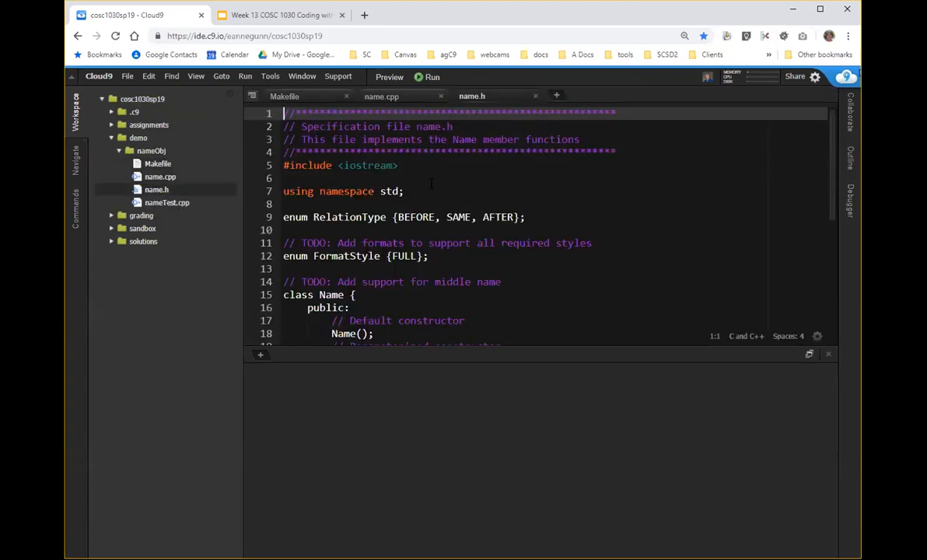
pyautogui.moveTo(156, 205)
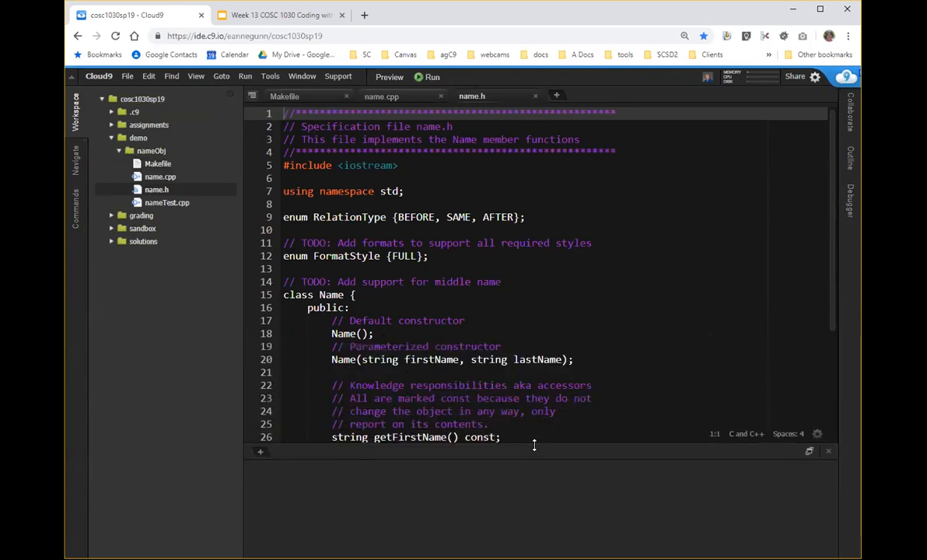
pyautogui.click(167, 202)
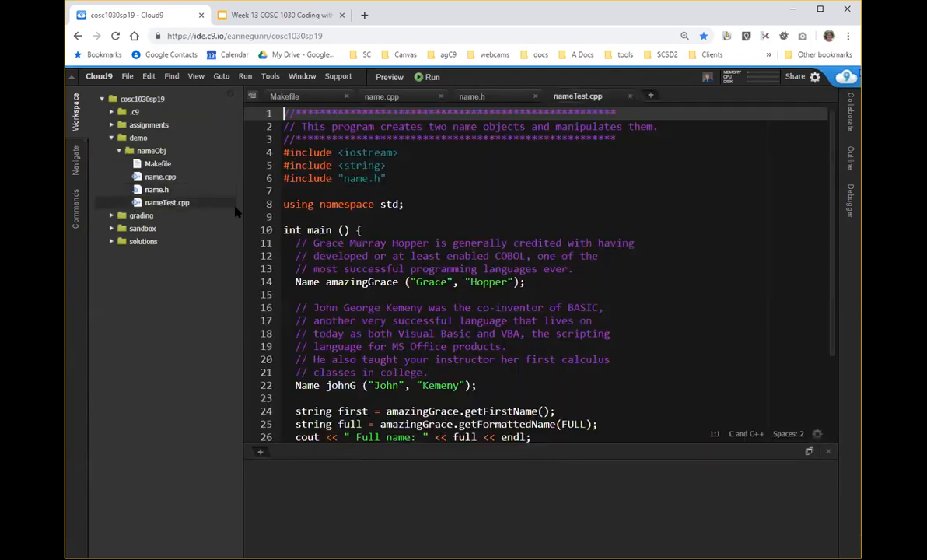
pyautogui.click(361, 230)
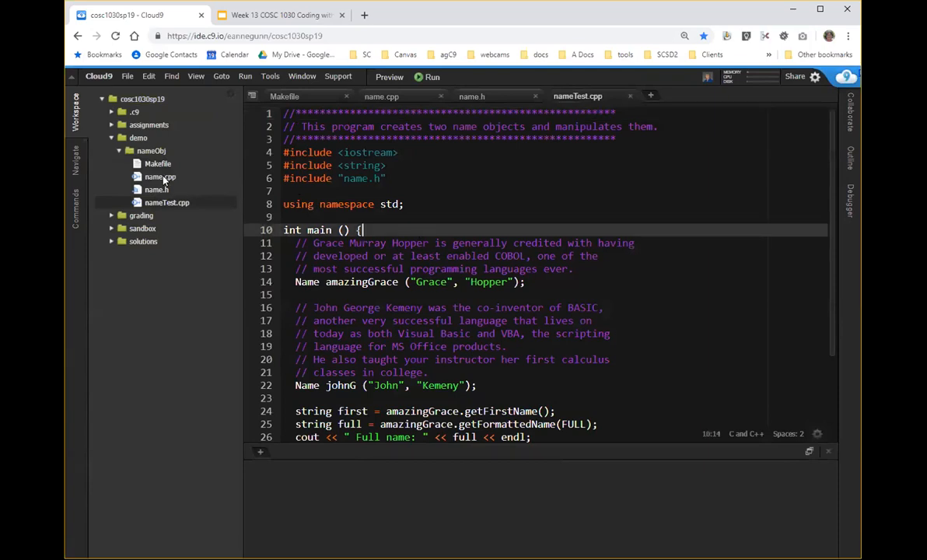
pyautogui.click(158, 178)
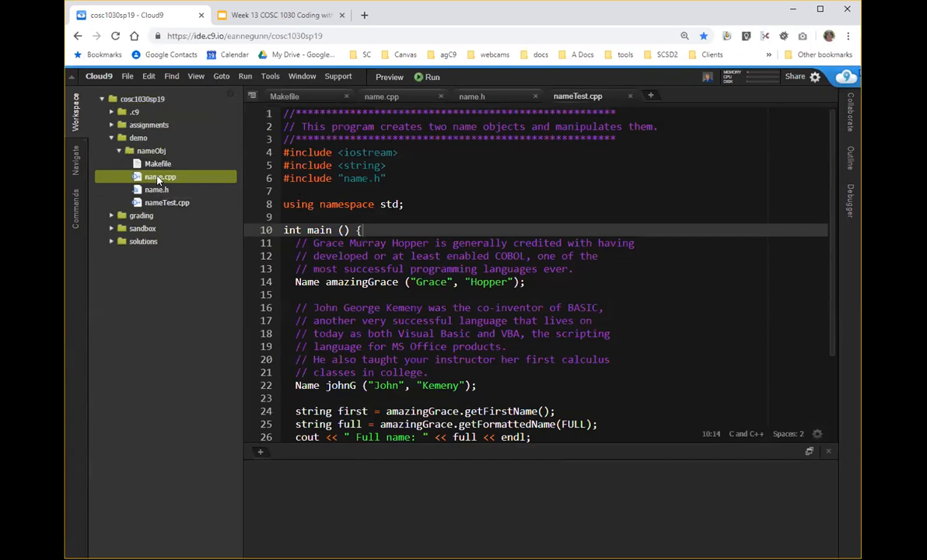
pyautogui.moveTo(225, 206)
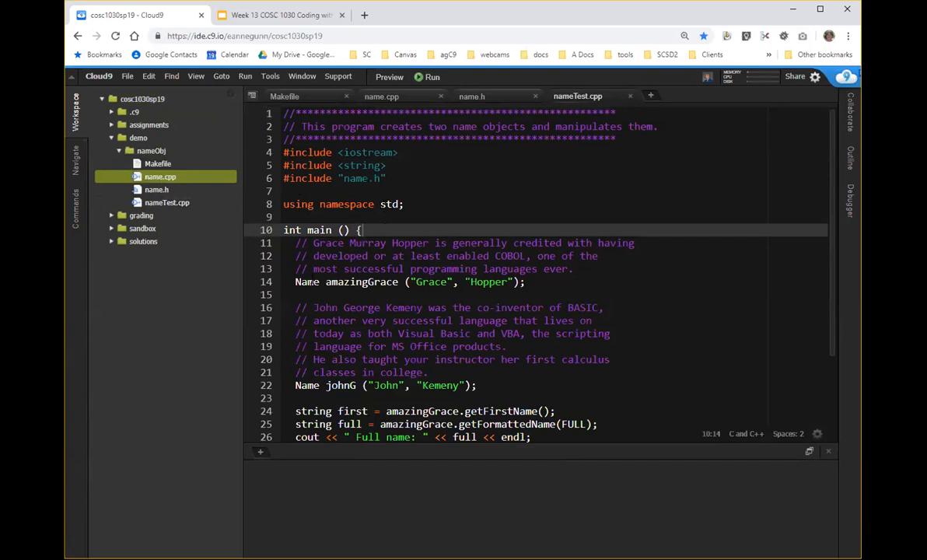
pyautogui.doubleClick(306, 281)
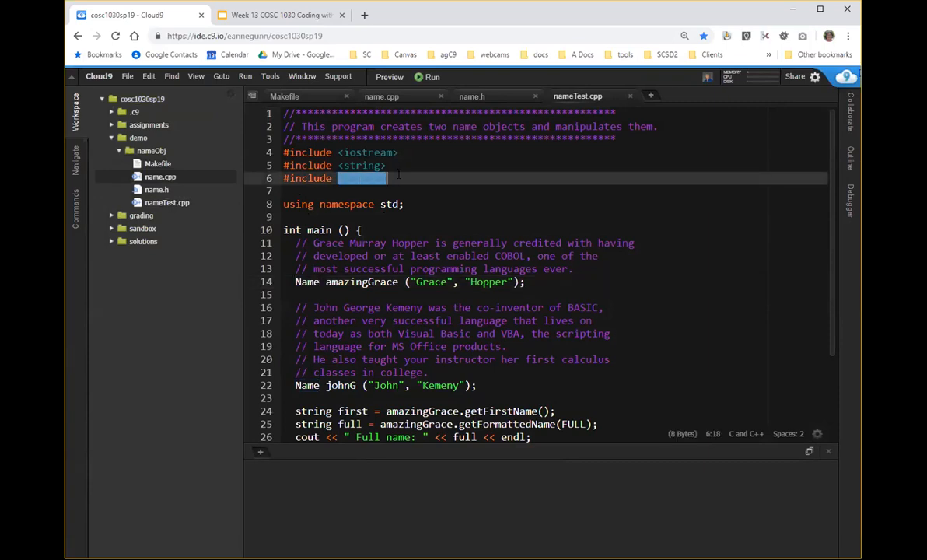
pyautogui.write('"name.h"')
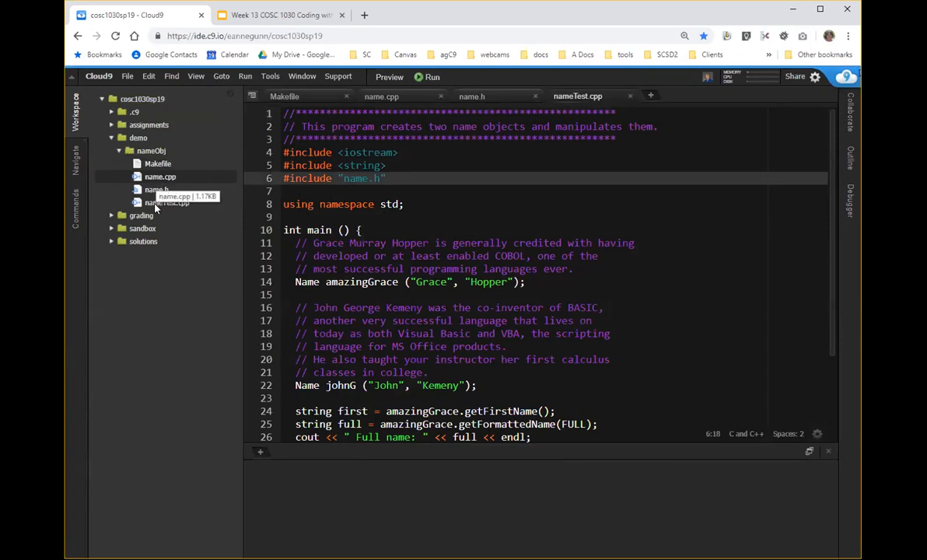
pyautogui.moveTo(481, 181)
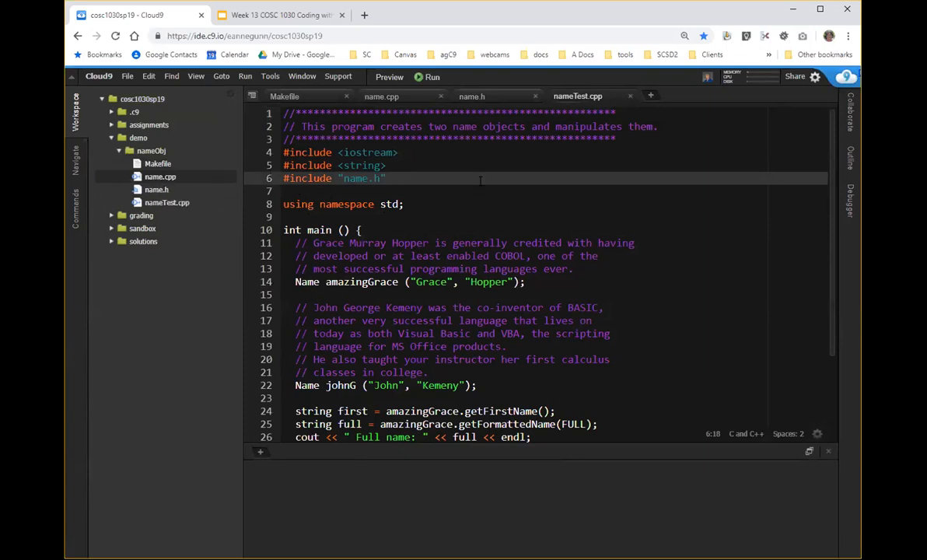
pyautogui.moveTo(168, 203)
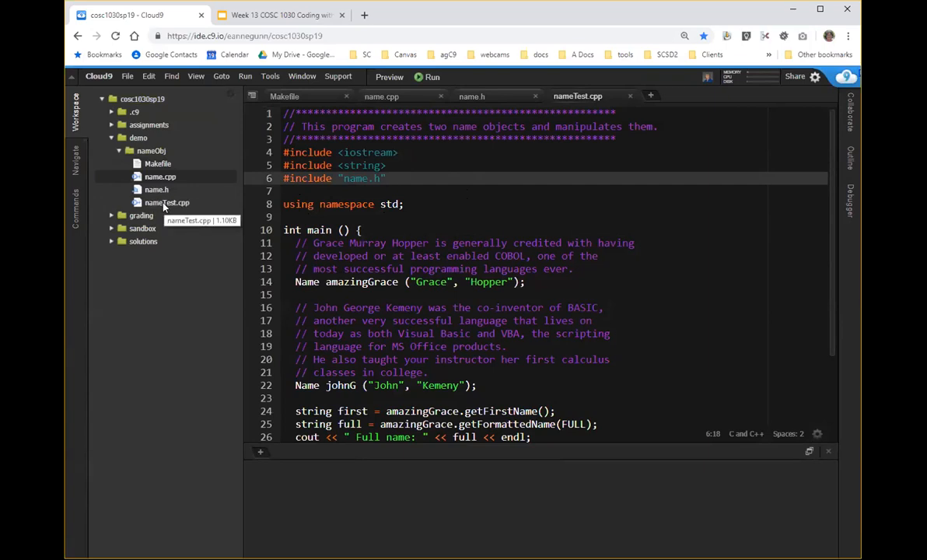
# Reopen the Makefile in an editor tab to show its build rules again
pyautogui.click(158, 163)
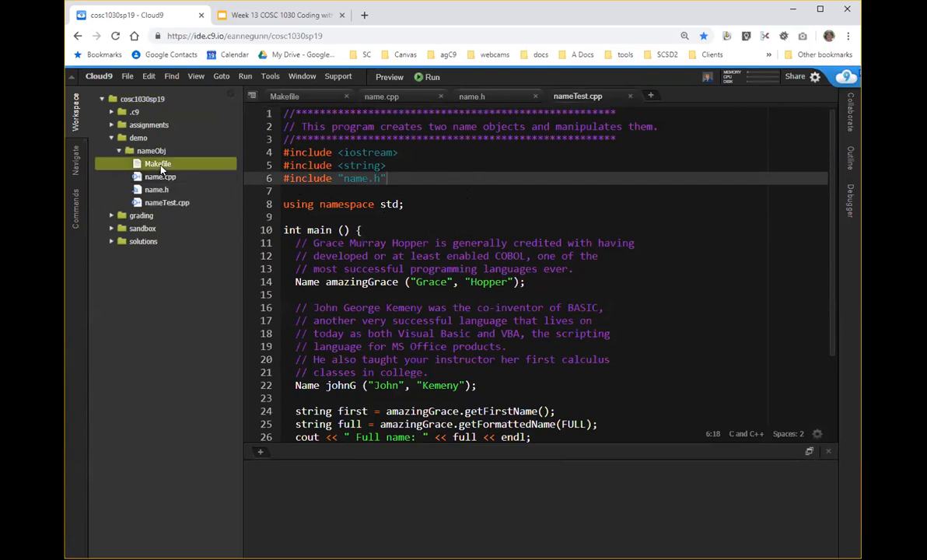
pyautogui.doubleClick(157, 163)
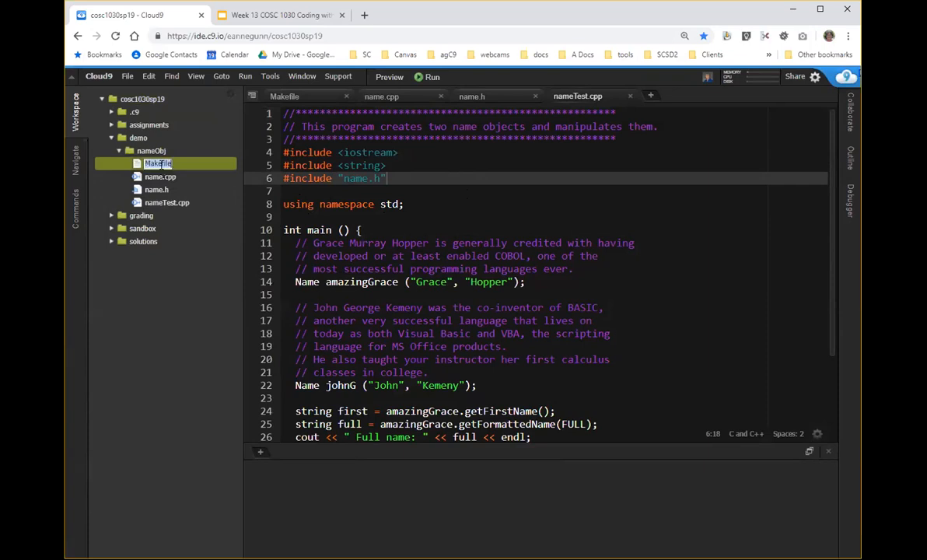
pyautogui.click(308, 96)
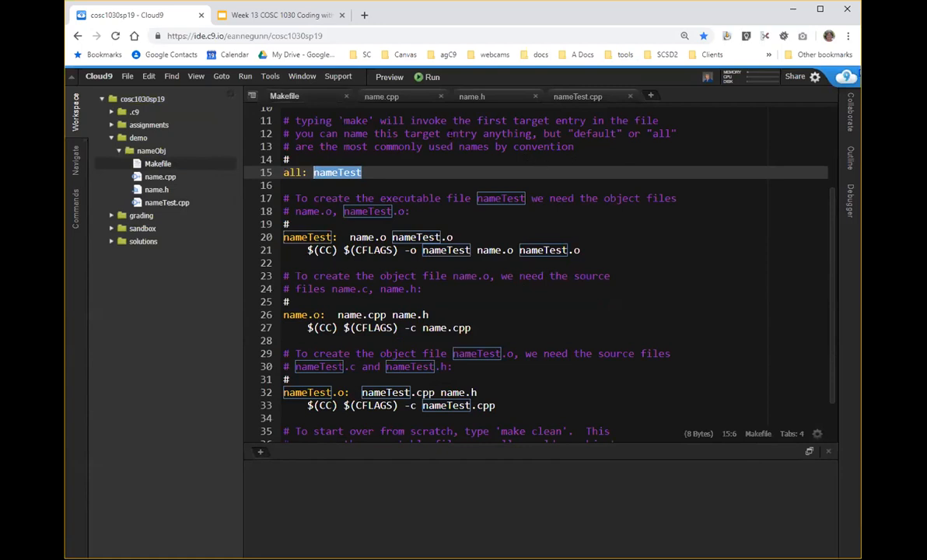
# Start a new bash terminal via Window > New Terminal and arrange it in its own pane
pyautogui.click(302, 76)
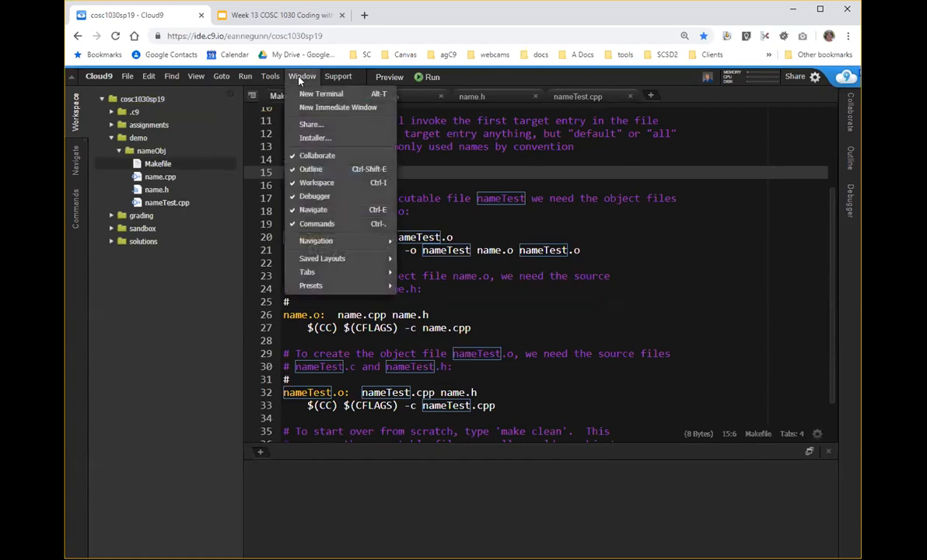
pyautogui.click(321, 93)
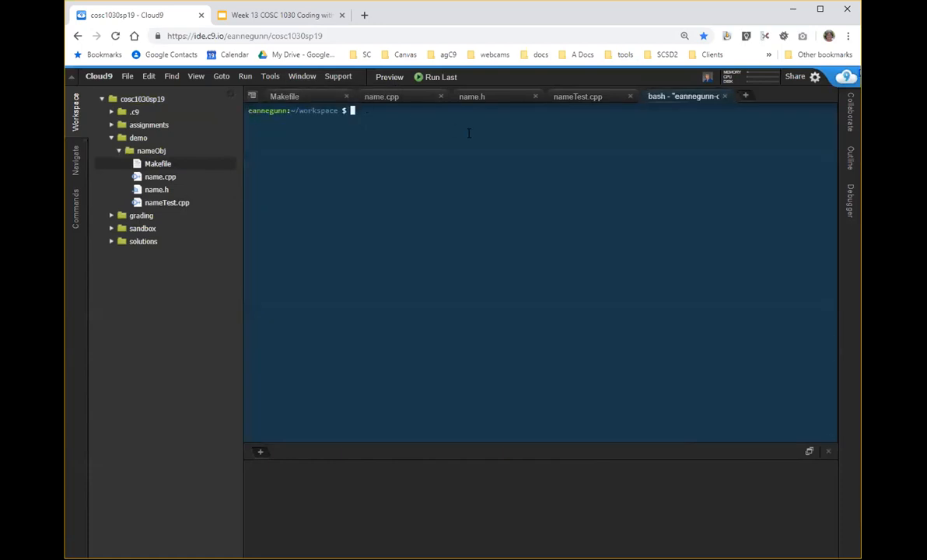
pyautogui.moveTo(682, 97)
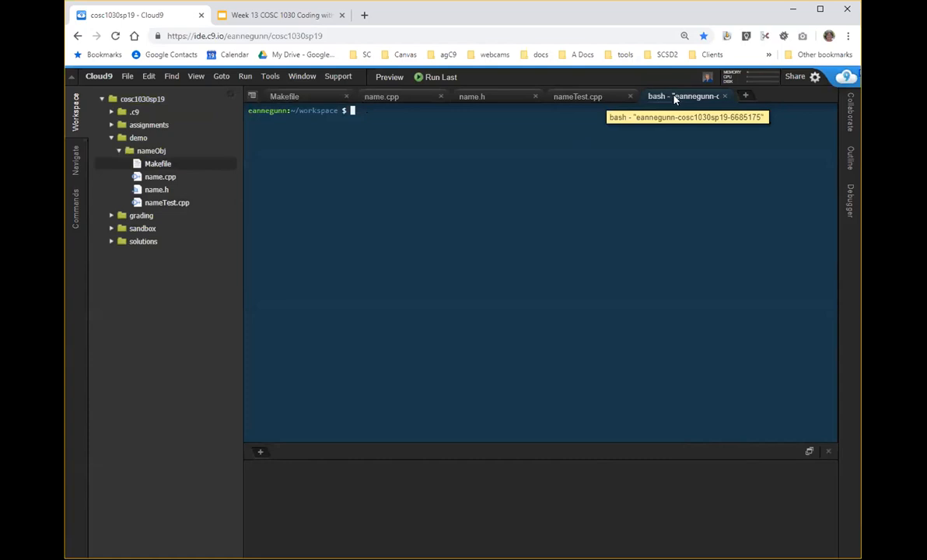
pyautogui.rightClick(683, 97)
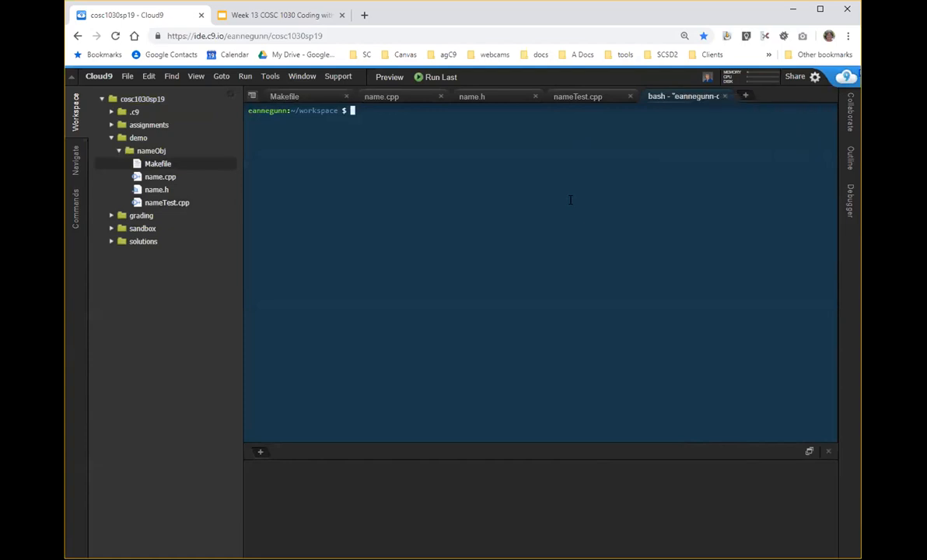
pyautogui.moveTo(683, 96)
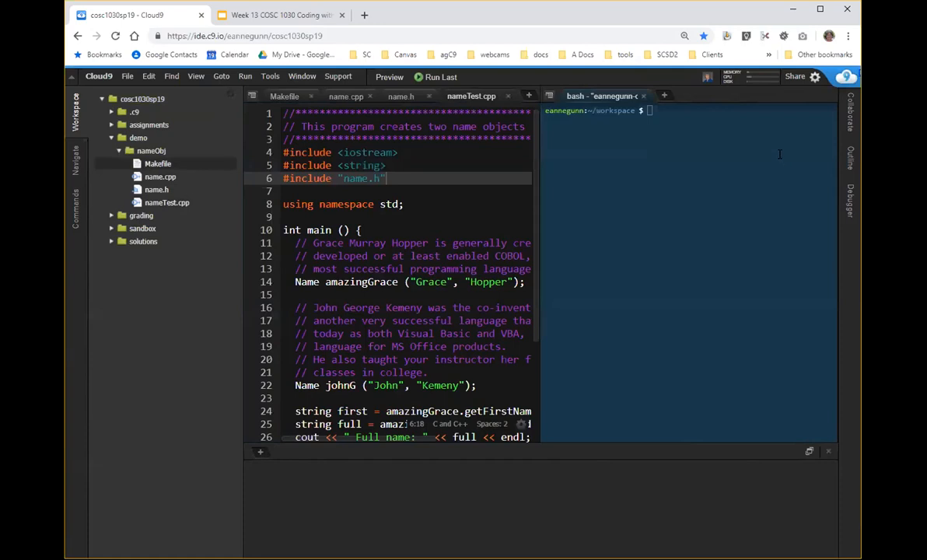
pyautogui.moveTo(840, 455)
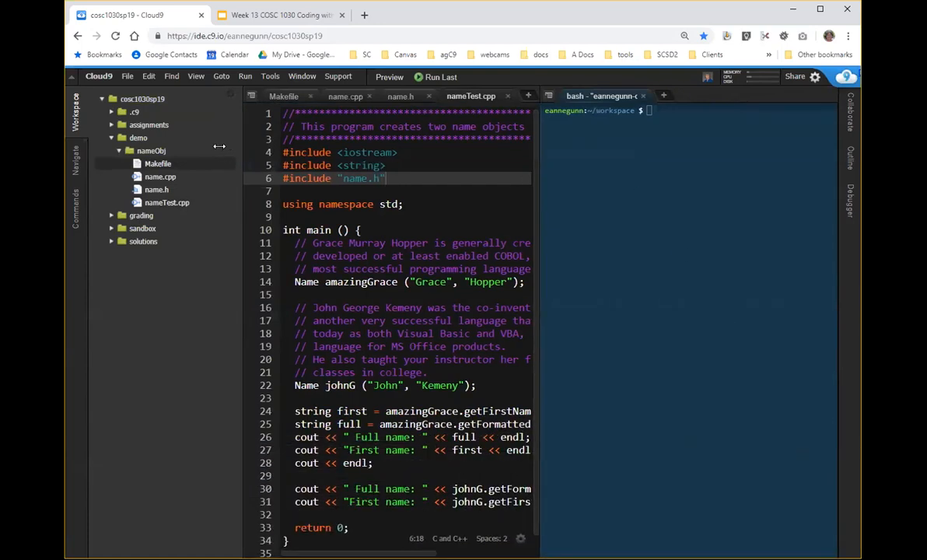
# List the workspace with dir and begin a cd command toward the project folder
pyautogui.moveTo(237, 146); pyautogui.dragTo(210, 147)
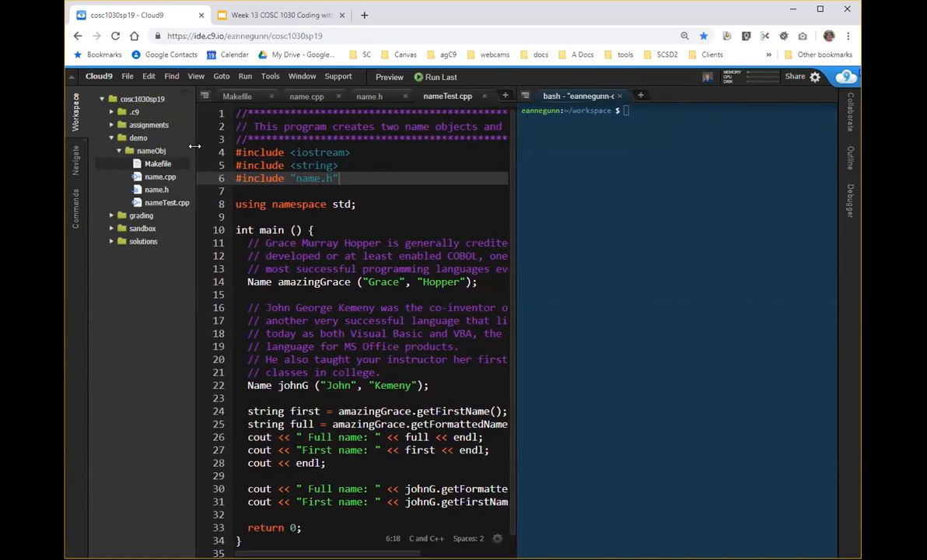
pyautogui.moveTo(509, 165)
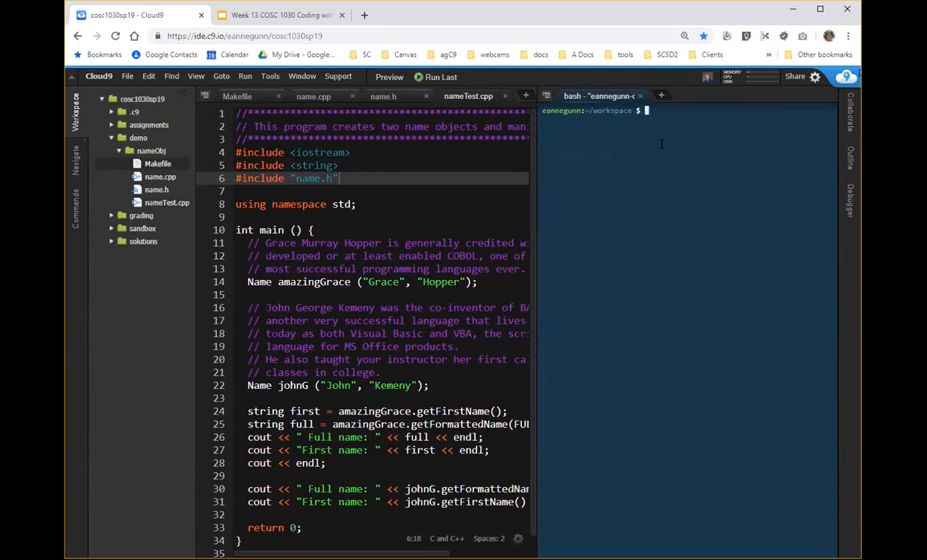
pyautogui.moveTo(661, 143)
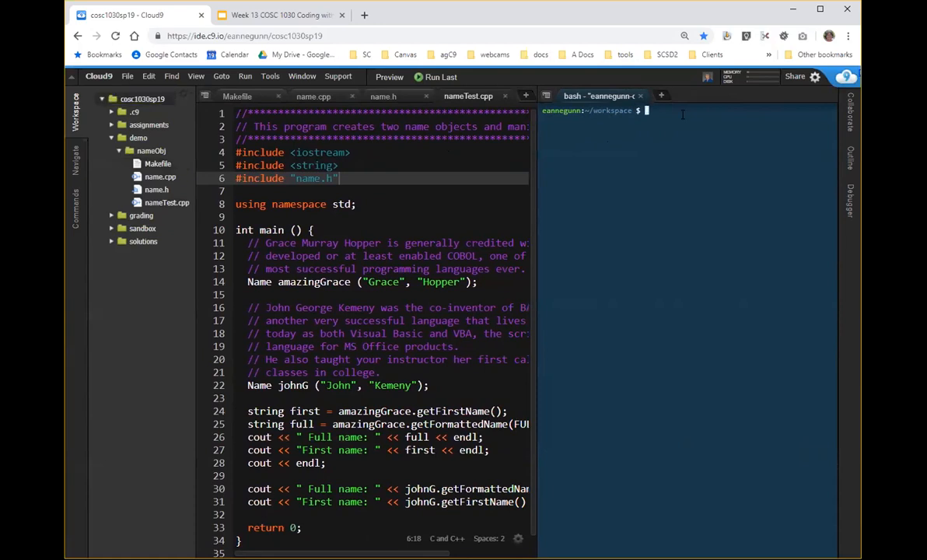
pyautogui.write('dir')
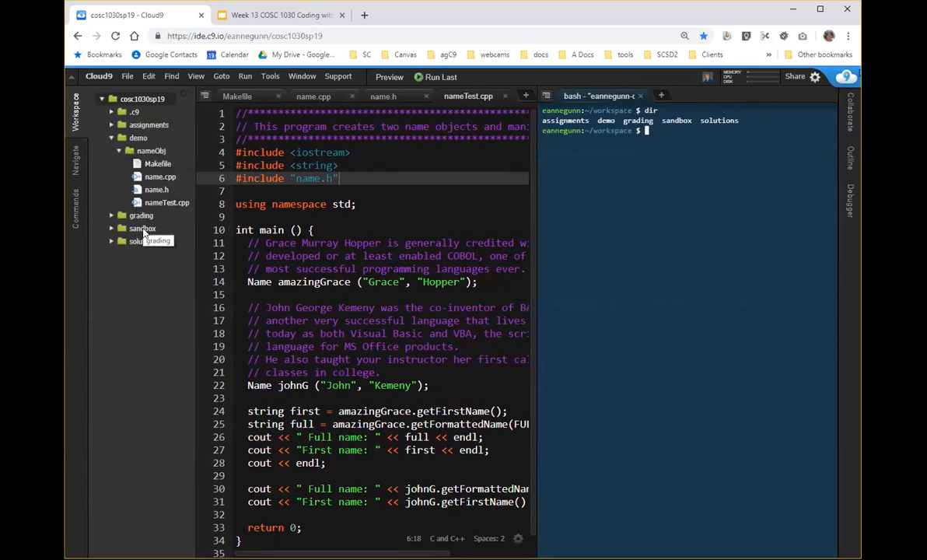
pyautogui.moveTo(143, 241)
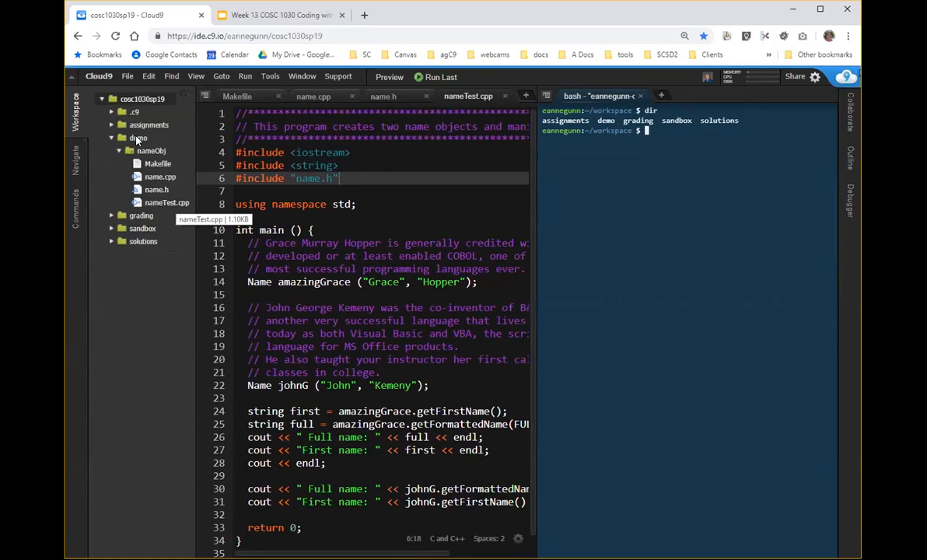
pyautogui.moveTo(159, 164)
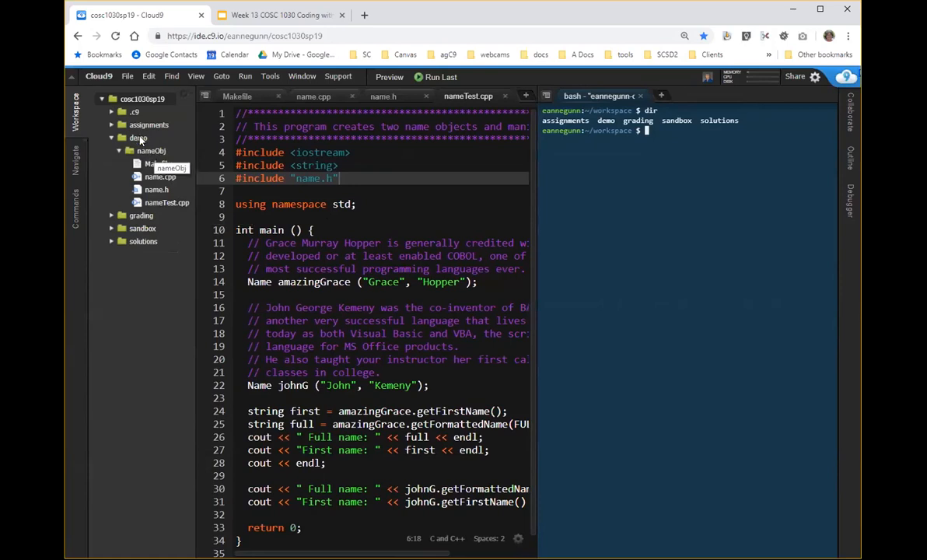
pyautogui.click(152, 150)
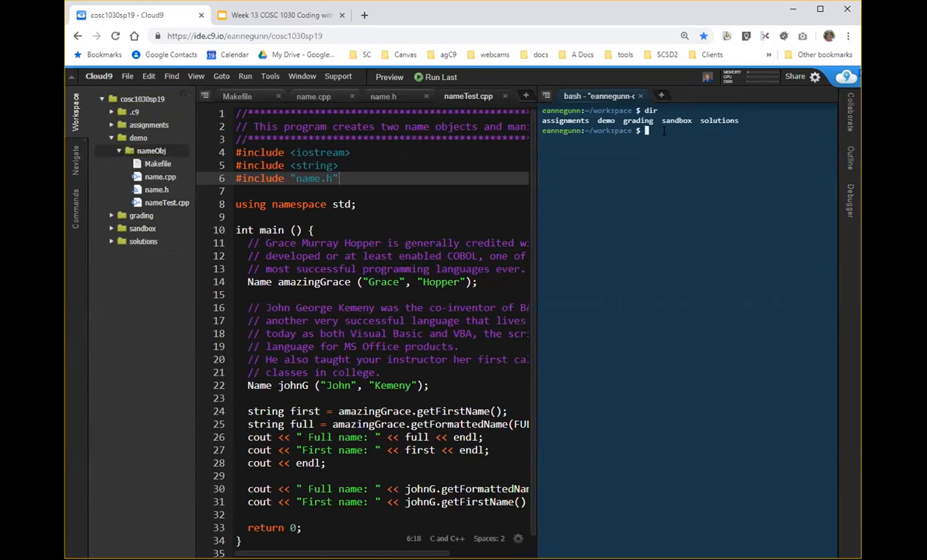
pyautogui.write('c')
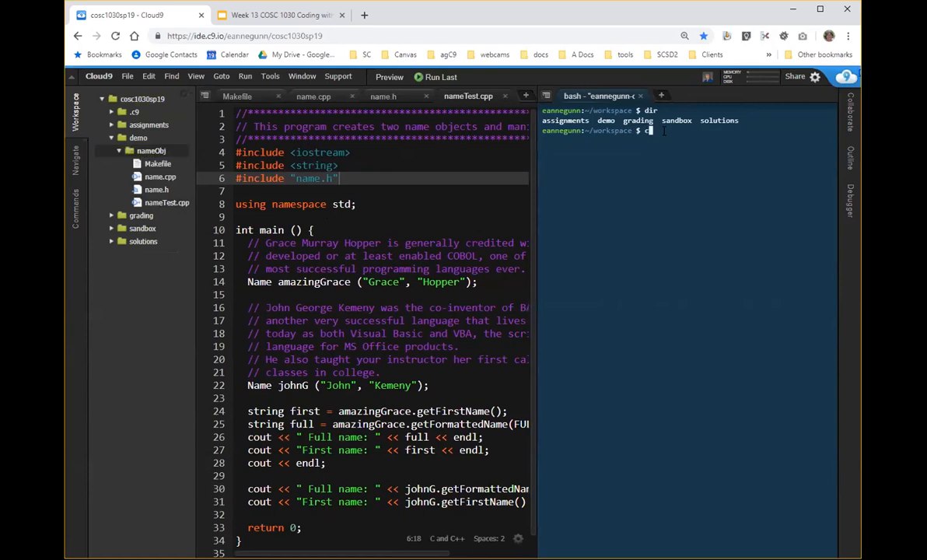
pyautogui.write('cd')
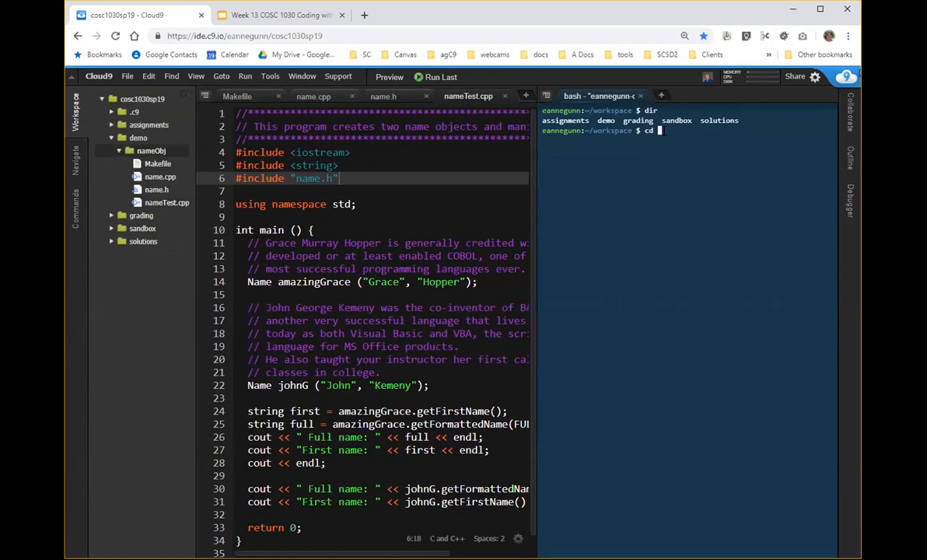
pyautogui.write('-')
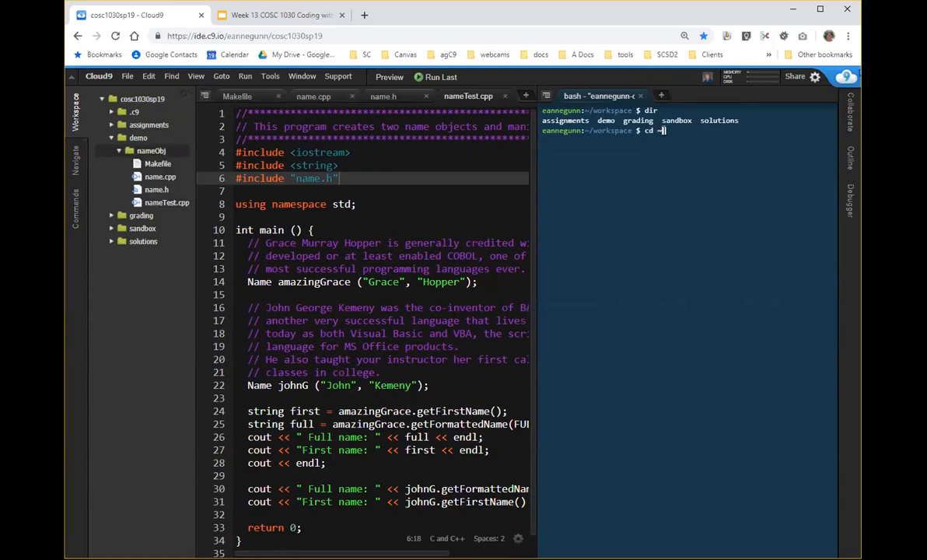
pyautogui.write('/workspace/')
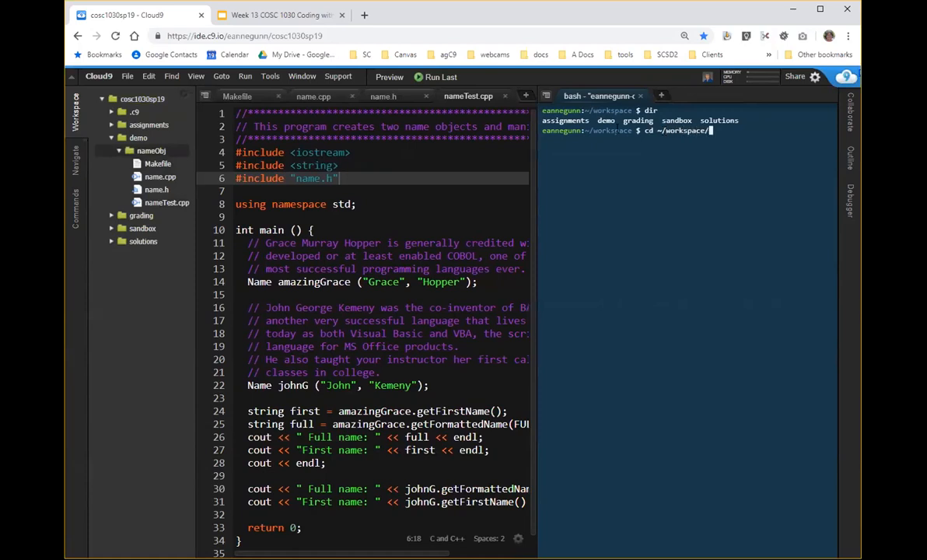
# Complete the path to demo/nameObj, checking the folder name in the tree, and change into it
pyautogui.click(139, 137)
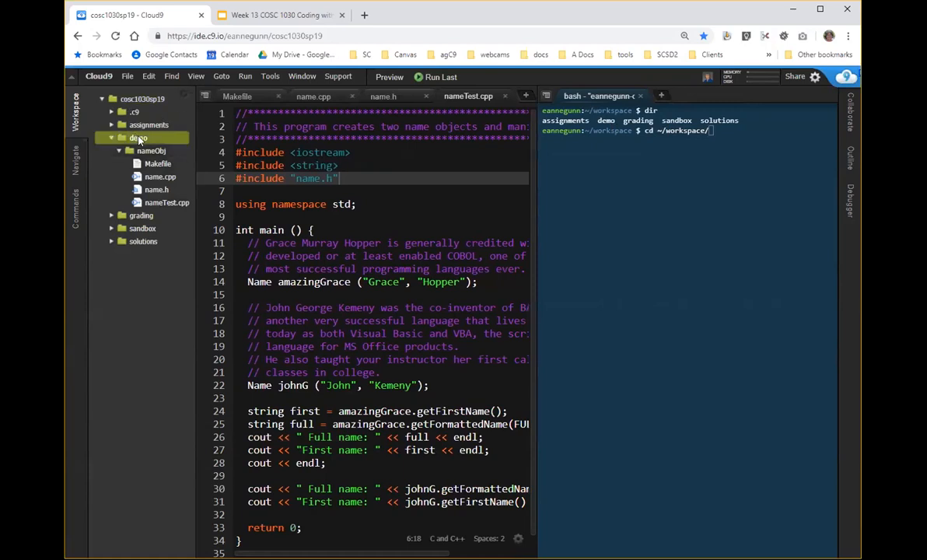
pyautogui.click(152, 151)
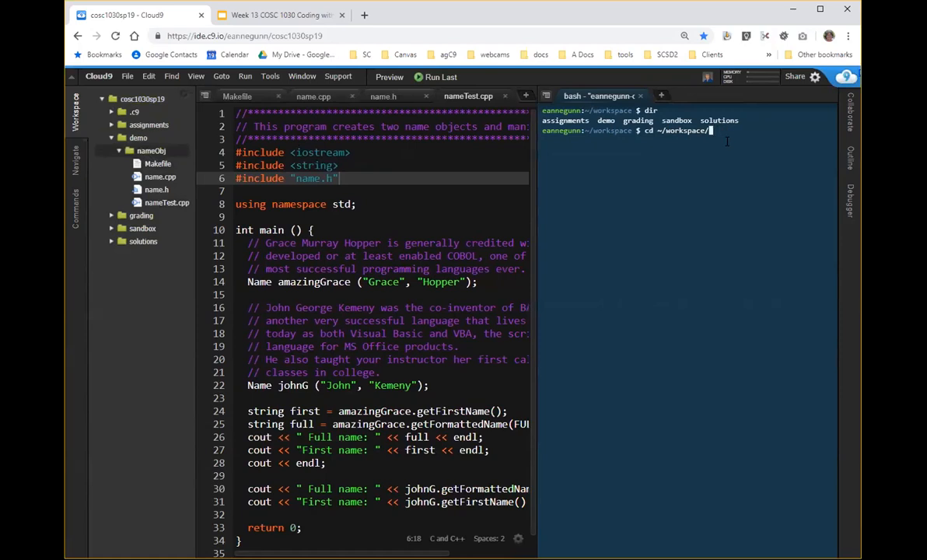
pyautogui.write('demo/nameO')
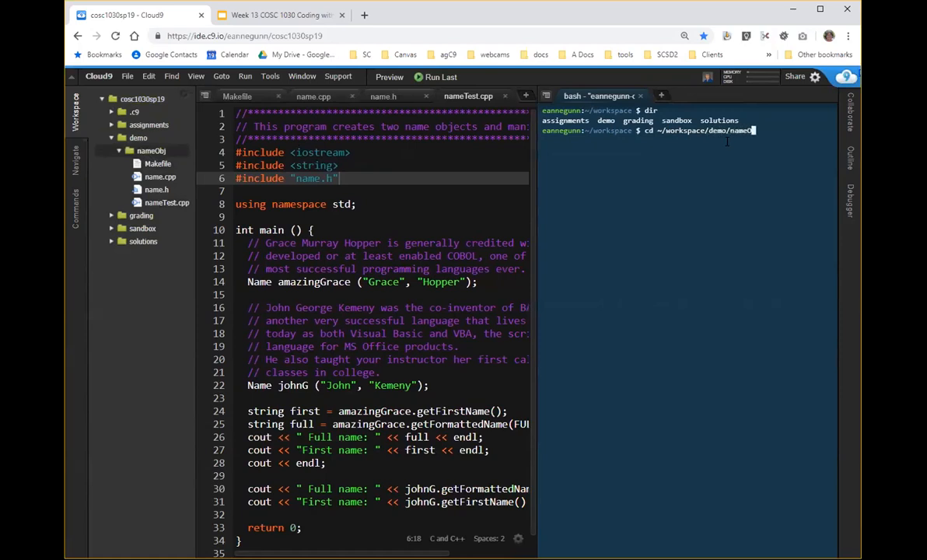
pyautogui.press('Return')
pyautogui.write('dir')
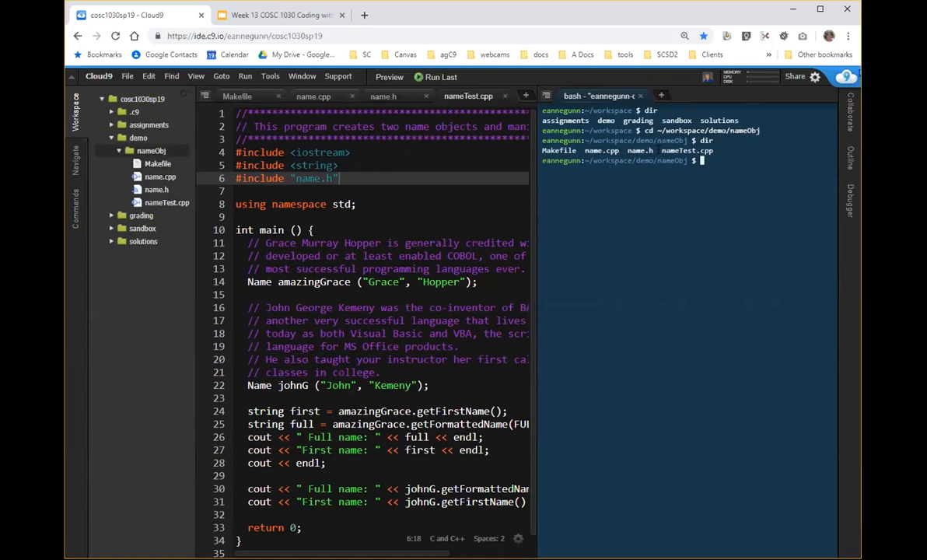
# Begin another cd ~/workspace/d... command in the terminal
pyautogui.click(159, 163)
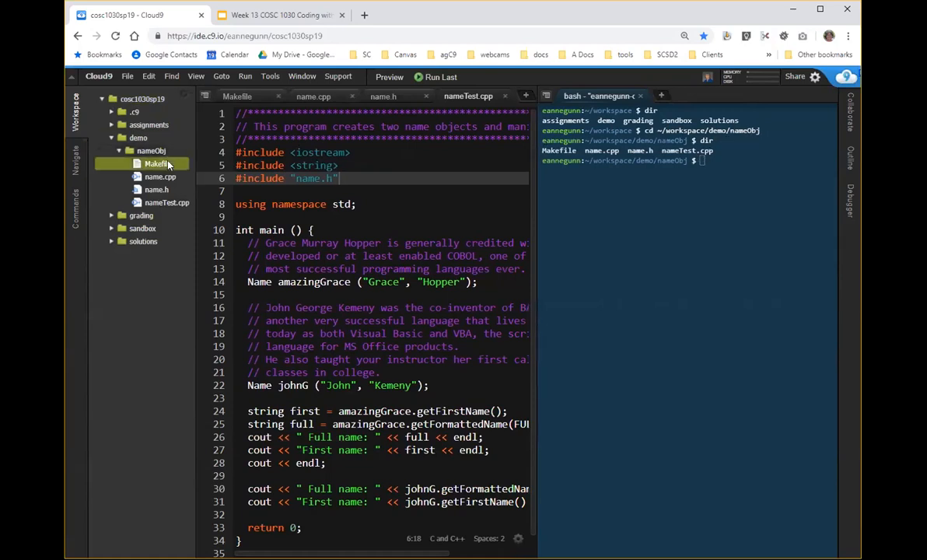
pyautogui.click(167, 202)
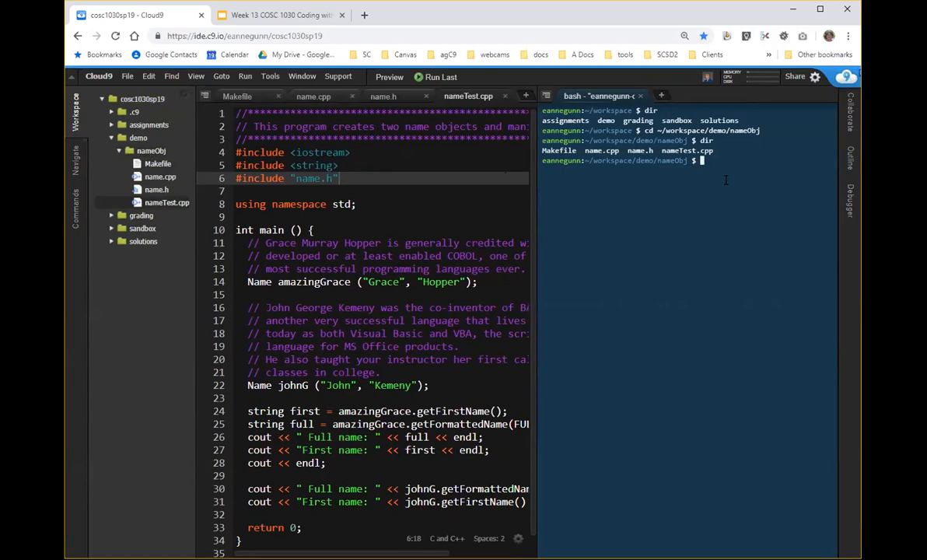
pyautogui.write('cd')
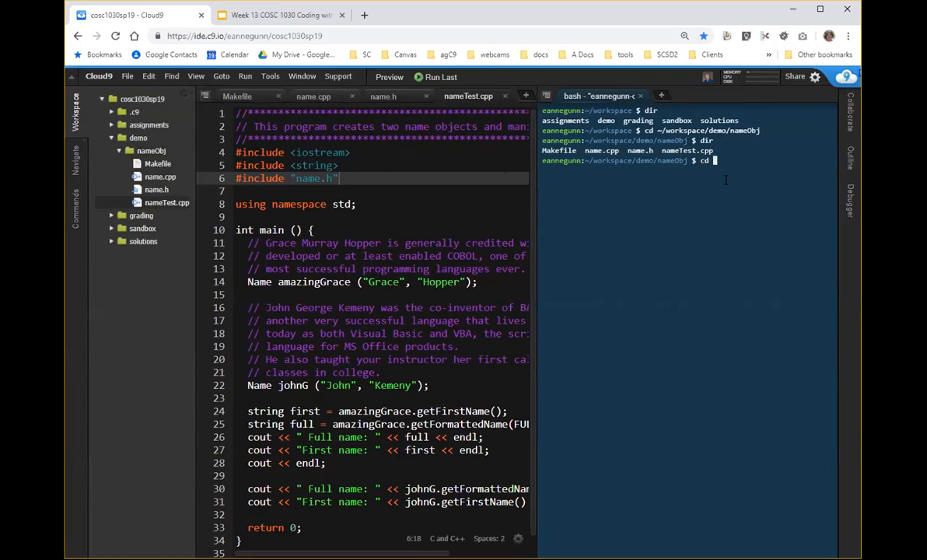
pyautogui.write('~/')
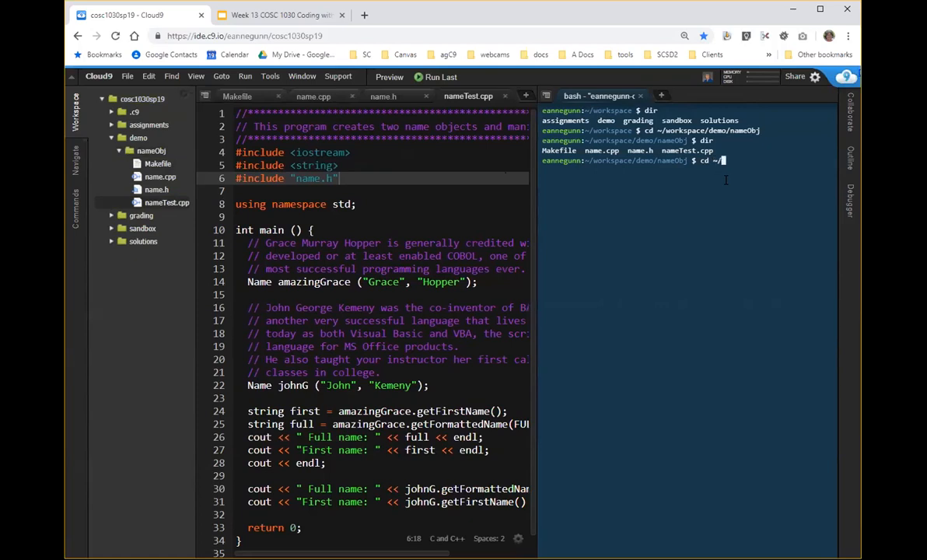
pyautogui.write('workspace/')
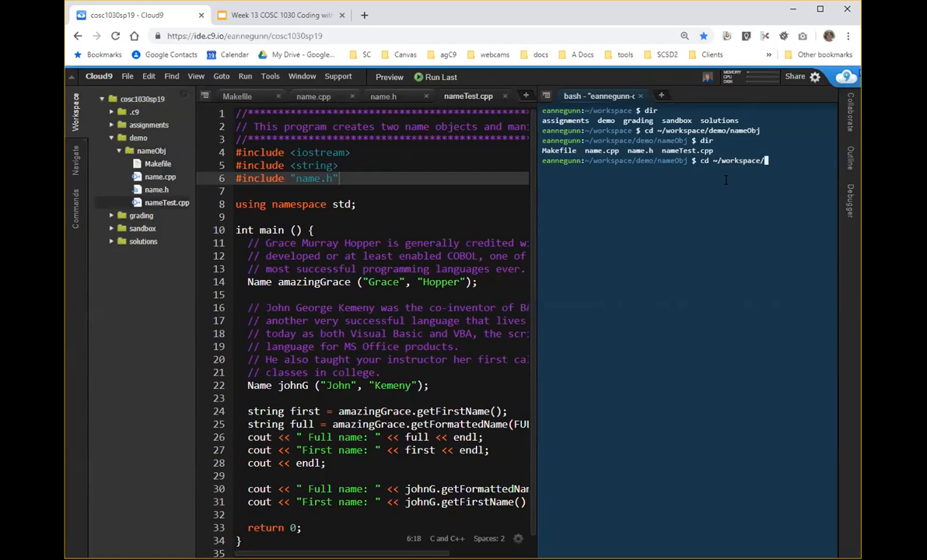
pyautogui.write('d')
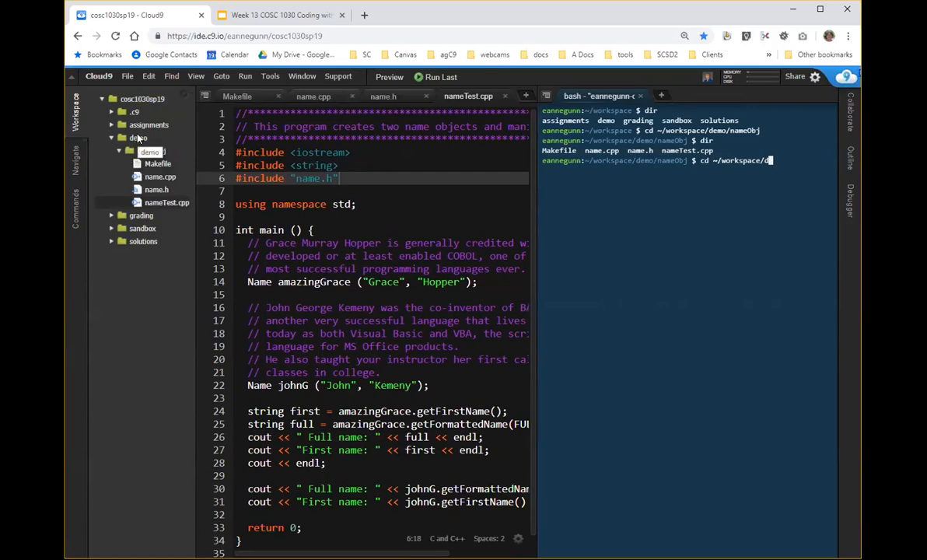
pyautogui.moveTo(138, 140)
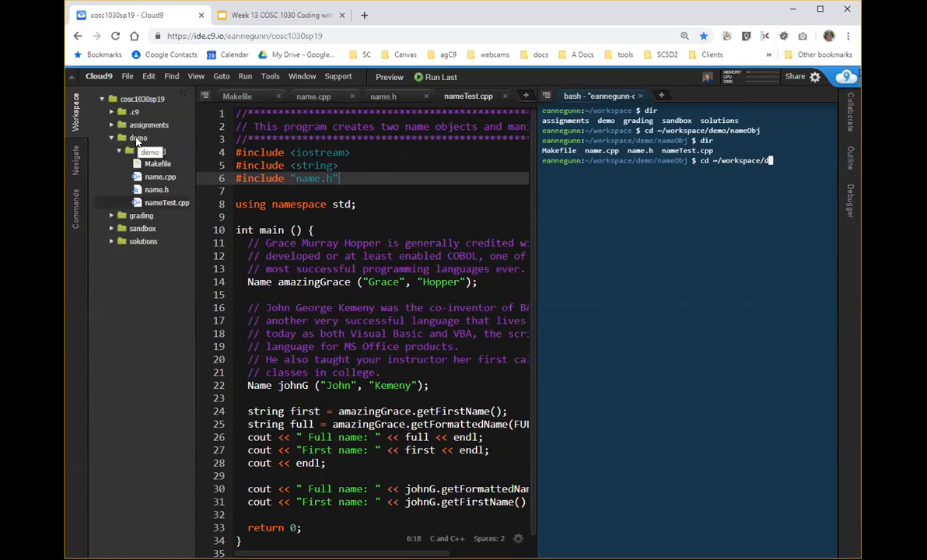
# Confirm the demo folder name, autocomplete nameObj and run the cd into ~/workspace/demo/nameObj
pyautogui.click(139, 137)
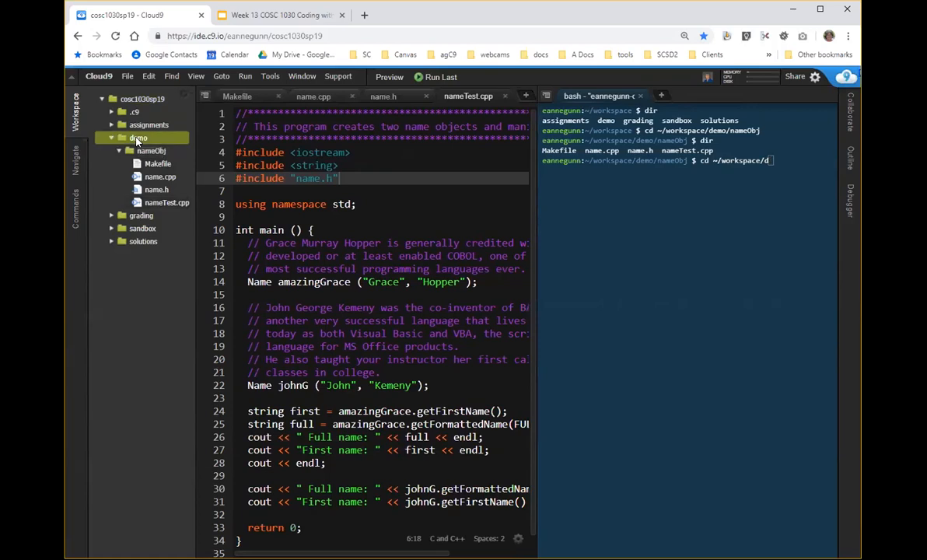
pyautogui.click(136, 137)
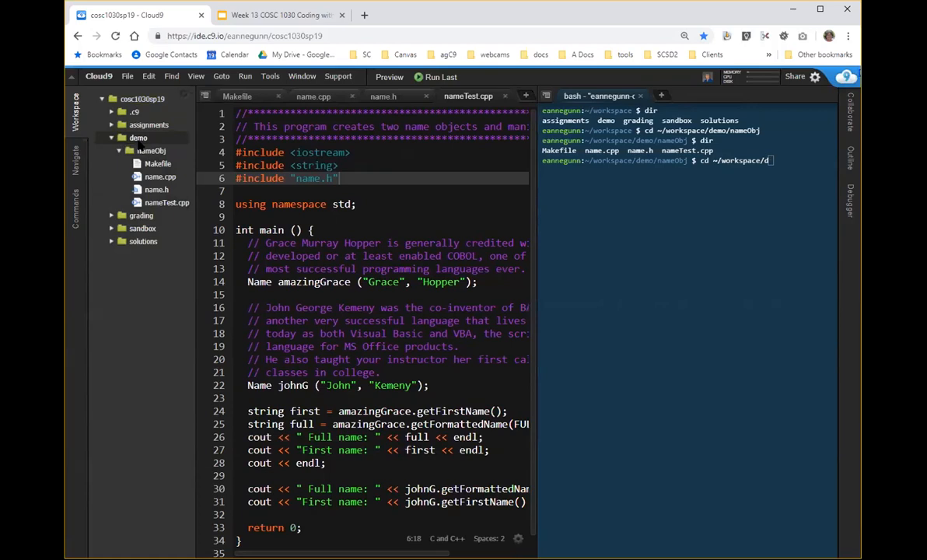
pyautogui.click(142, 227)
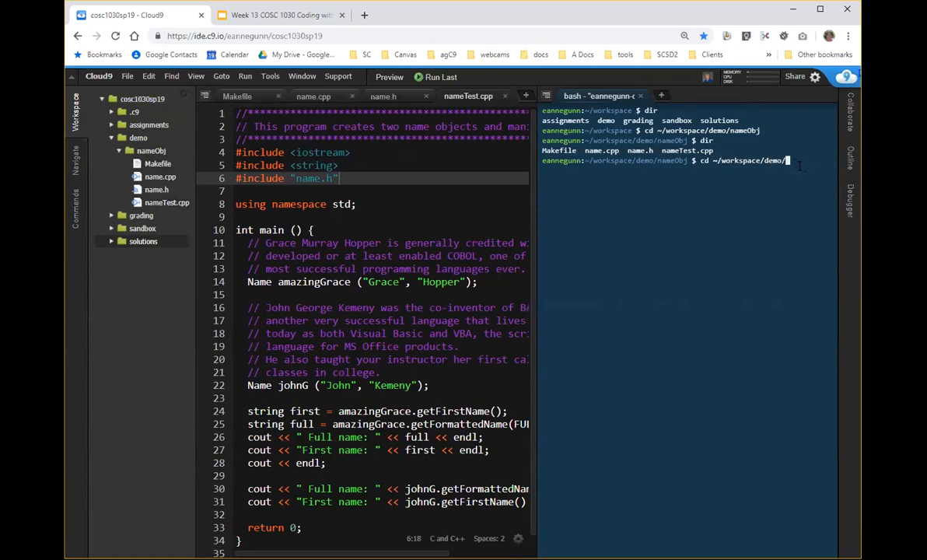
pyautogui.write('na')
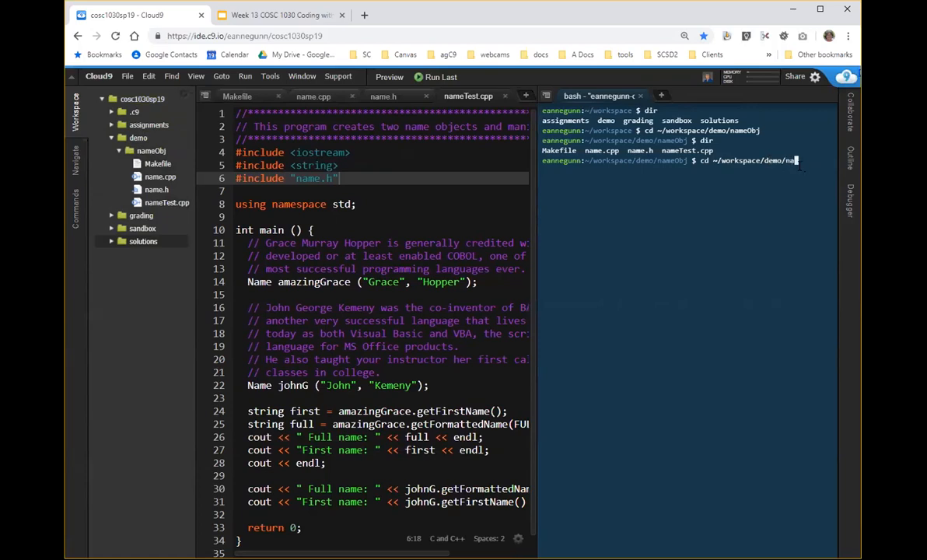
pyautogui.press('Return')
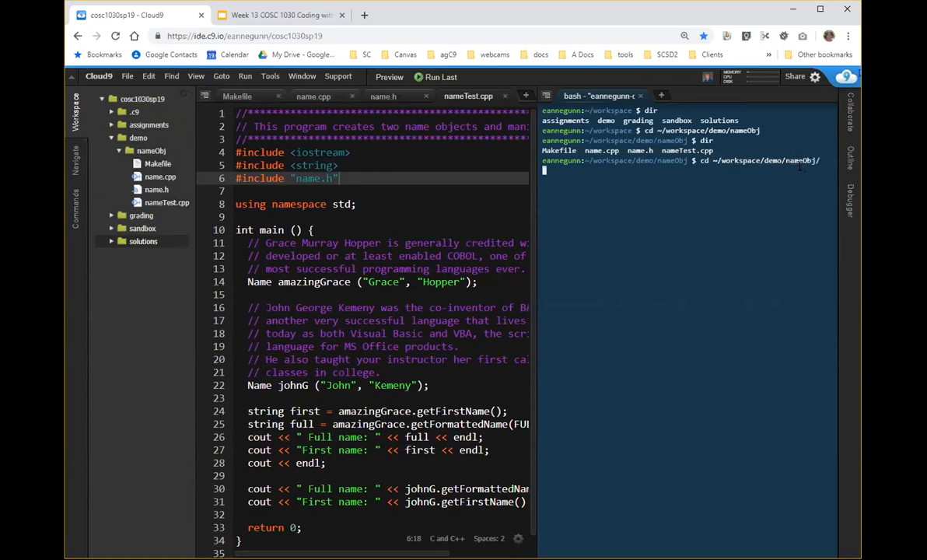
pyautogui.press('Return')
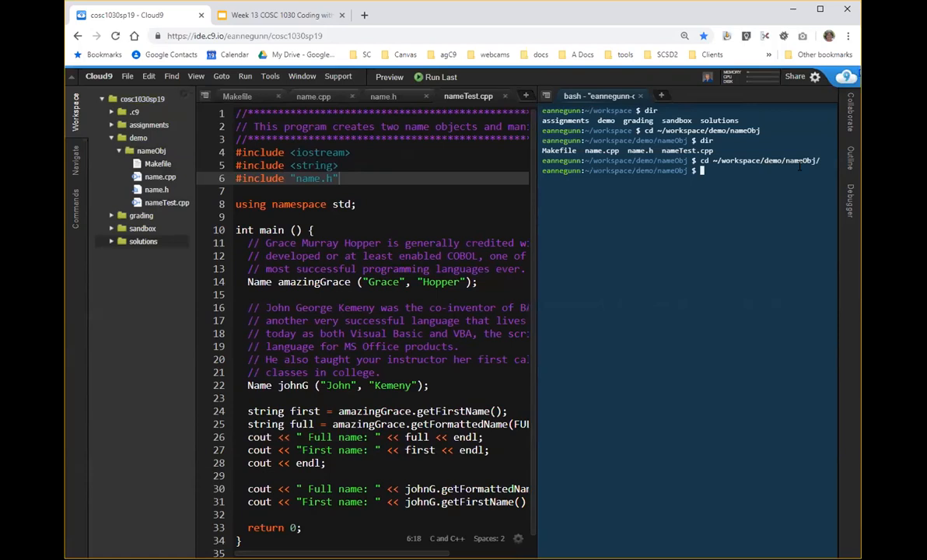
# Copy name.cpp's file path, paste it after cd, trim the file name and run it, getting 'No such file or directory'
pyautogui.rightClick(315, 97)
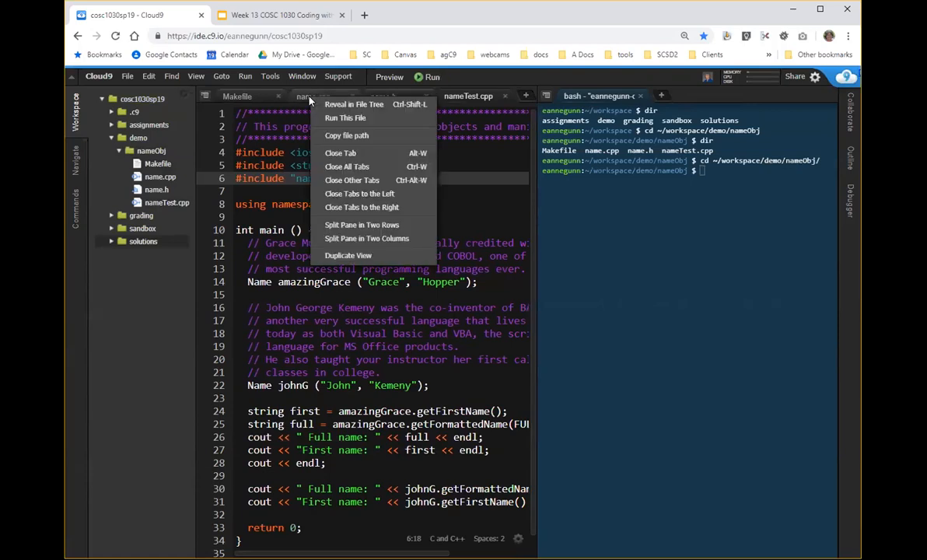
pyautogui.moveTo(345, 118)
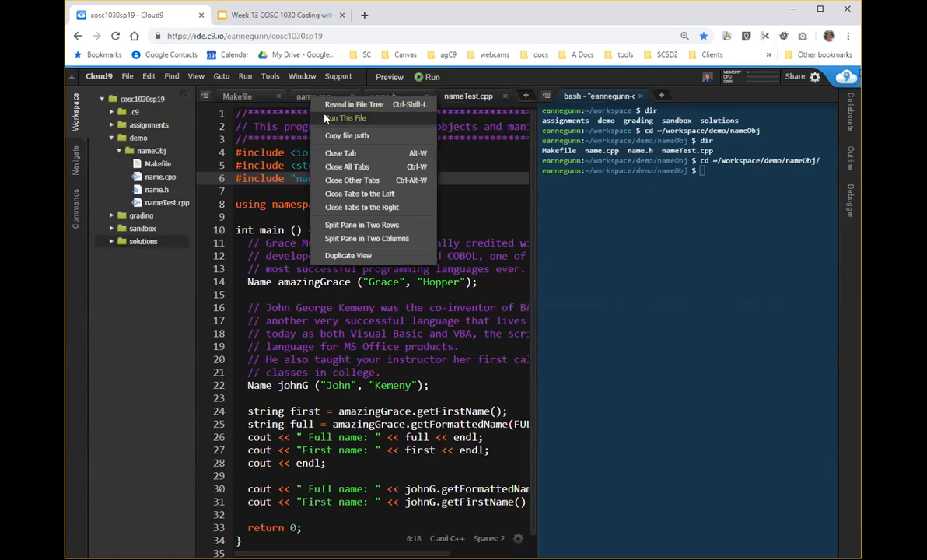
pyautogui.moveTo(345, 135)
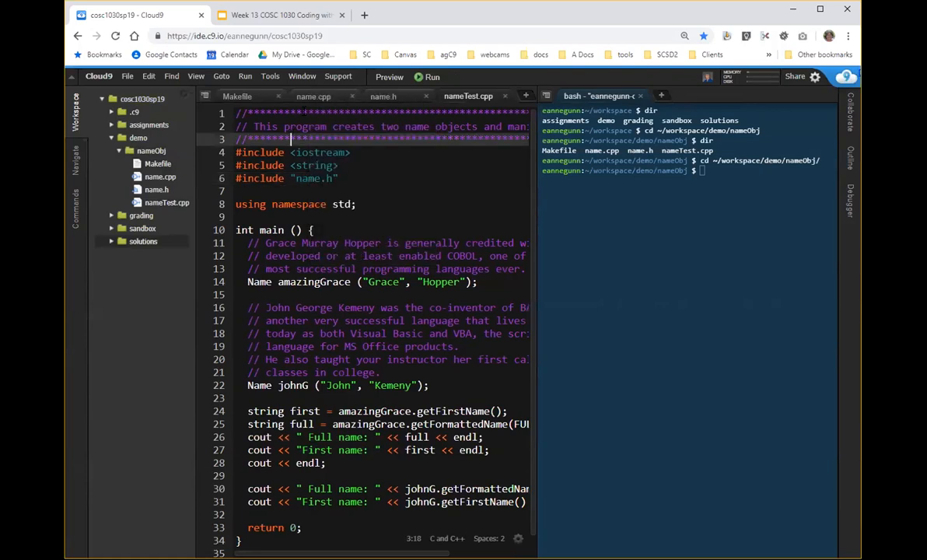
pyautogui.moveTo(312, 97)
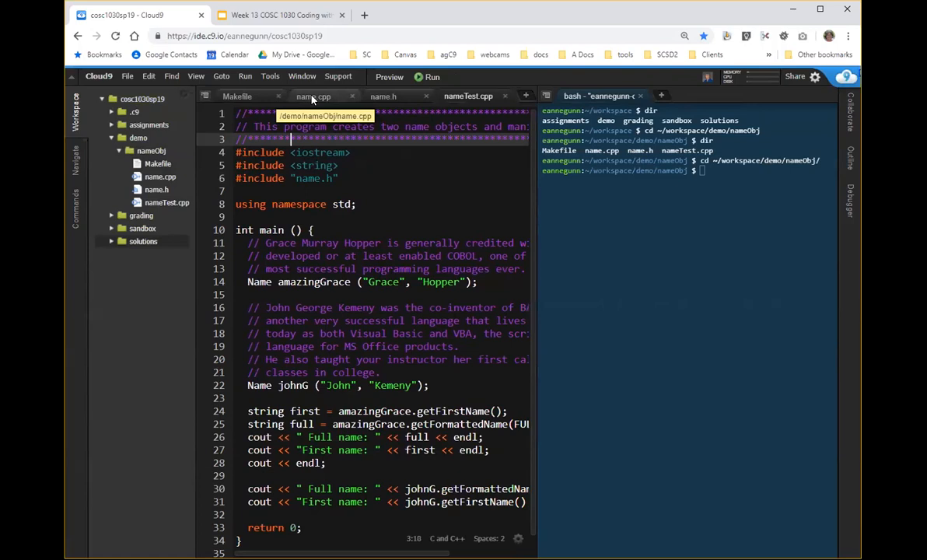
pyautogui.rightClick(315, 96)
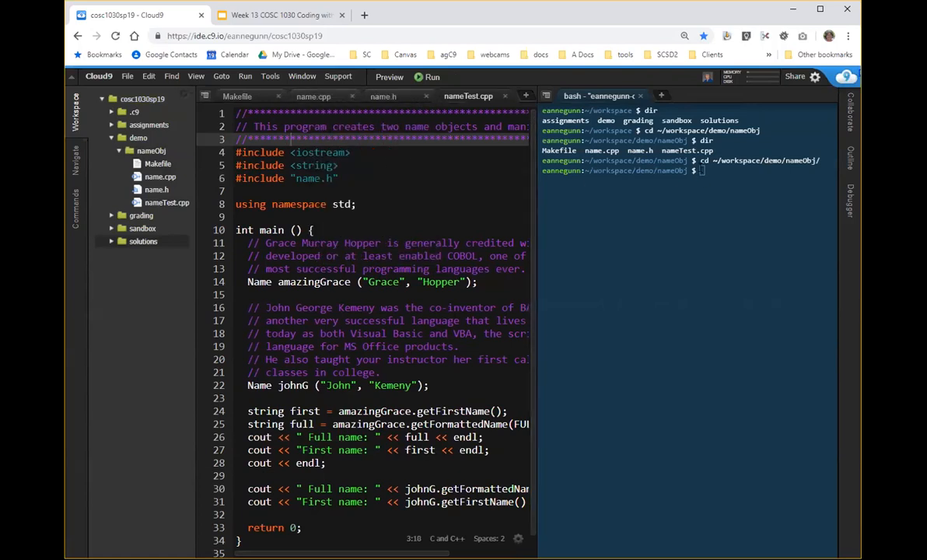
pyautogui.moveTo(703, 170)
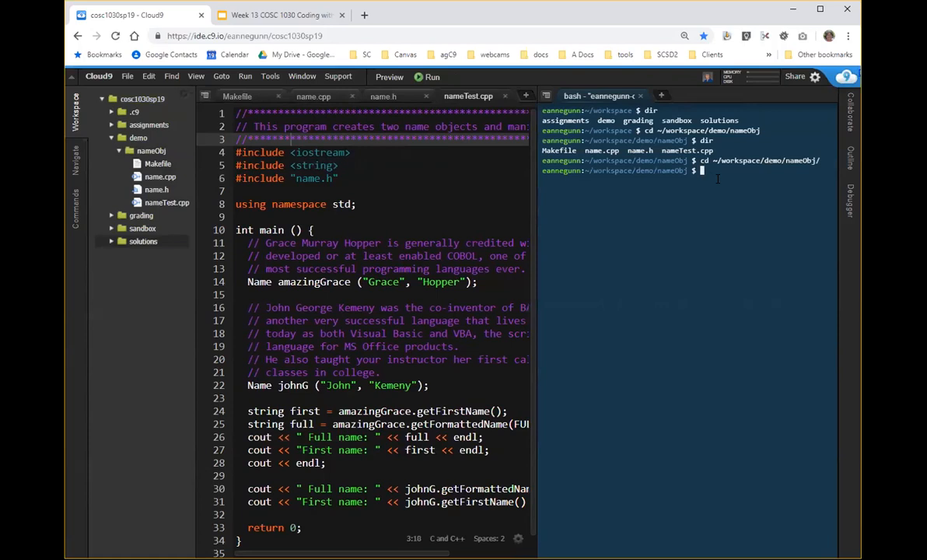
pyautogui.write('cd')
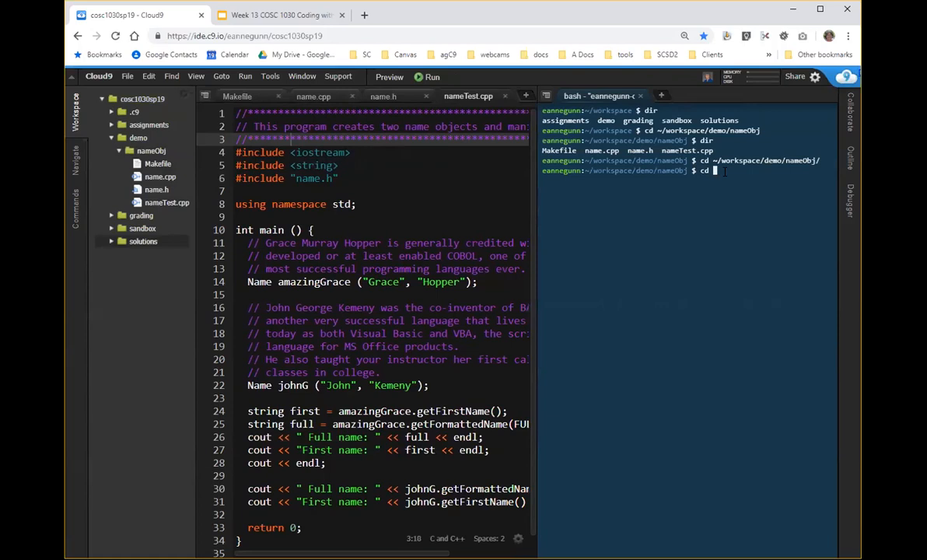
pyautogui.rightClick(713, 170)
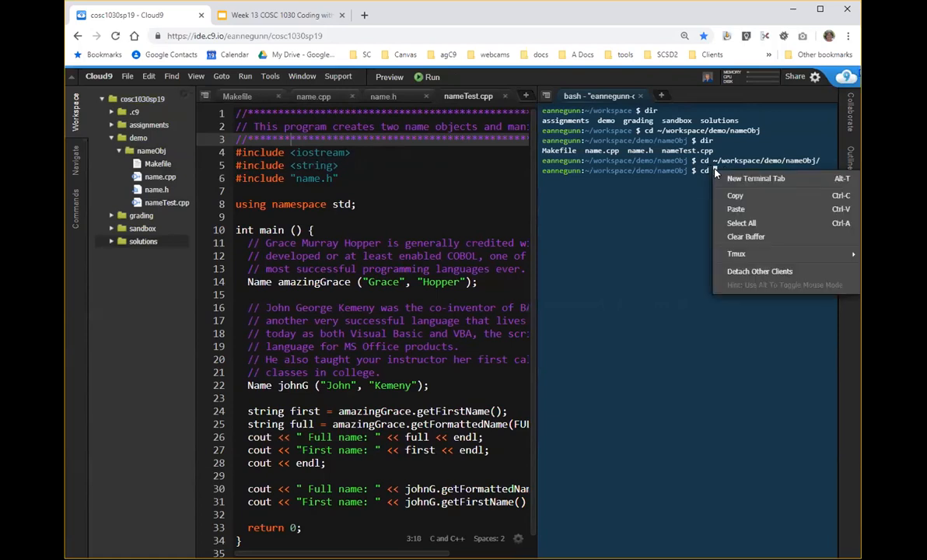
pyautogui.moveTo(734, 208)
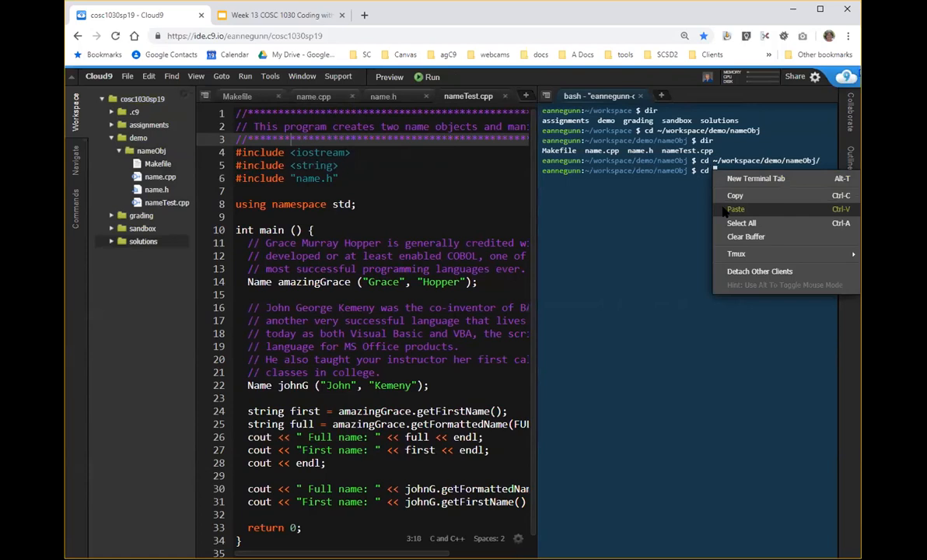
pyautogui.click(736, 209)
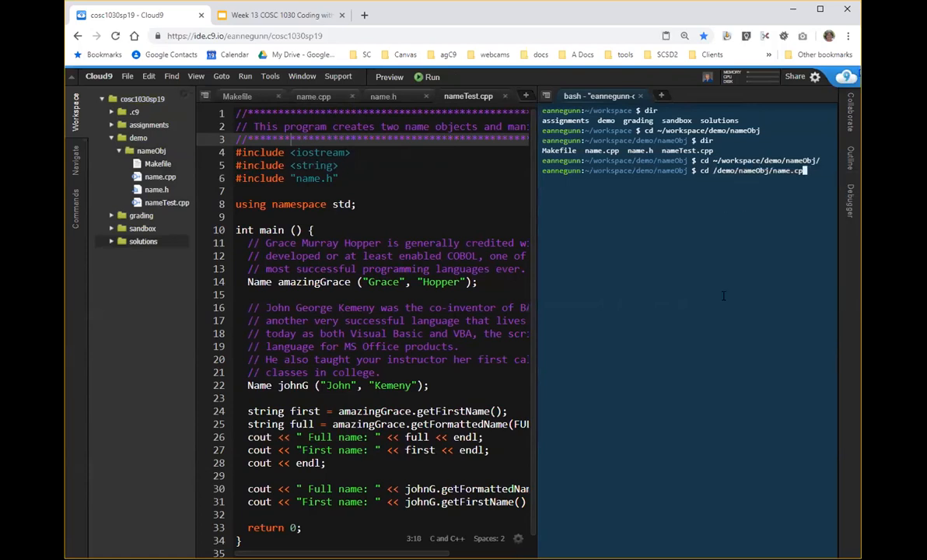
pyautogui.press('BackSpace')
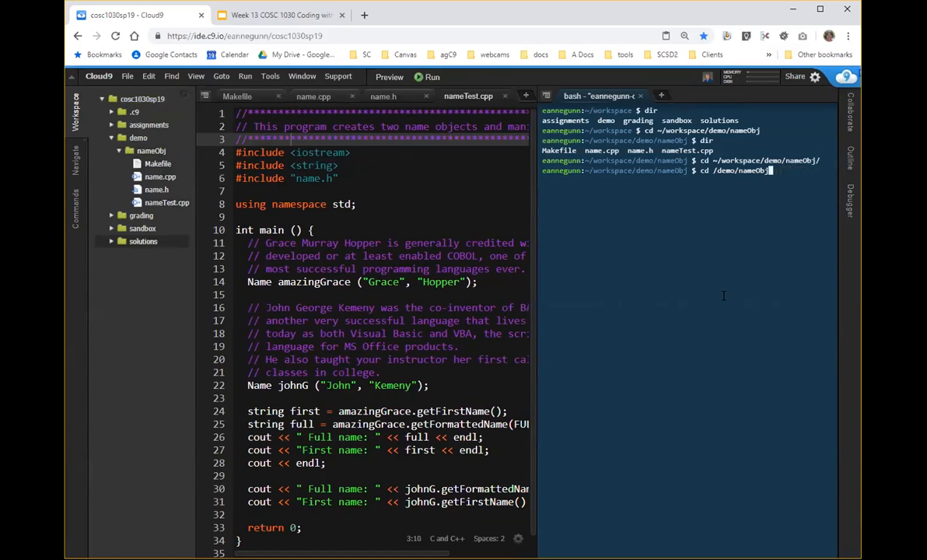
pyautogui.press('Return')
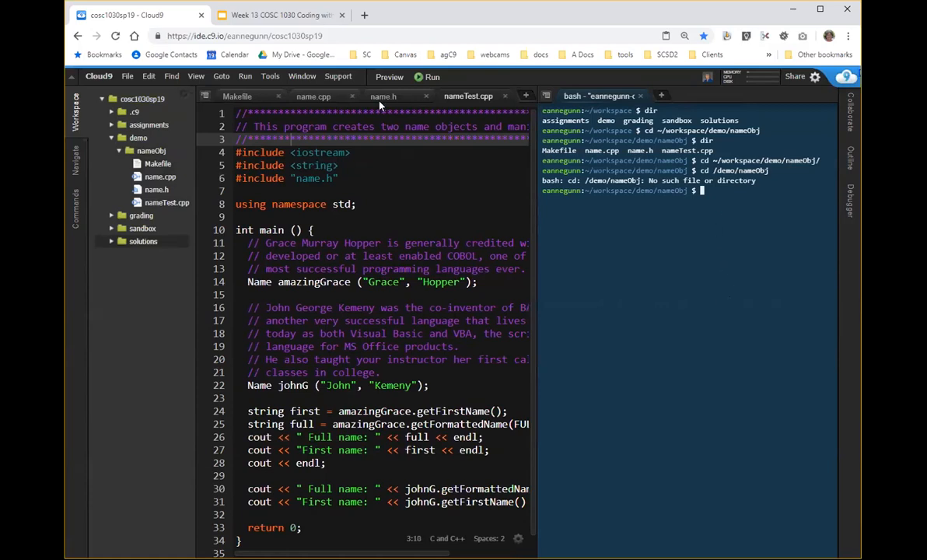
pyautogui.rightClick(469, 97)
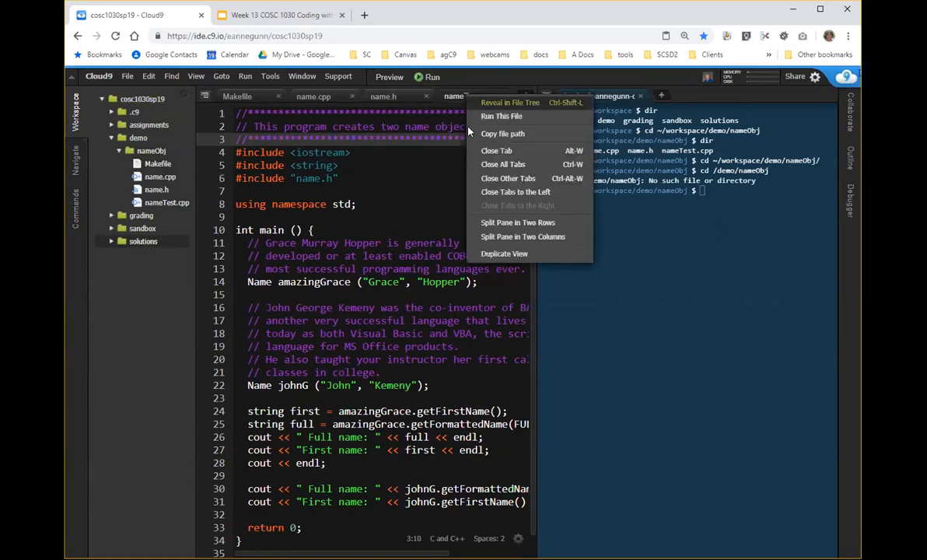
pyautogui.moveTo(502, 134)
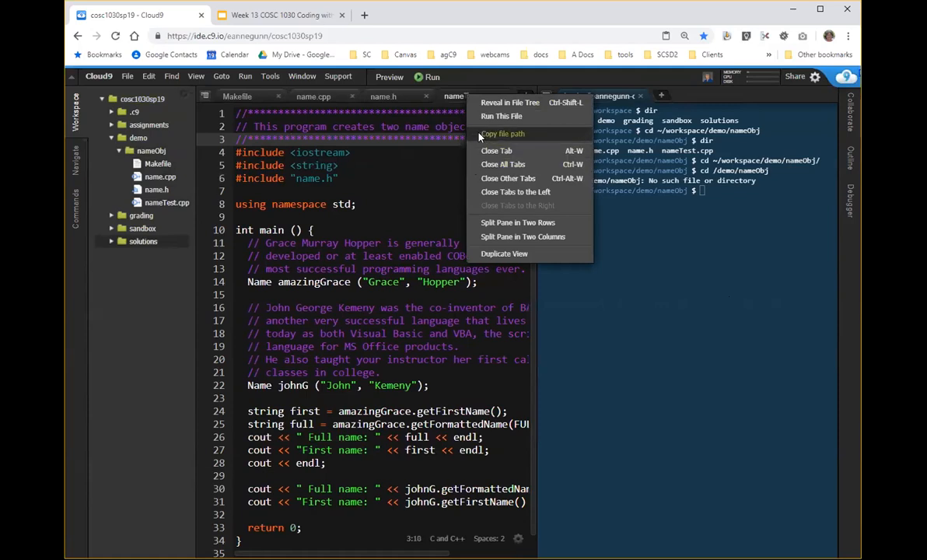
pyautogui.moveTo(479, 137)
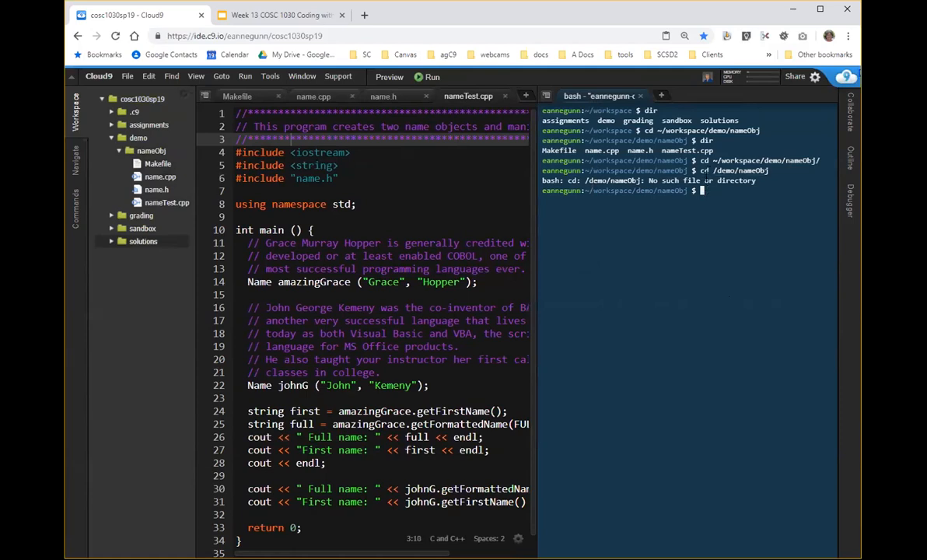
pyautogui.moveTo(713, 139)
pyautogui.write('dir')
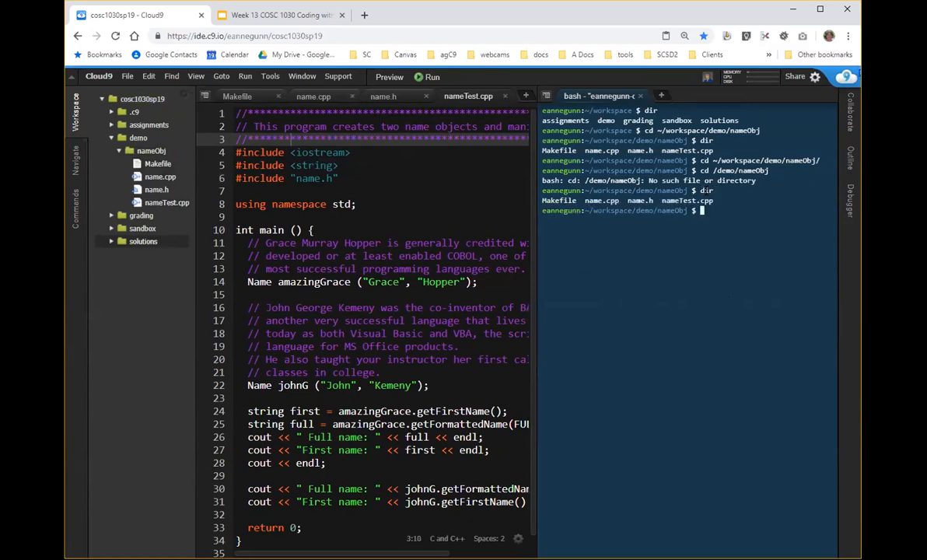
pyautogui.moveTo(247, 96)
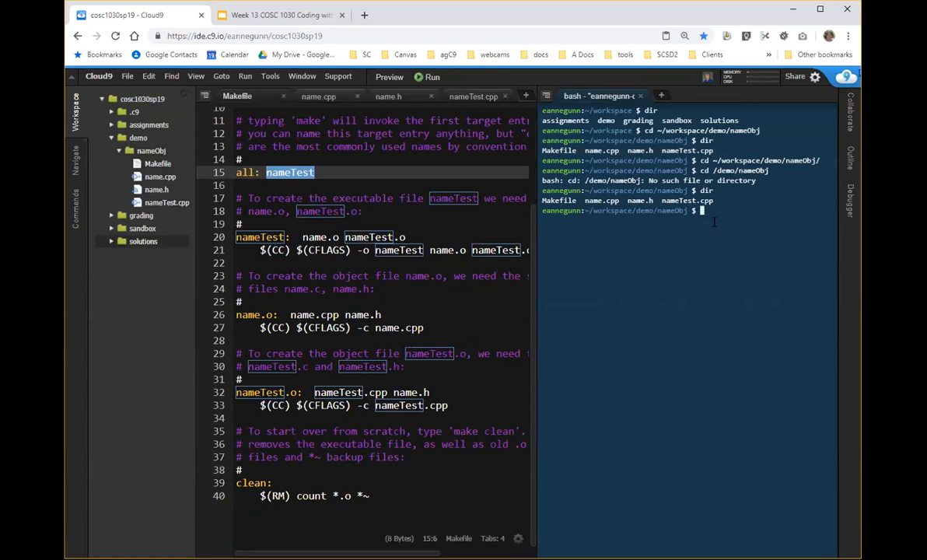
# Run make all to compile name.cpp and nameTest.cpp into the nameTest executable, then point it out in the tree
pyautogui.write('make all')
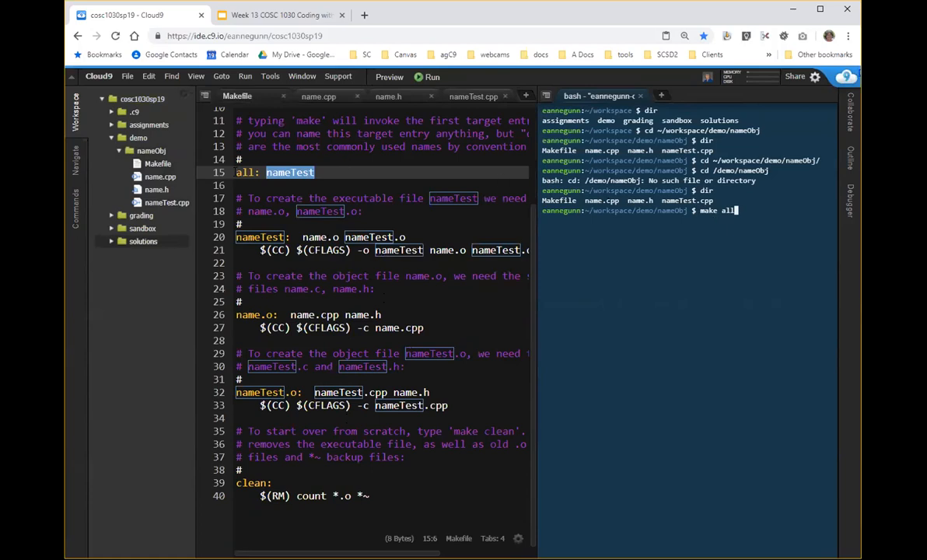
pyautogui.doubleClick(246, 171)
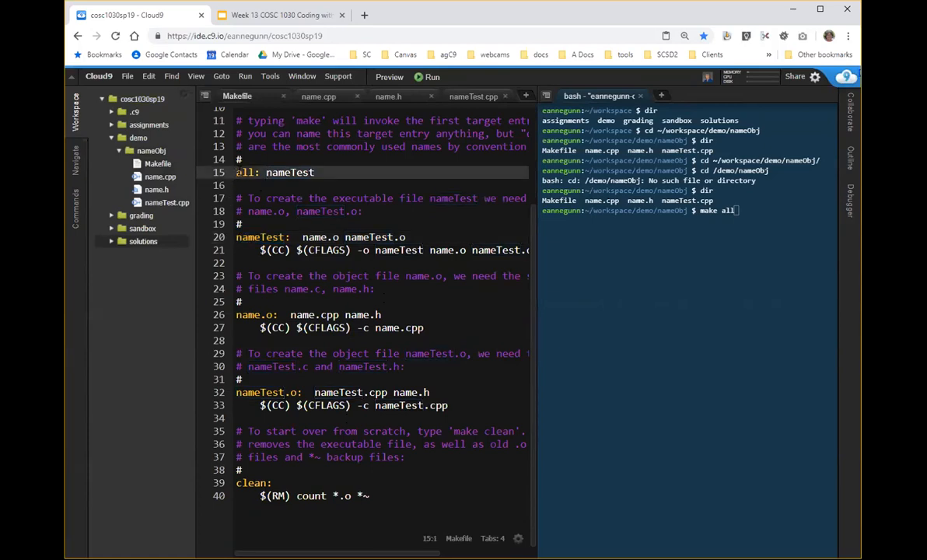
pyautogui.doubleClick(243, 171)
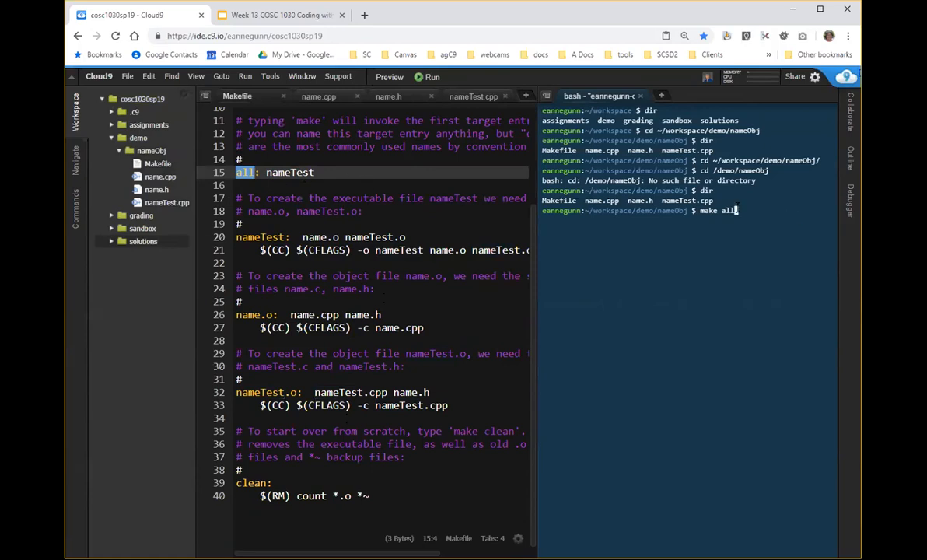
pyautogui.press('Return')
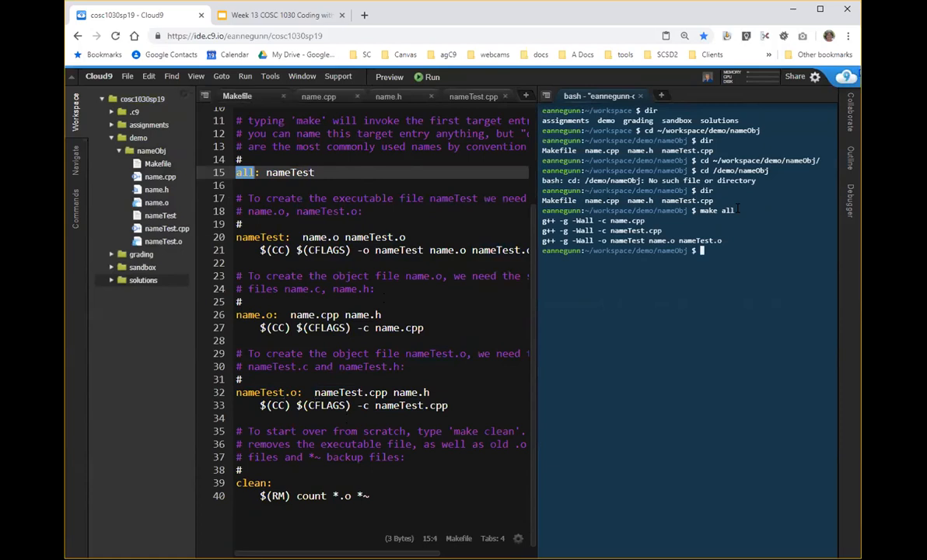
pyautogui.moveTo(735, 208)
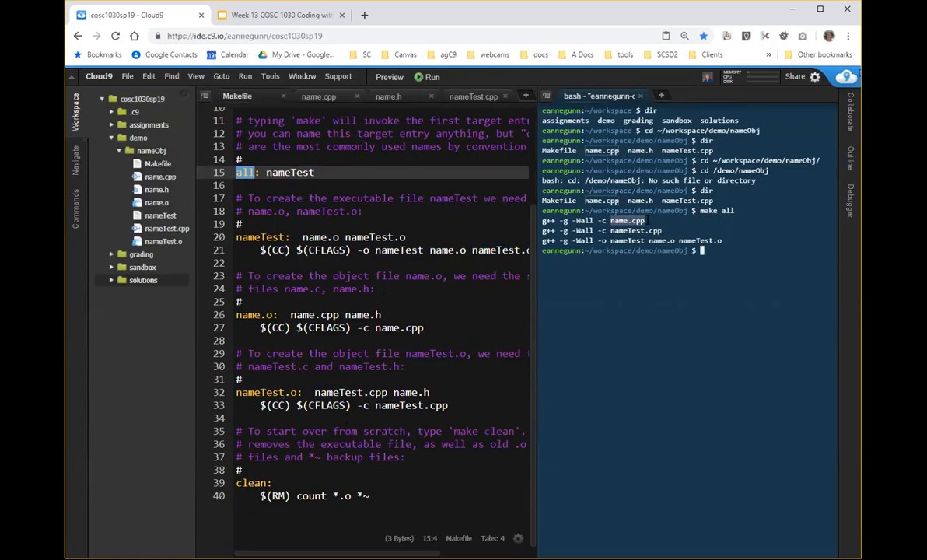
pyautogui.moveTo(637, 228)
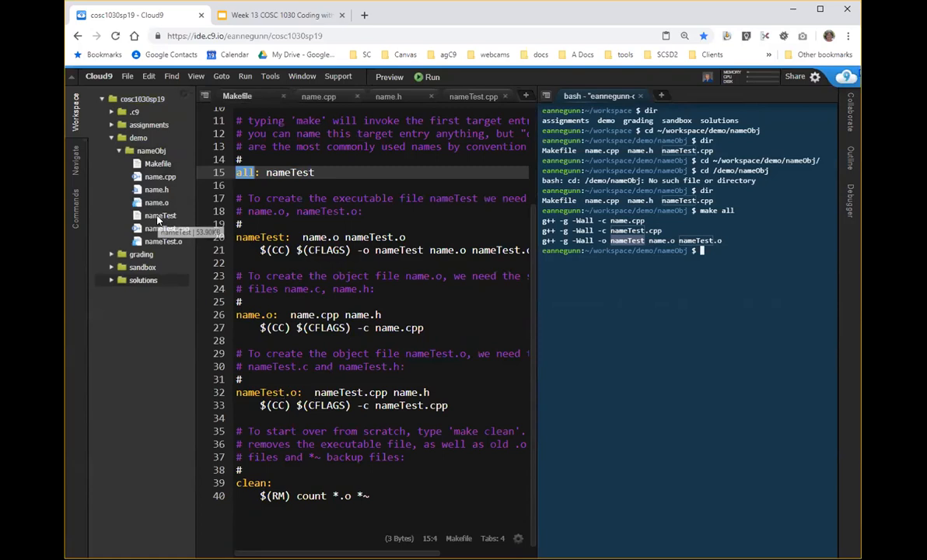
pyautogui.click(160, 215)
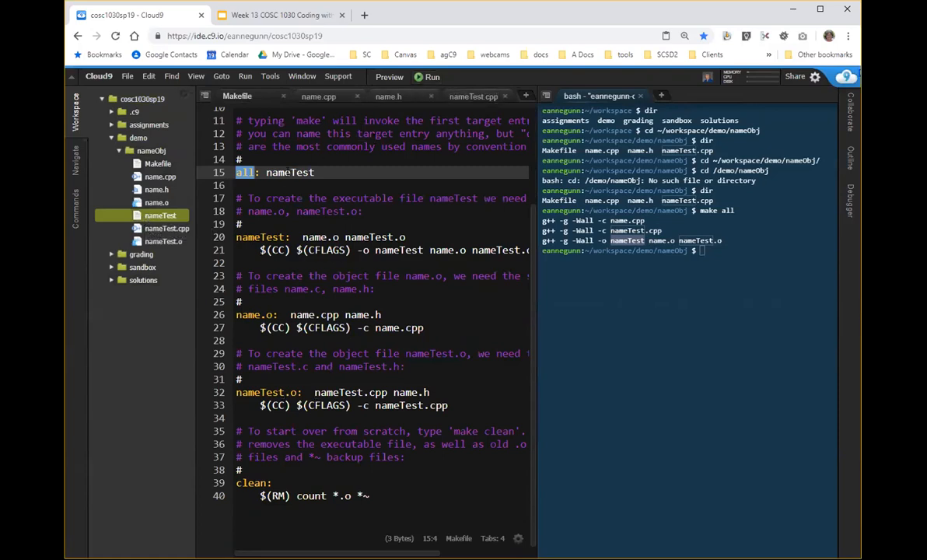
pyautogui.moveTo(162, 227)
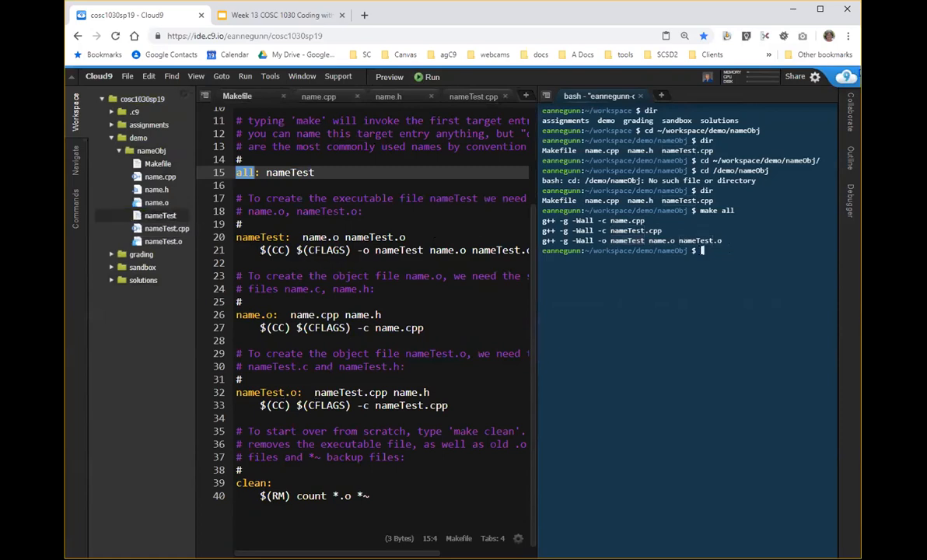
pyautogui.moveTo(731, 259)
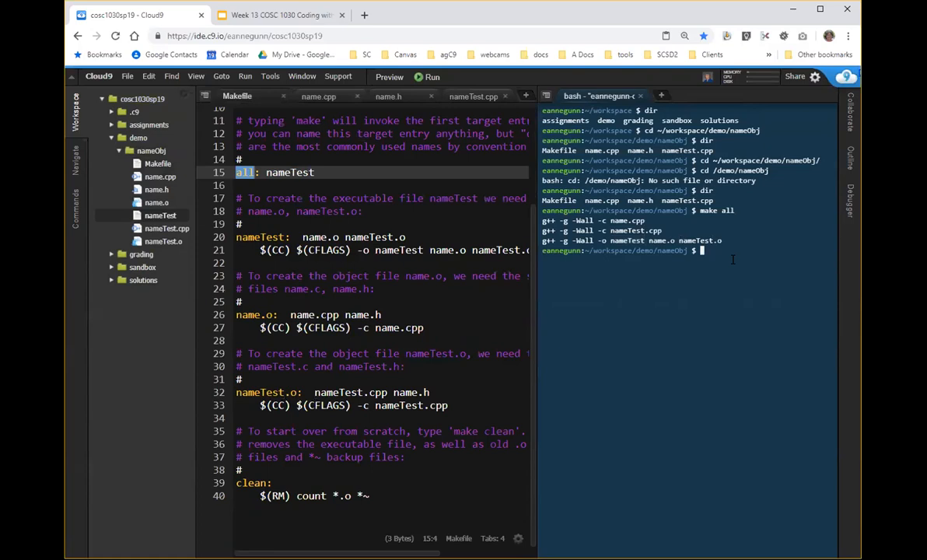
# Run ./nameTest to print full and first names for Grace Hopper and John Kemeny, then show the Task A slide
pyautogui.write('nameTest')
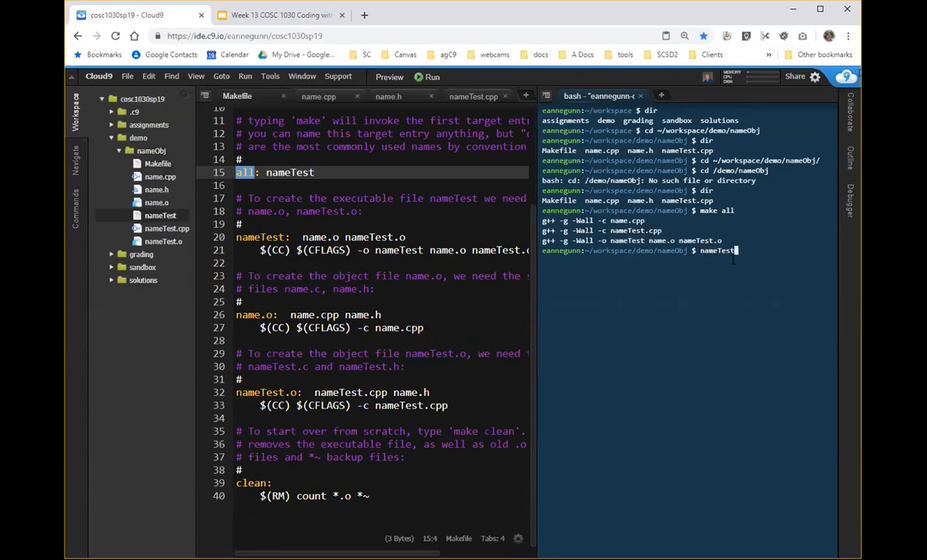
pyautogui.press('Return')
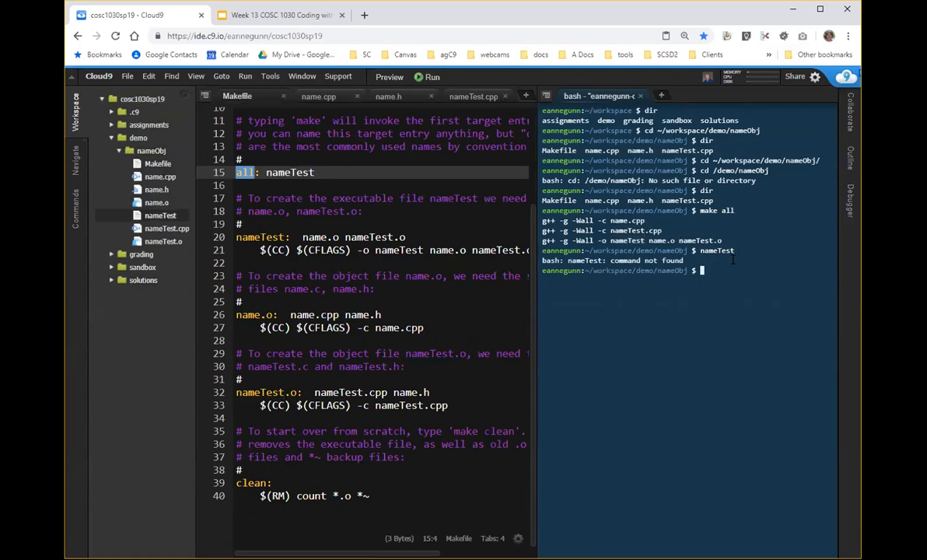
pyautogui.write('./')
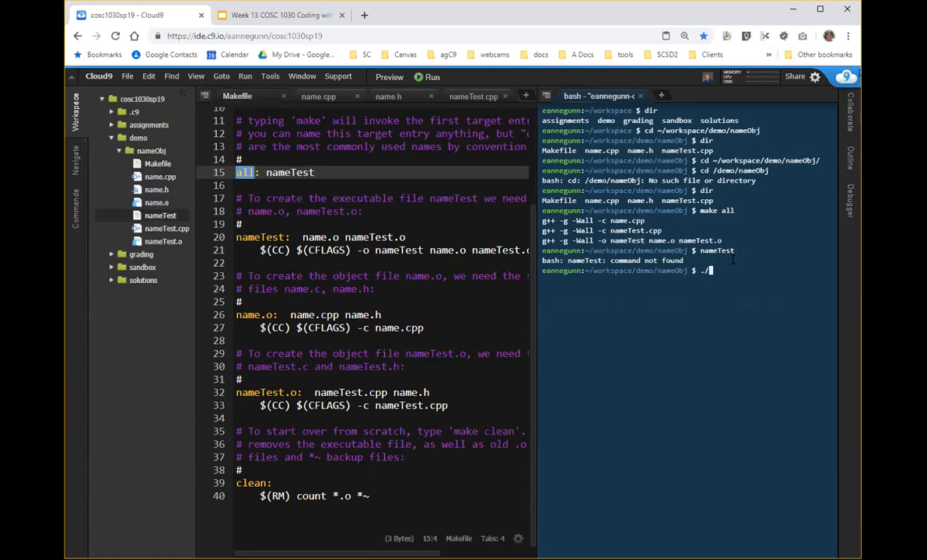
pyautogui.write('name')
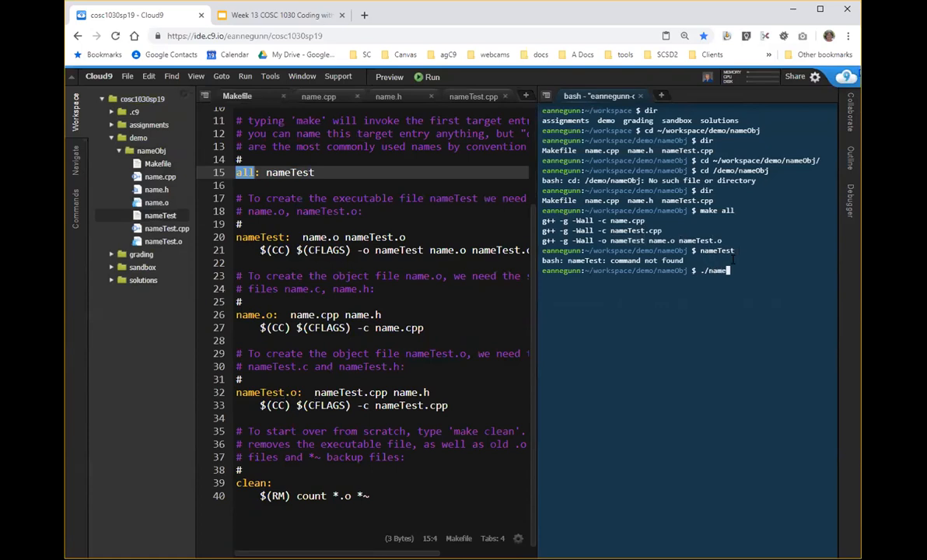
pyautogui.press('Return')
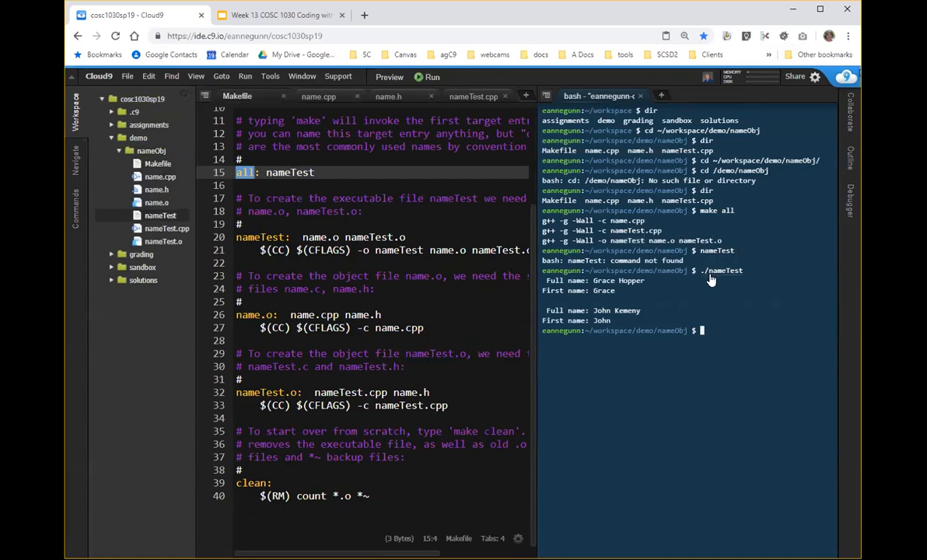
pyautogui.moveTo(713, 278)
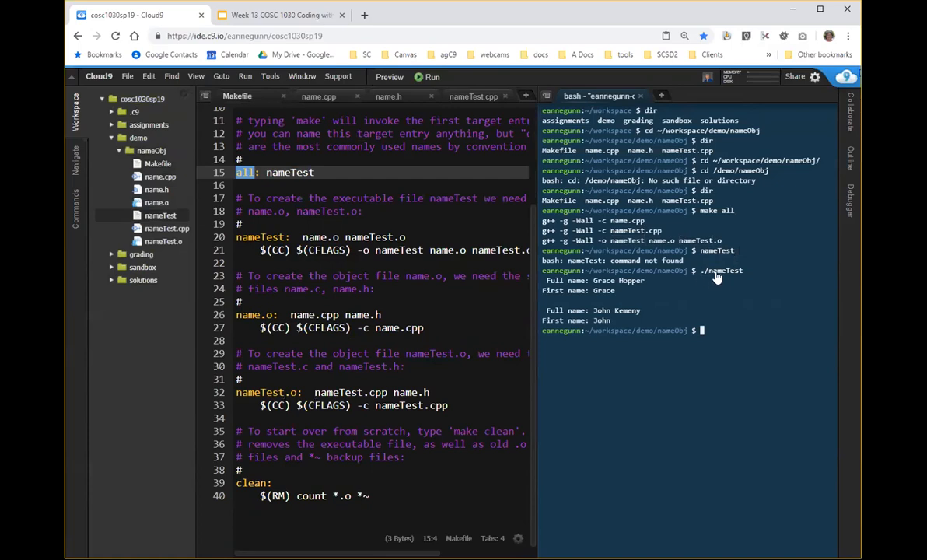
pyautogui.moveTo(729, 280)
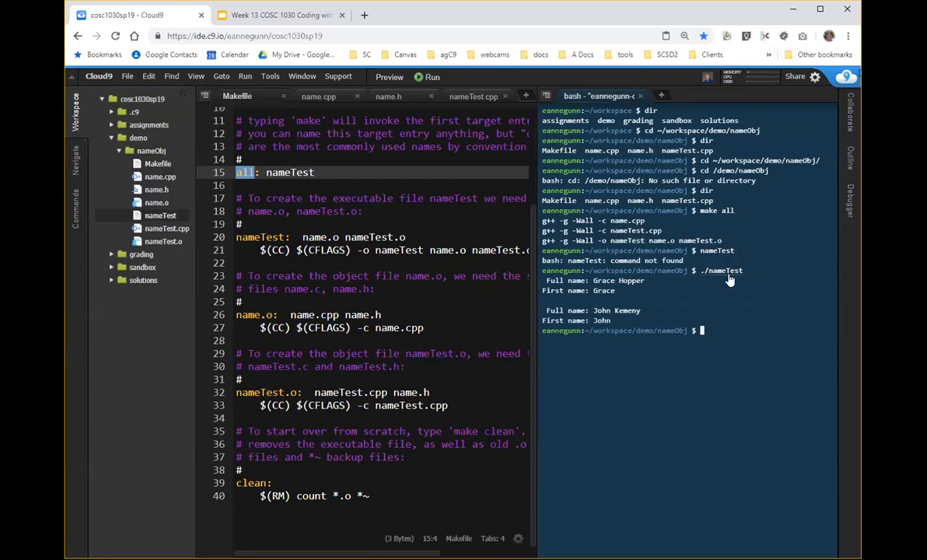
pyautogui.click(280, 15)
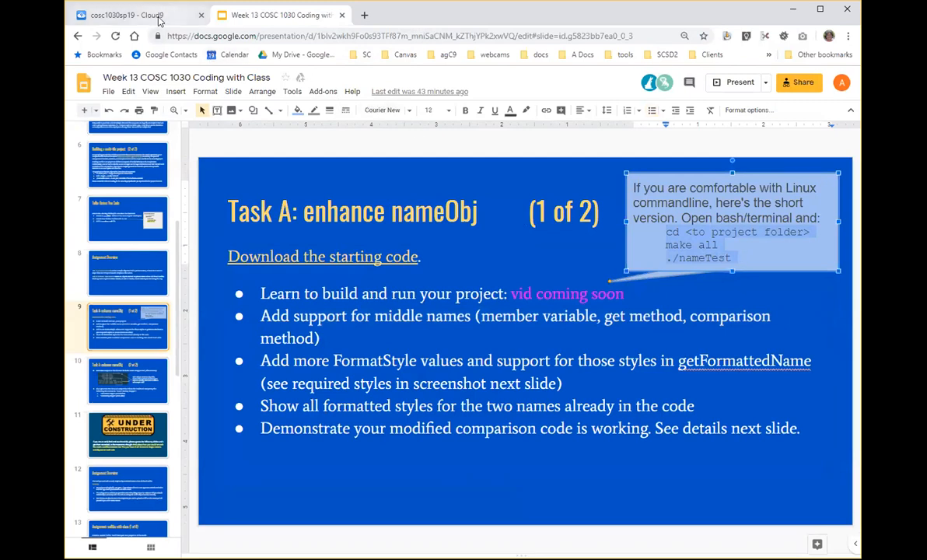
# Return from the slides to the Cloud9 workspace with the nameTest output still visible
pyautogui.click(124, 15)
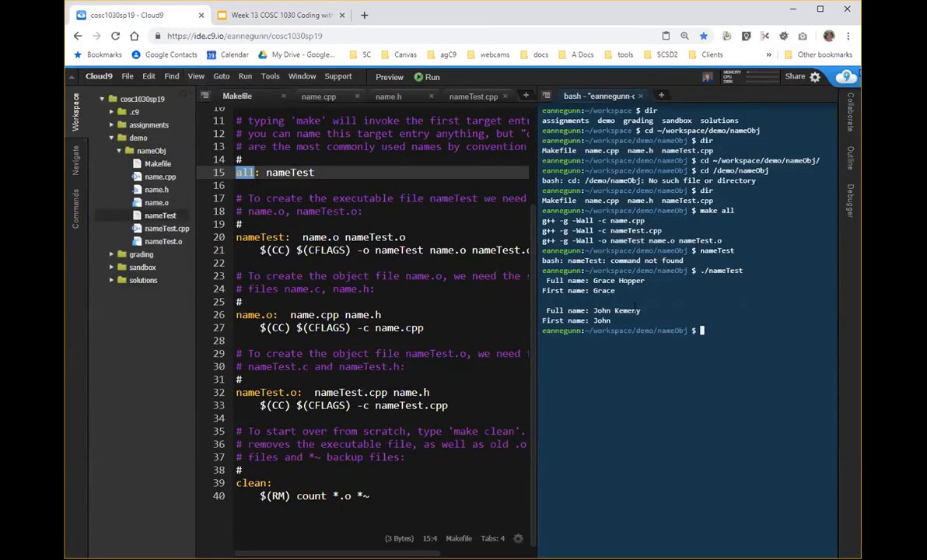
pyautogui.moveTo(700, 330)
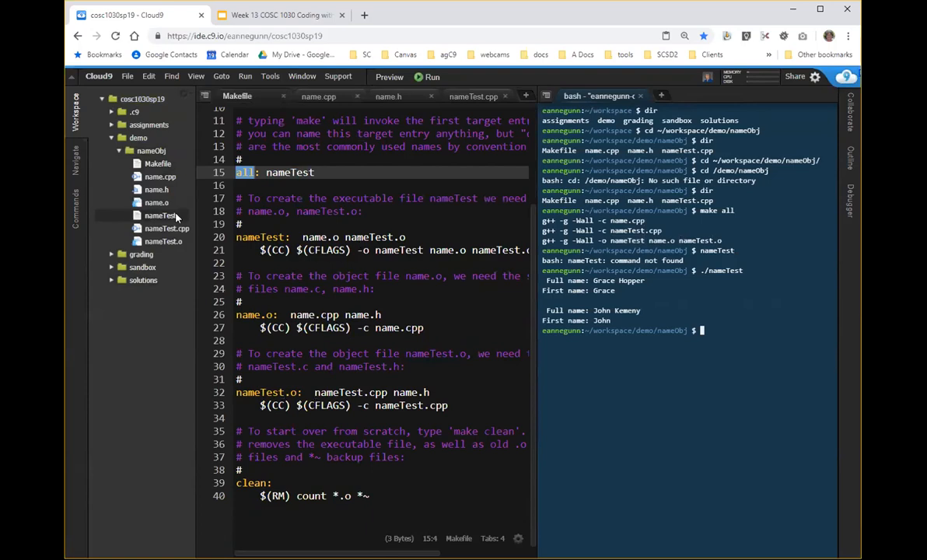
pyautogui.moveTo(155, 190)
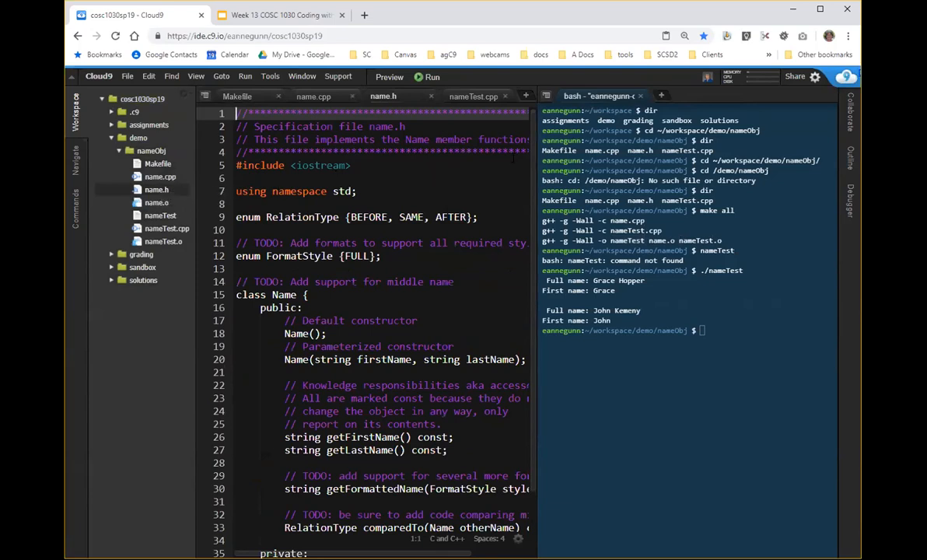
# Add 'string mMiddle; // middle name' to Name and lowercase the first-name comment
pyautogui.scroll(-3)
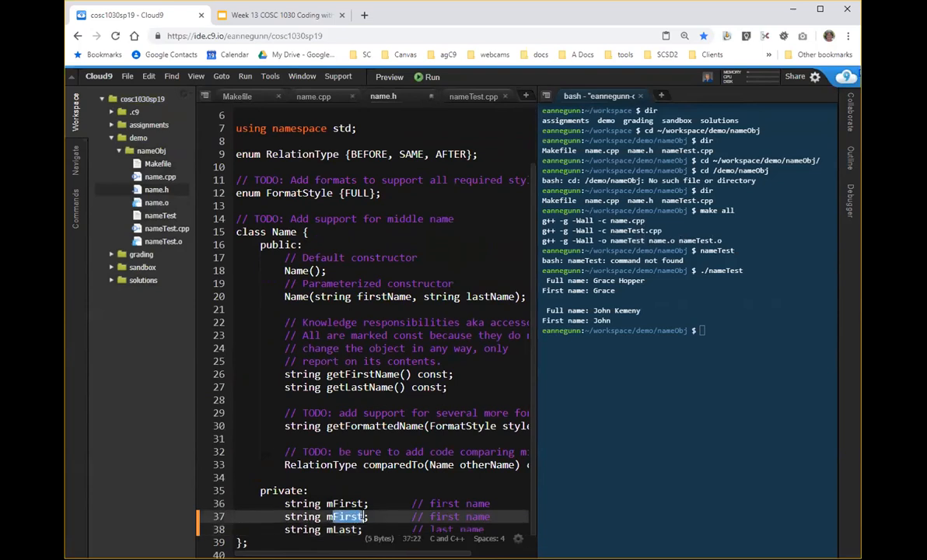
pyautogui.write('Middle')
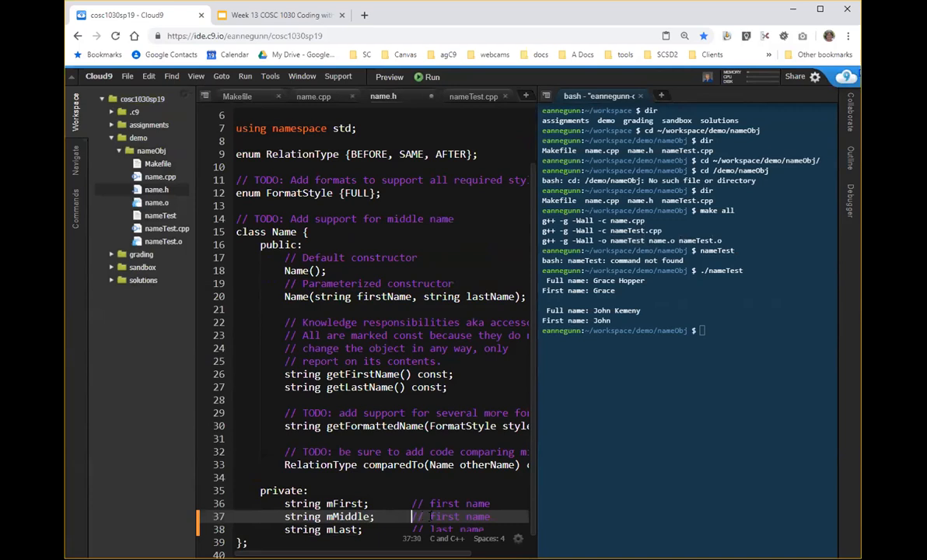
pyautogui.doubleClick(445, 517)
pyautogui.write('middle')
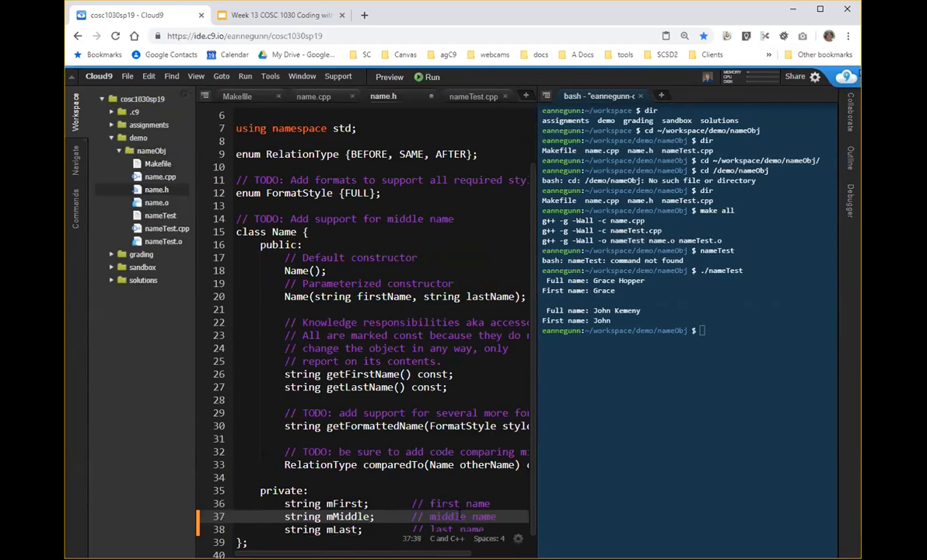
pyautogui.doubleClick(346, 504)
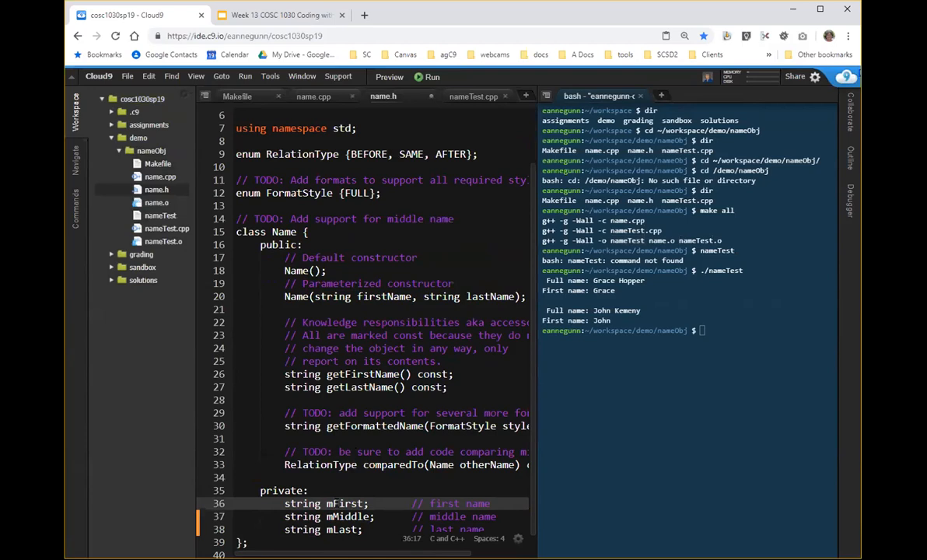
pyautogui.doubleClick(345, 504)
pyautogui.write('_')
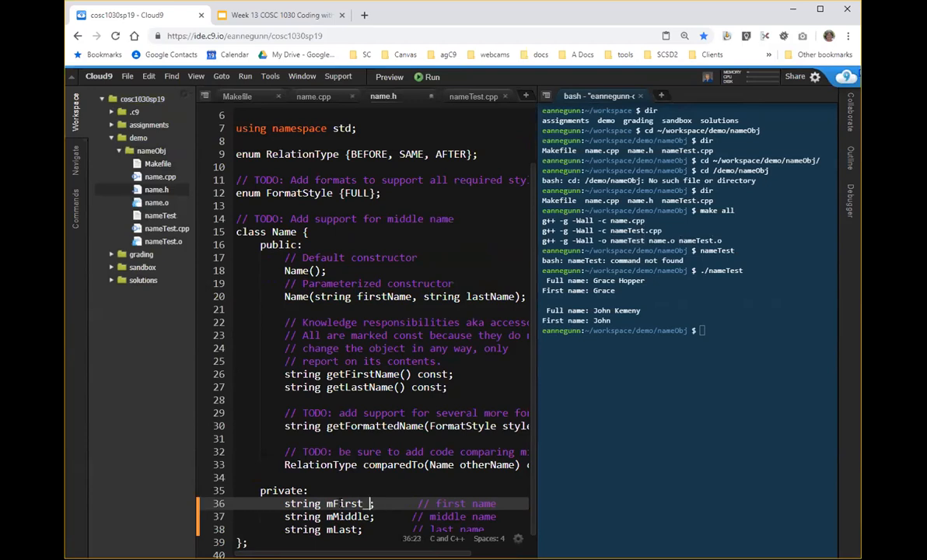
pyautogui.write('first')
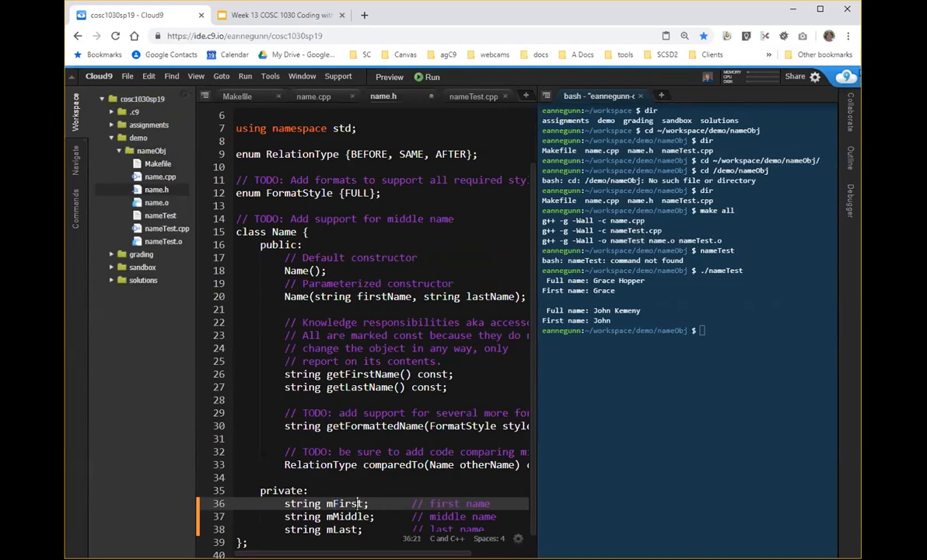
# Save name.h and move to the constructor declaration to add the middleName parameter
pyautogui.press('ctrl+s')
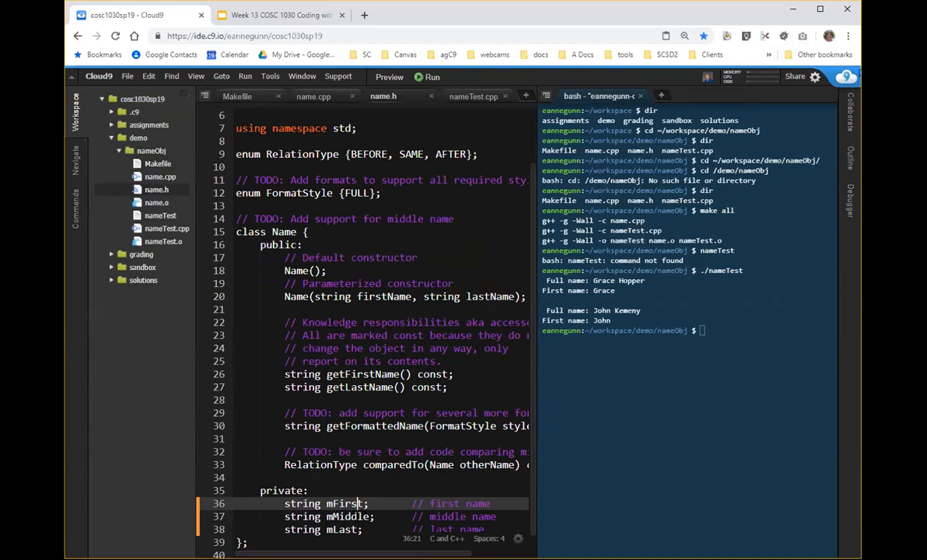
pyautogui.click(420, 295)
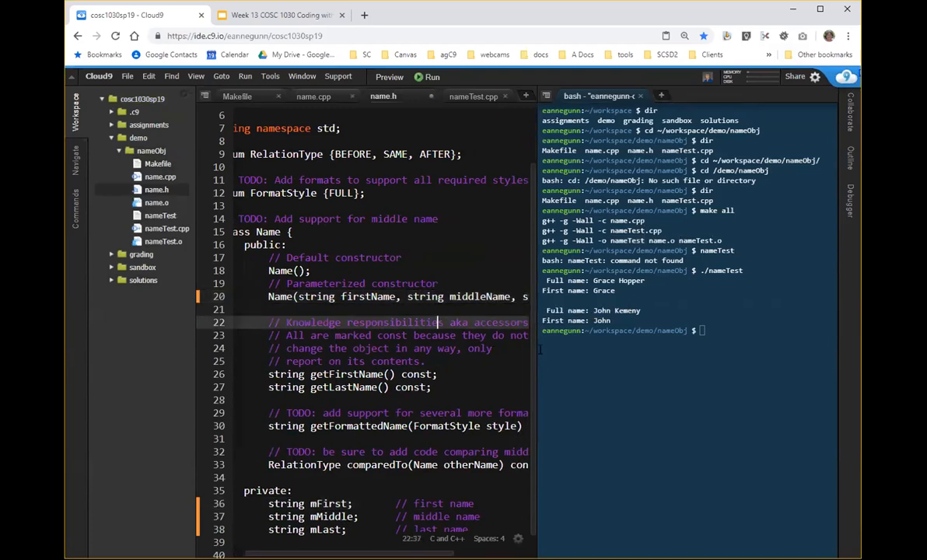
pyautogui.moveTo(381, 96)
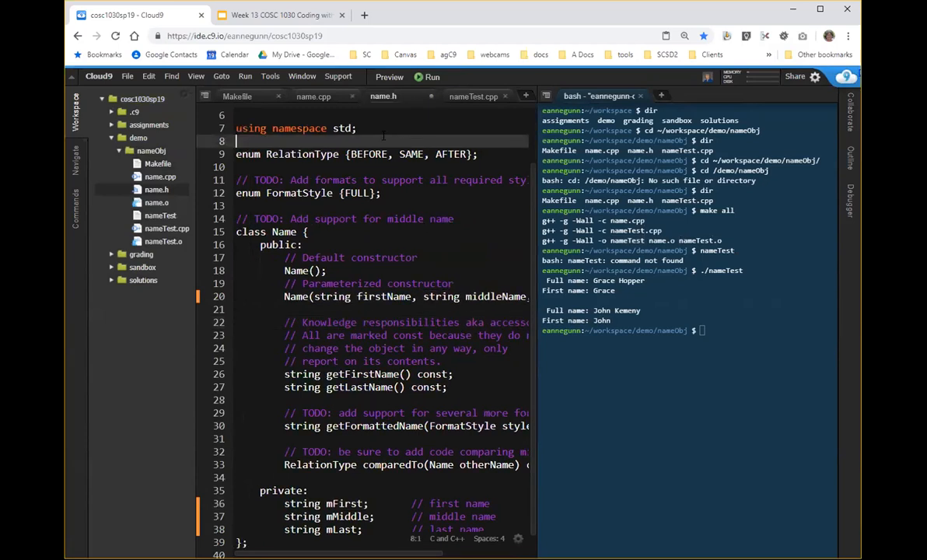
pyautogui.moveTo(420, 97)
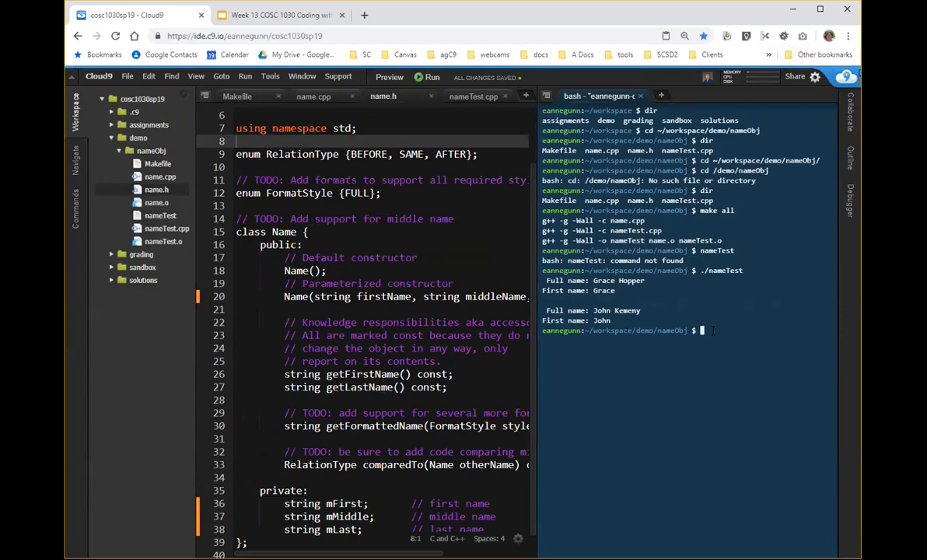
# Rerun ./nameTest in the terminal after the header edits
pyautogui.write('./nameTest')
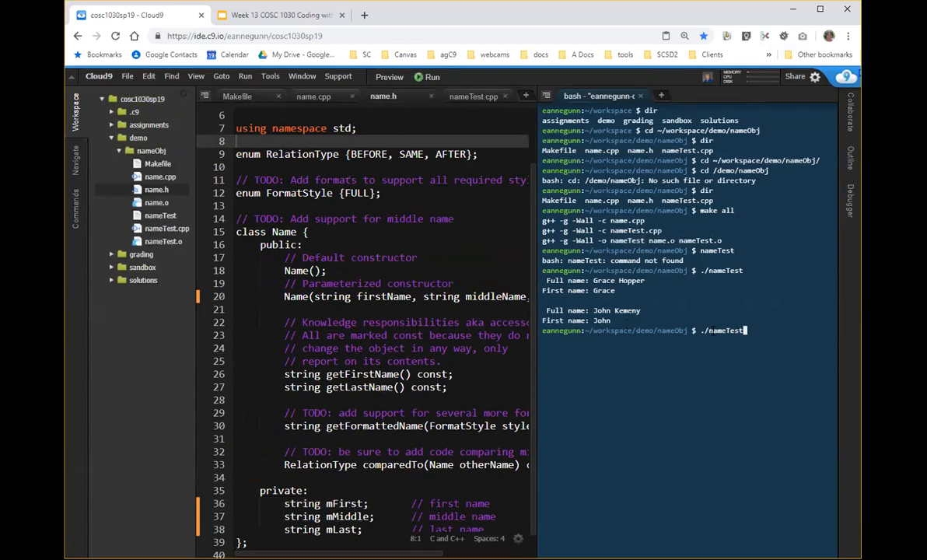
pyautogui.press('Return')
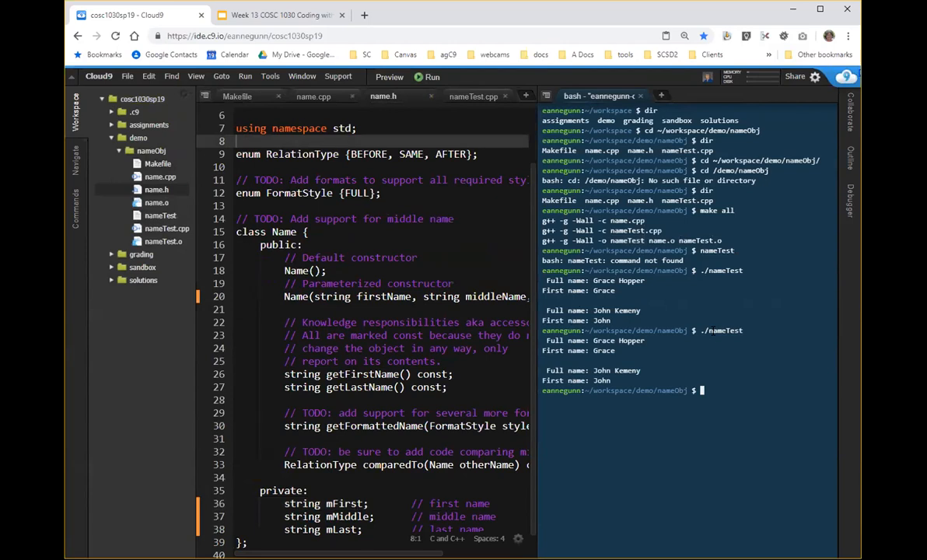
pyautogui.write('./nameTest')
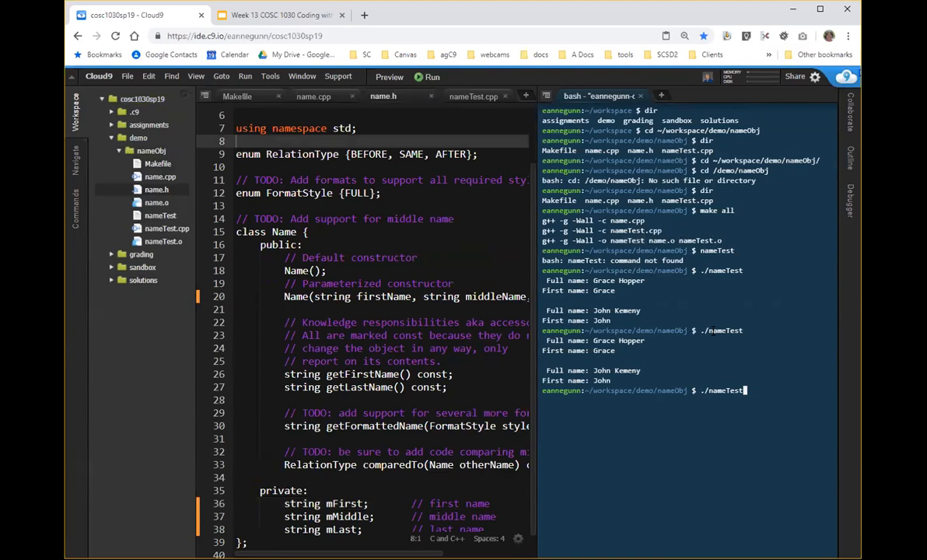
pyautogui.write('nameTest')
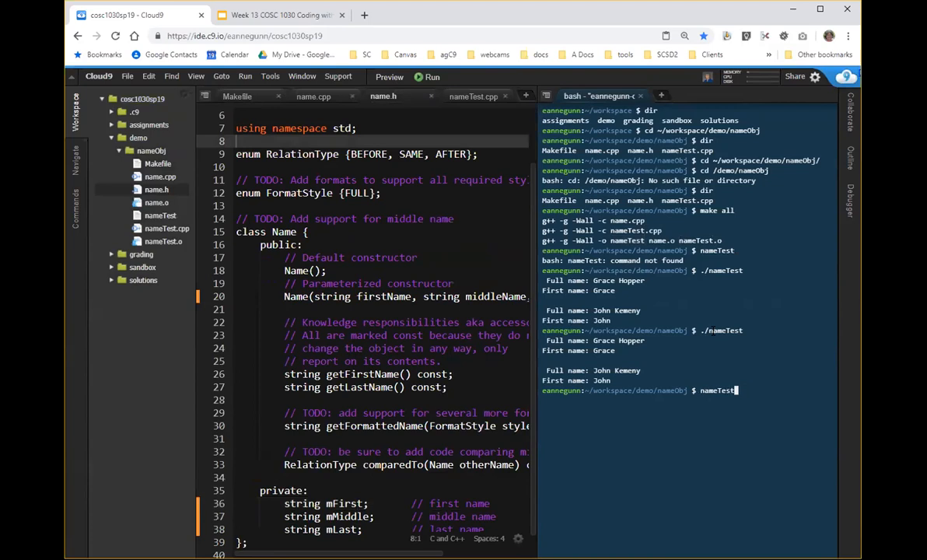
# Rebuild the nameObj project with make all, which reports constructor mismatch errors
pyautogui.write('make all')
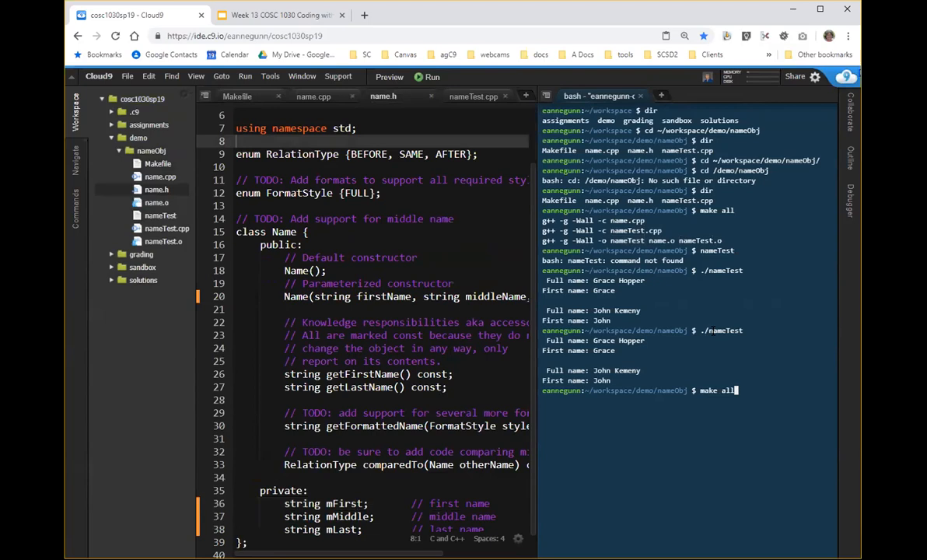
pyautogui.write('./nameTest')
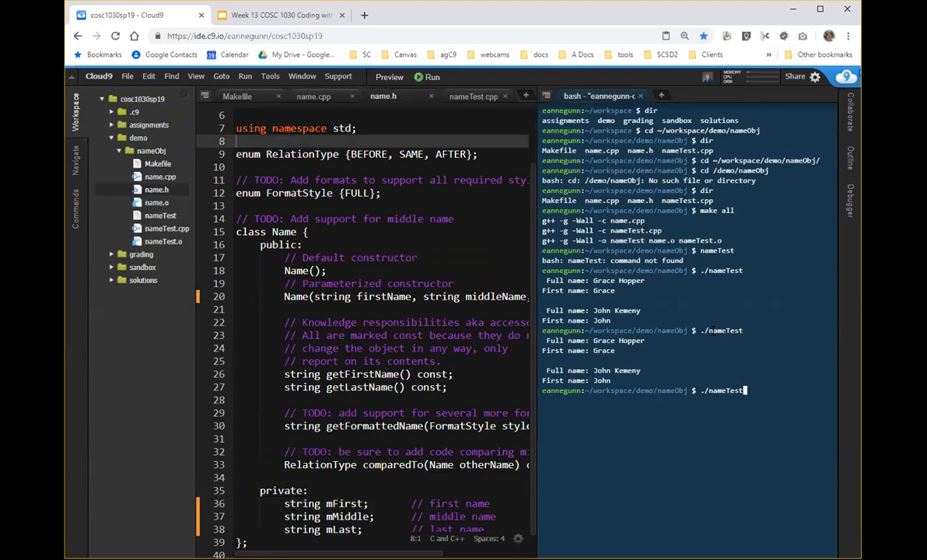
pyautogui.write('make all')
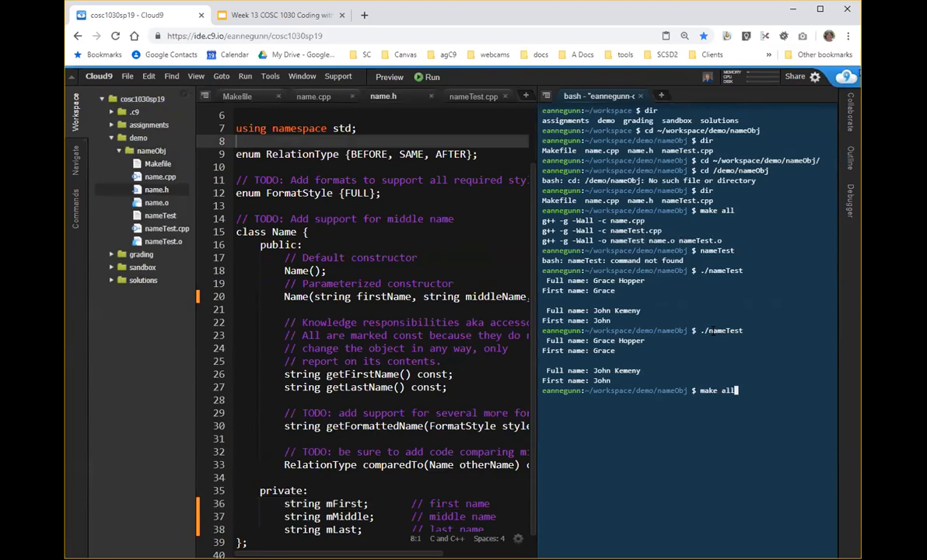
pyautogui.press('Return')
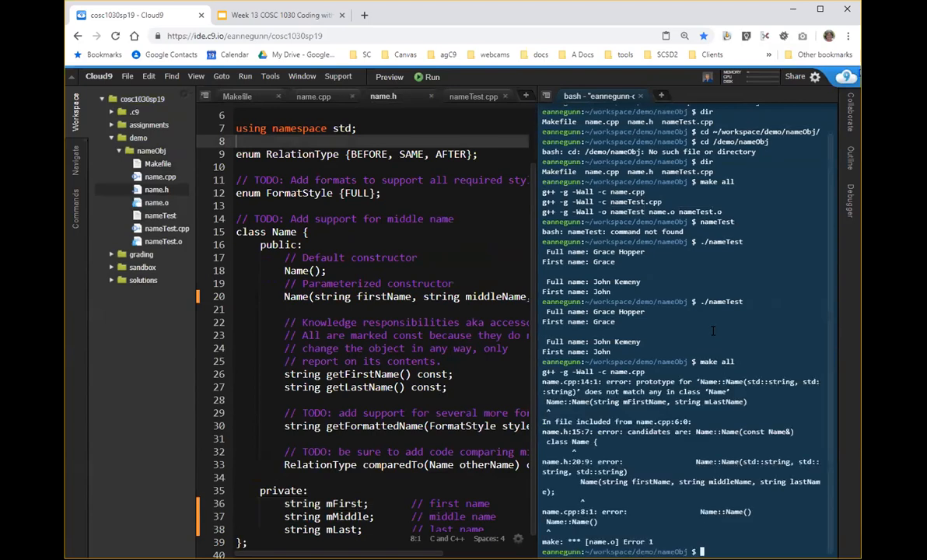
pyautogui.moveTo(803, 252)
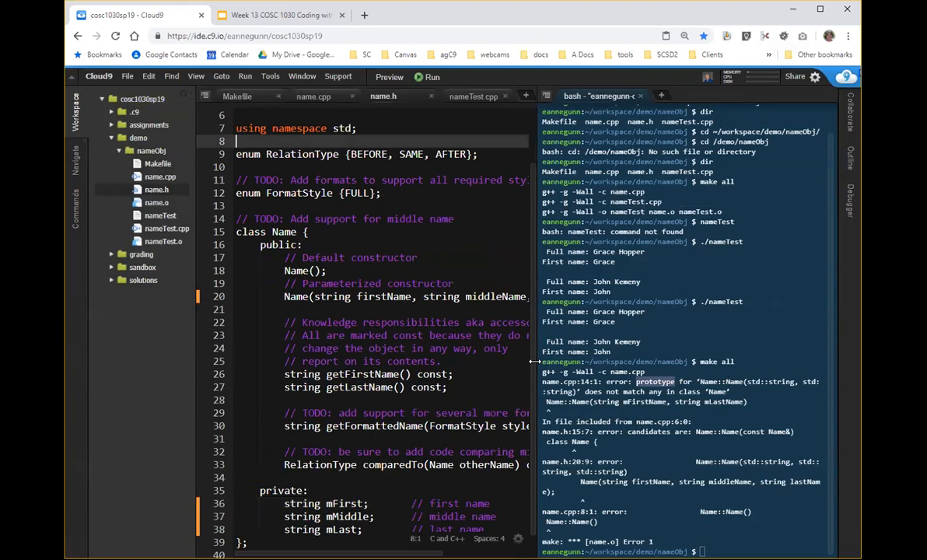
pyautogui.moveTo(460, 207)
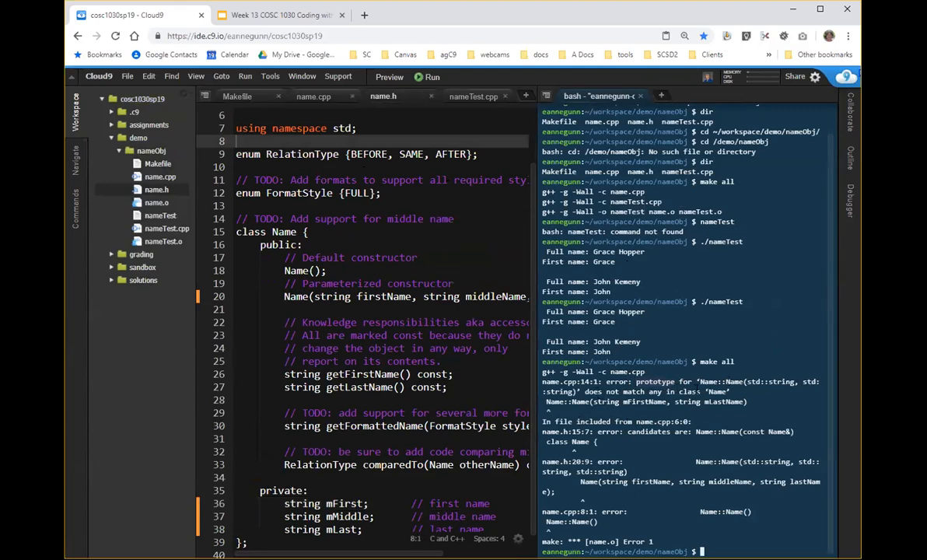
# Switch to name.cpp to see the constructor still taking only first and last names
pyautogui.click(314, 96)
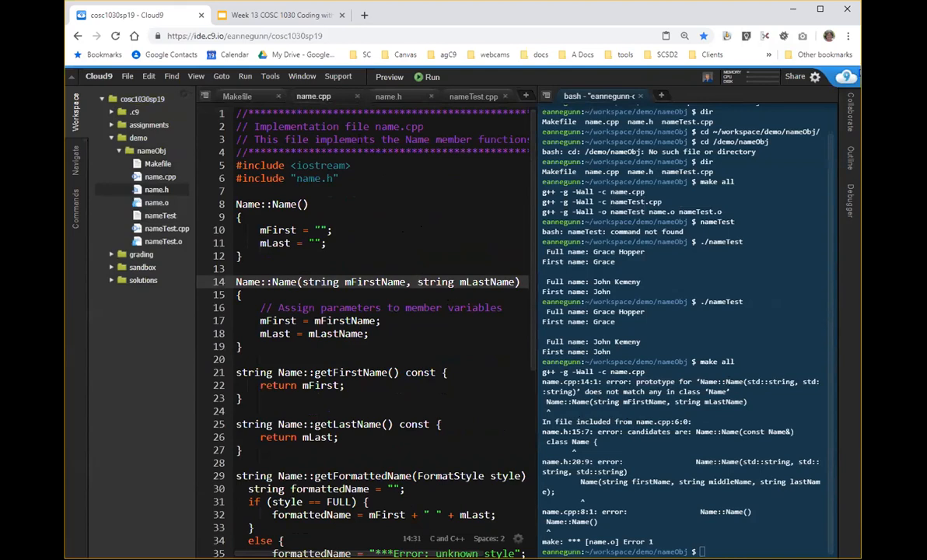
# Add the middleName parameter to name.cpp's constructor and drop the m prefix from the parameters
pyautogui.click(383, 96)
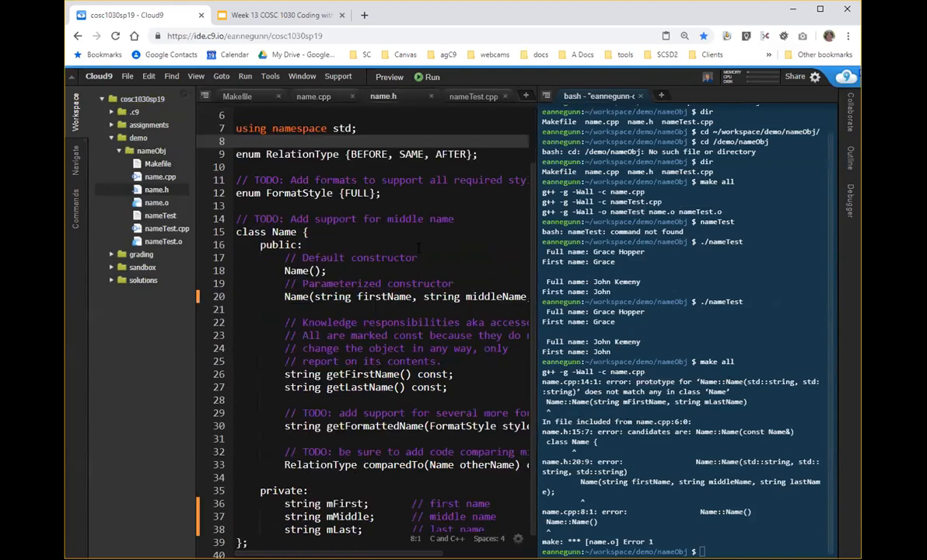
pyautogui.doubleClick(442, 295)
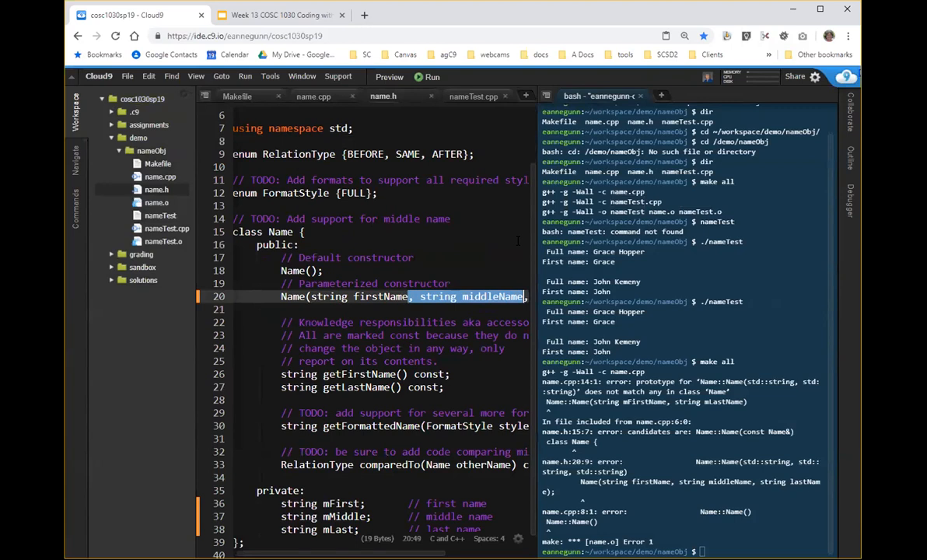
pyautogui.click(314, 96)
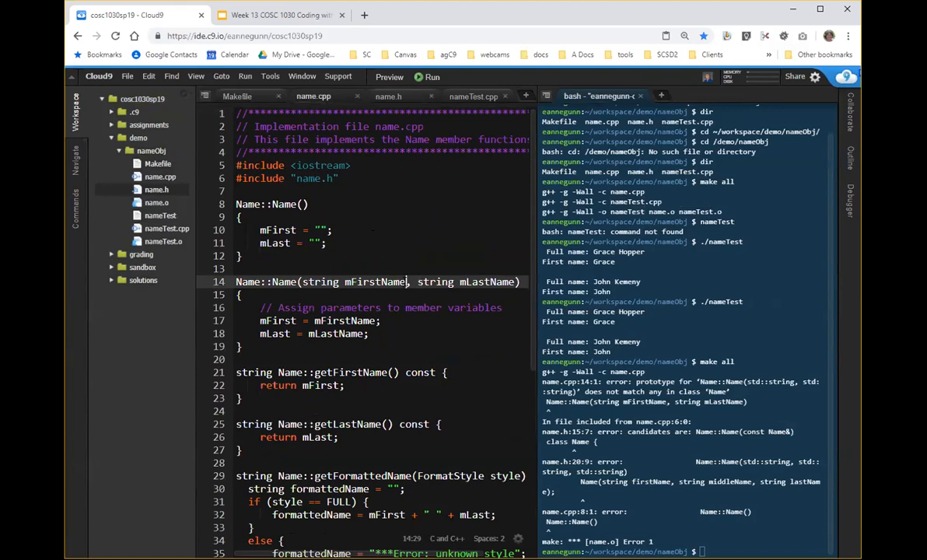
pyautogui.write('middleName,')
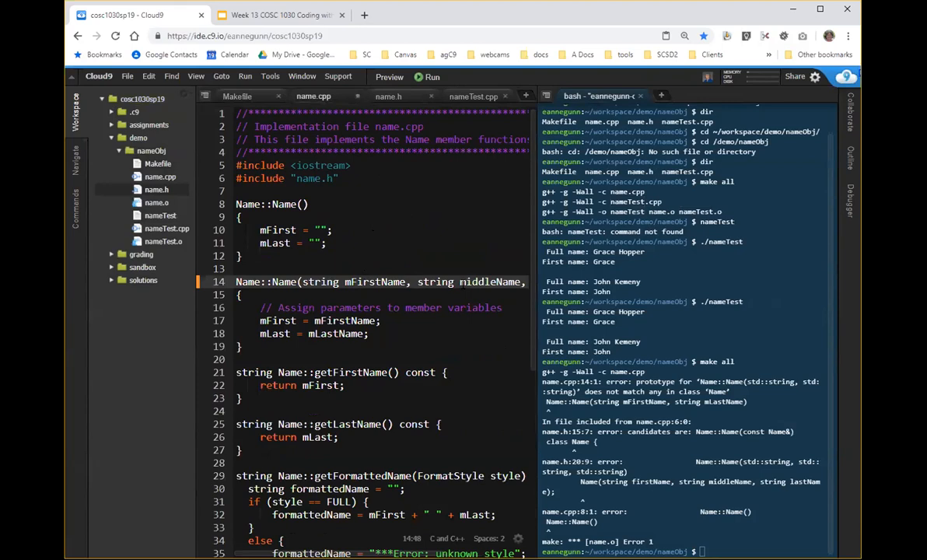
pyautogui.click(381, 321)
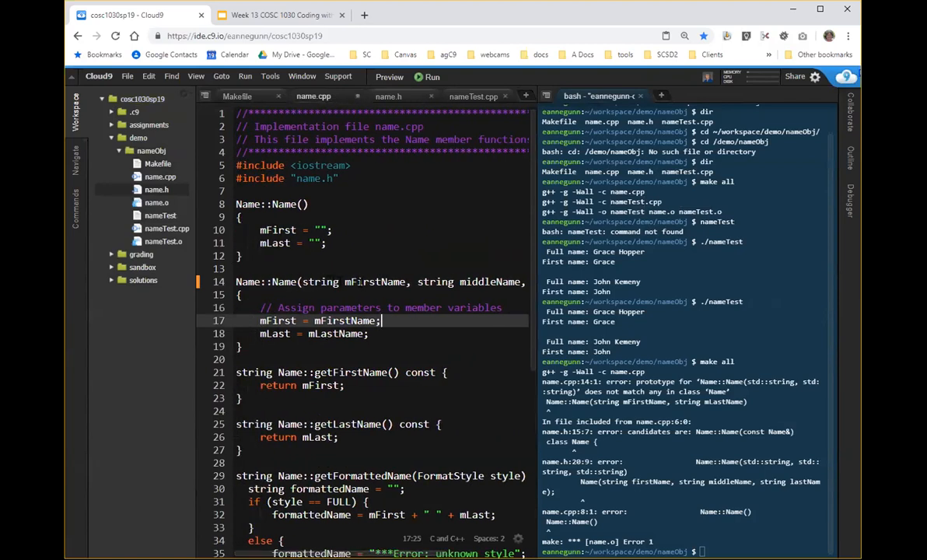
pyautogui.click(356, 281)
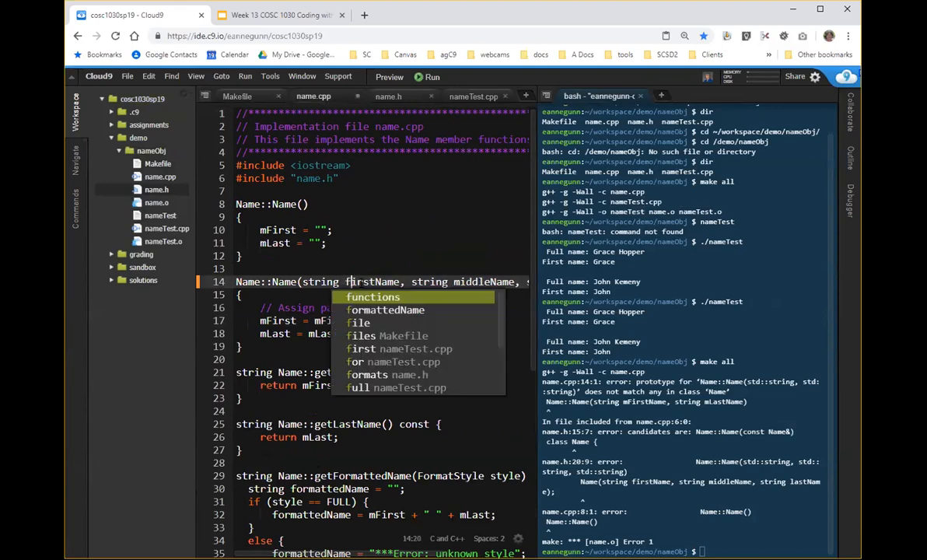
pyautogui.press('Escape')
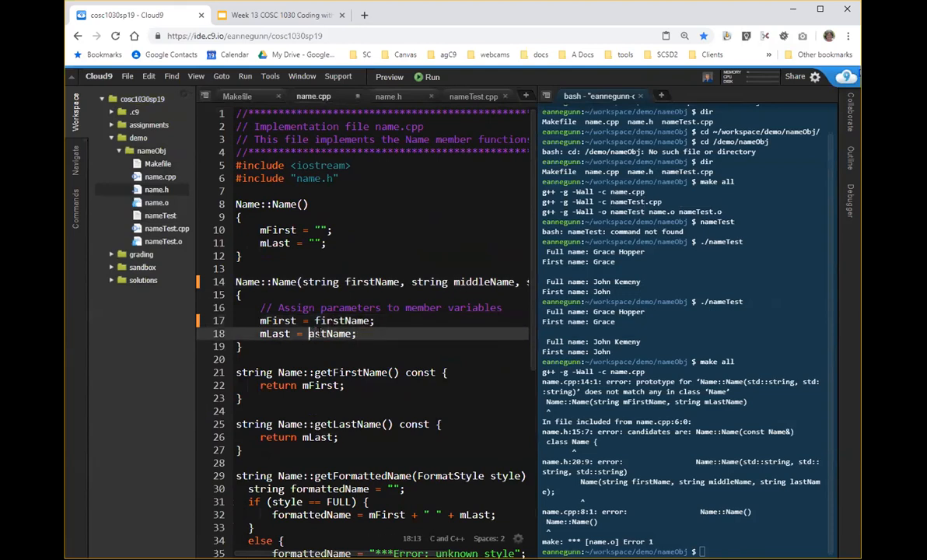
# Assign mMiddle = middleName, set mMiddle = "" in the default constructor, and save
pyautogui.write('e')
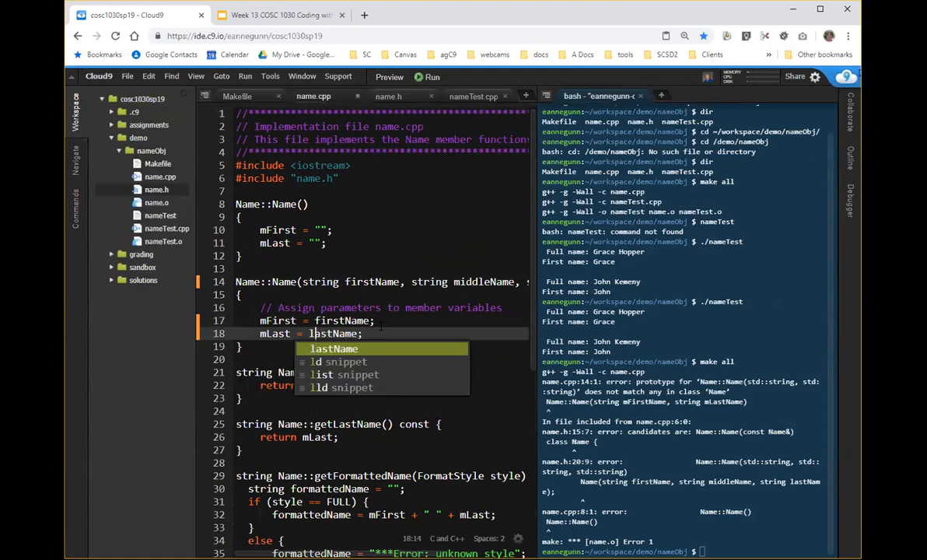
pyautogui.write('m')
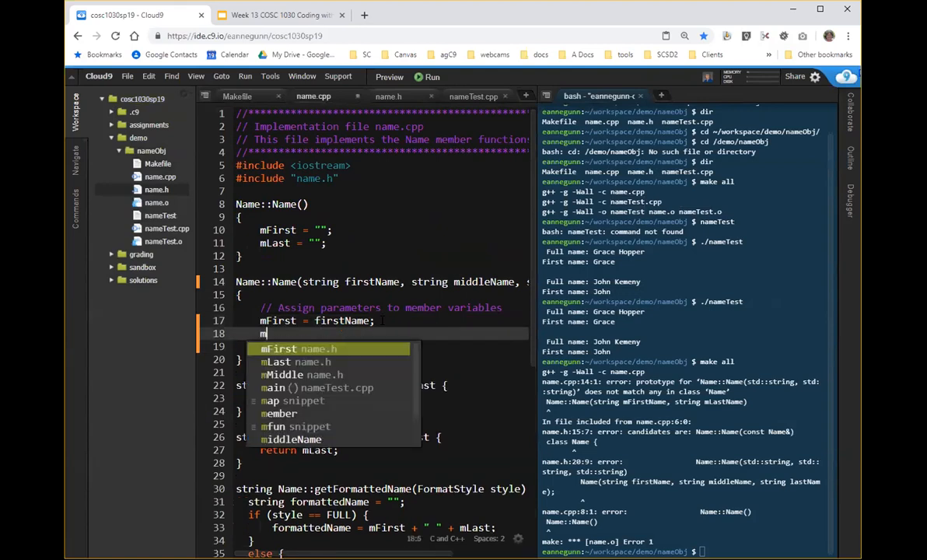
pyautogui.write('Middle')
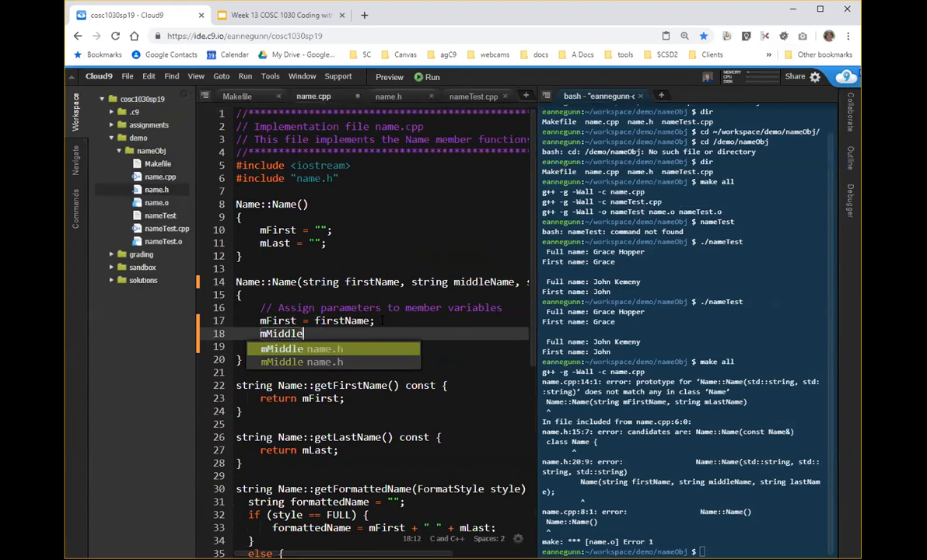
pyautogui.write('= middleName;')
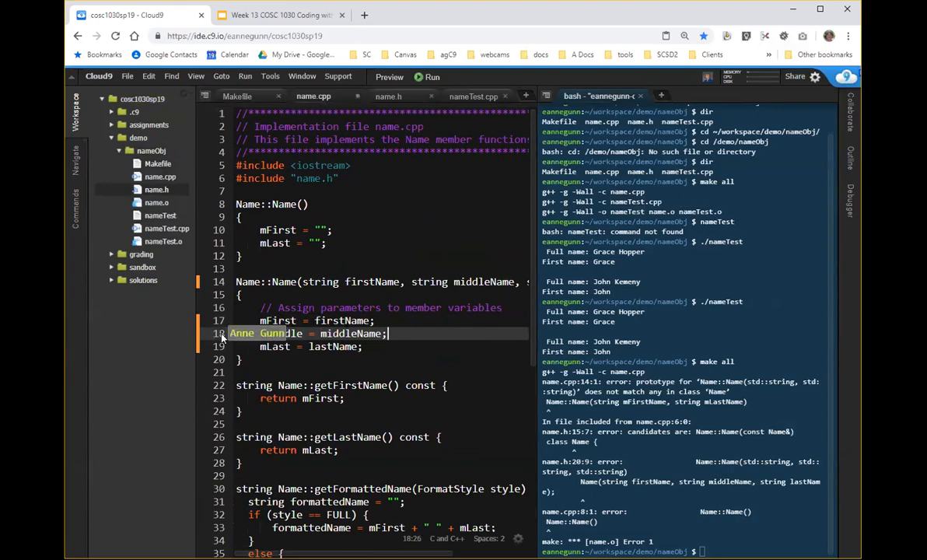
pyautogui.write('mMiddle = middleName;')
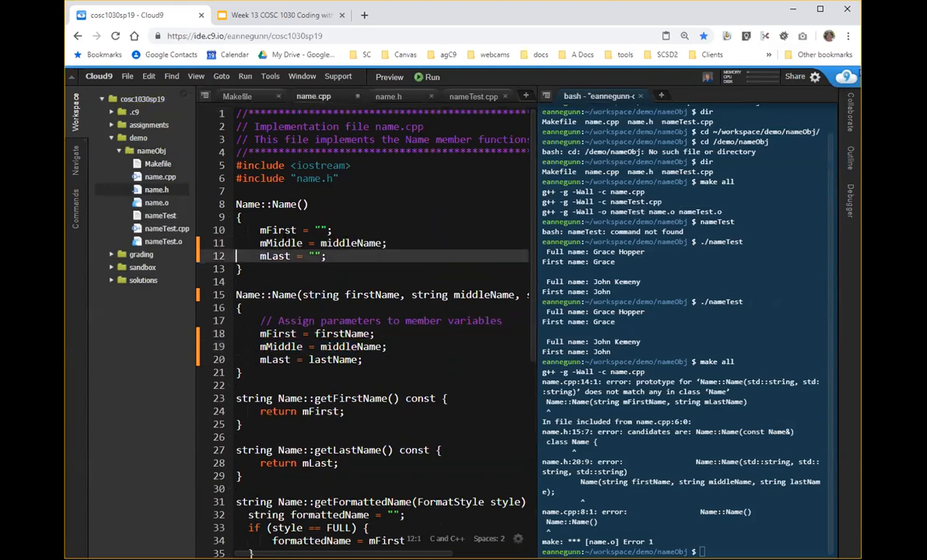
pyautogui.doubleClick(351, 243)
pyautogui.write('""')
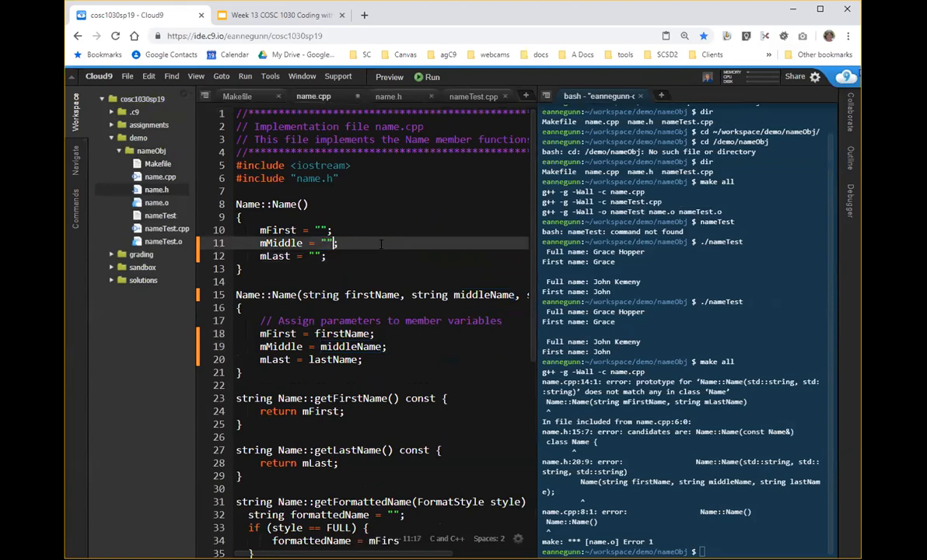
pyautogui.moveTo(407, 242)
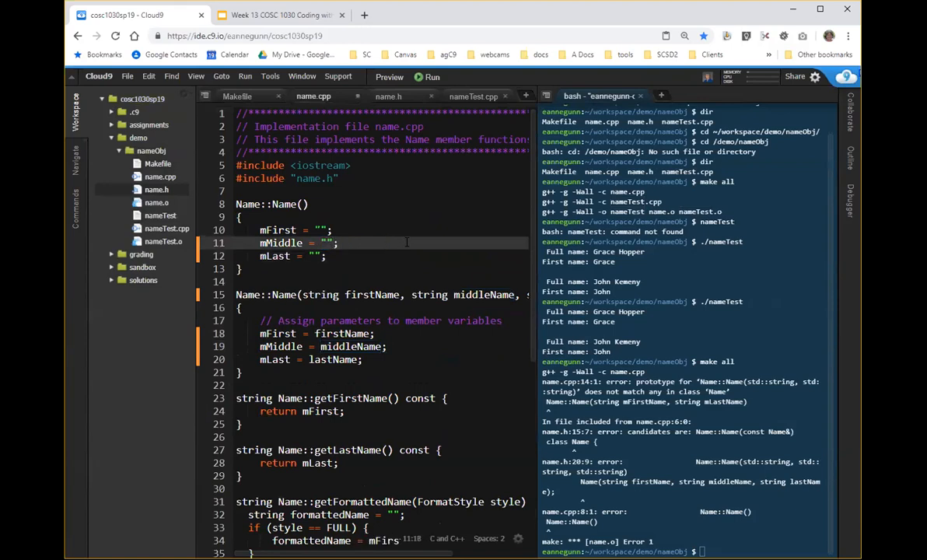
pyautogui.press('ctrl+s')
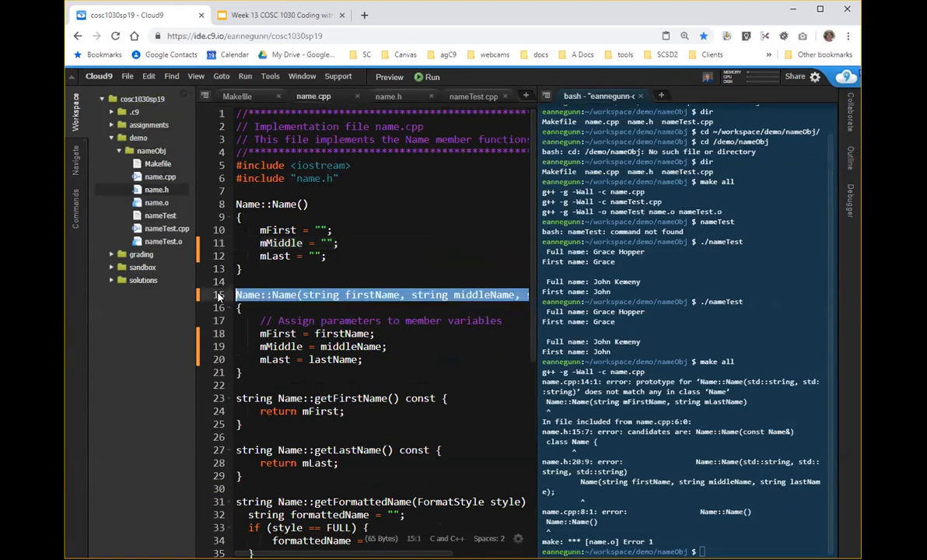
pyautogui.moveTo(389, 97)
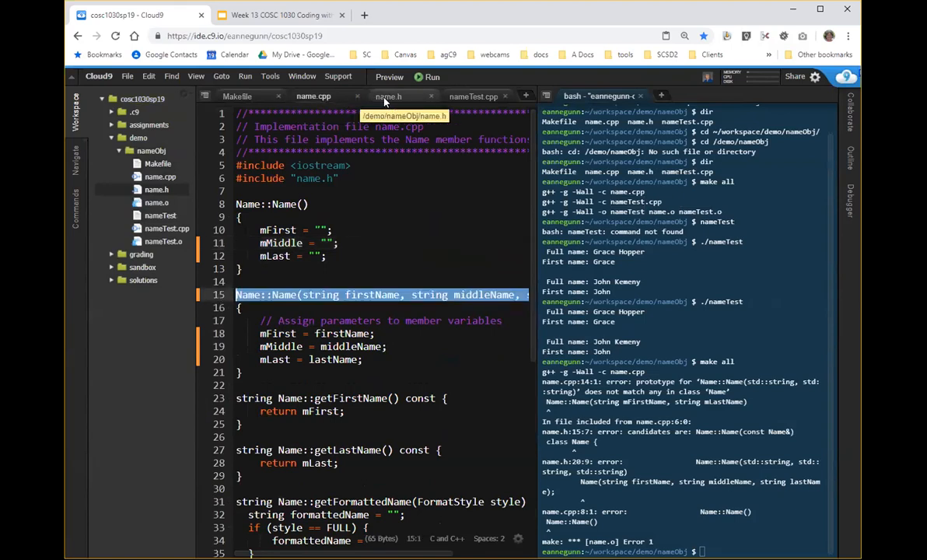
pyautogui.click(389, 97)
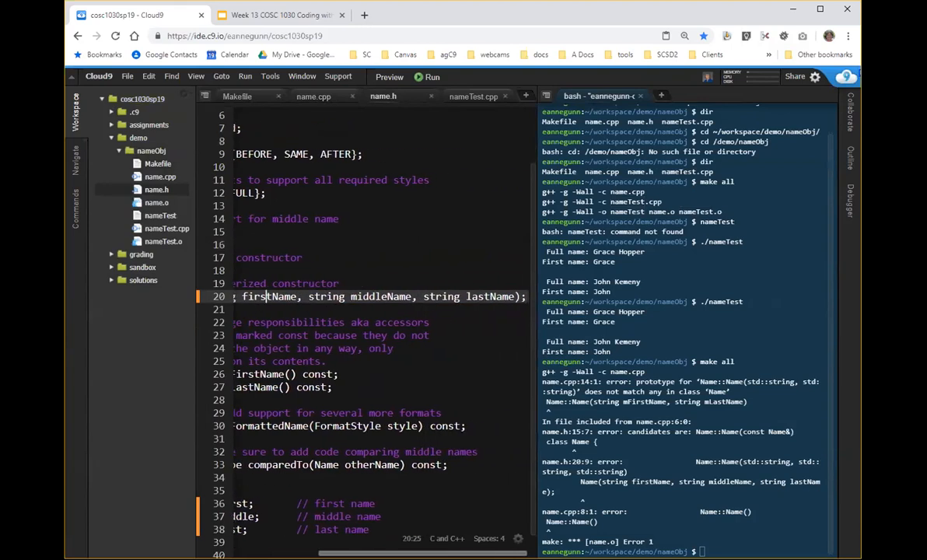
pyautogui.hscroll(-3)
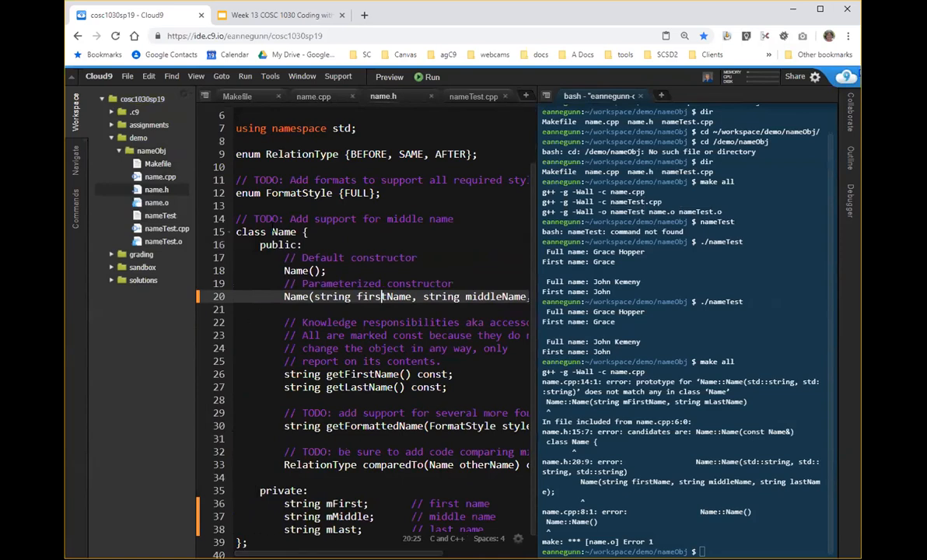
pyautogui.click(314, 96)
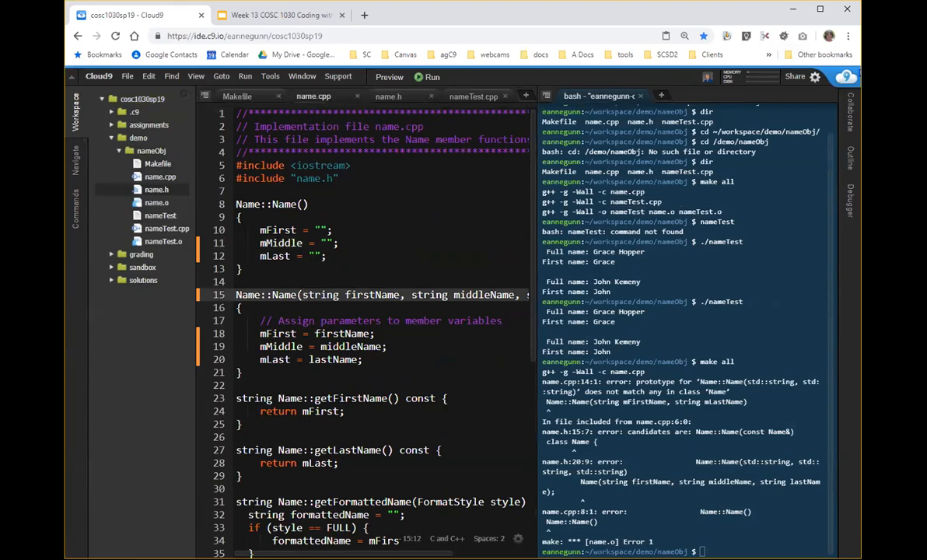
pyautogui.write('make all')
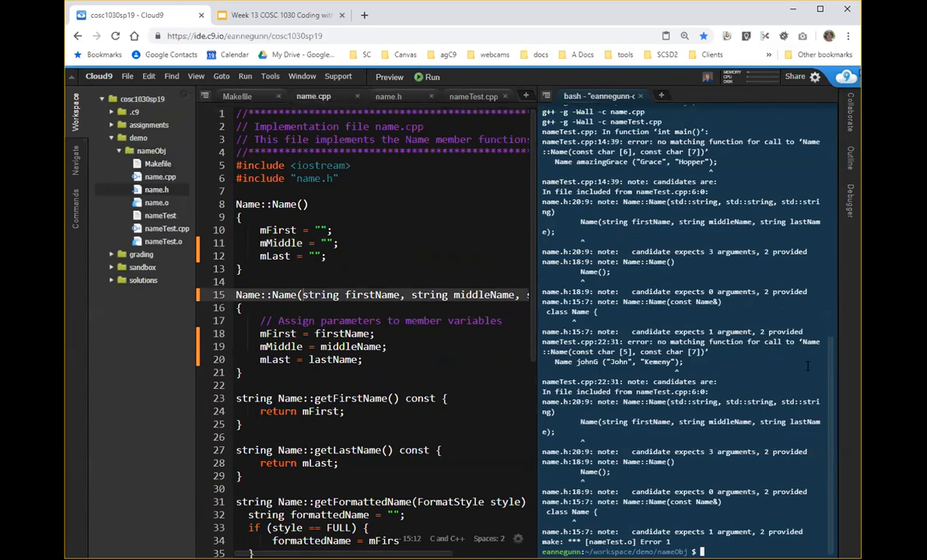
pyautogui.moveTo(806, 365)
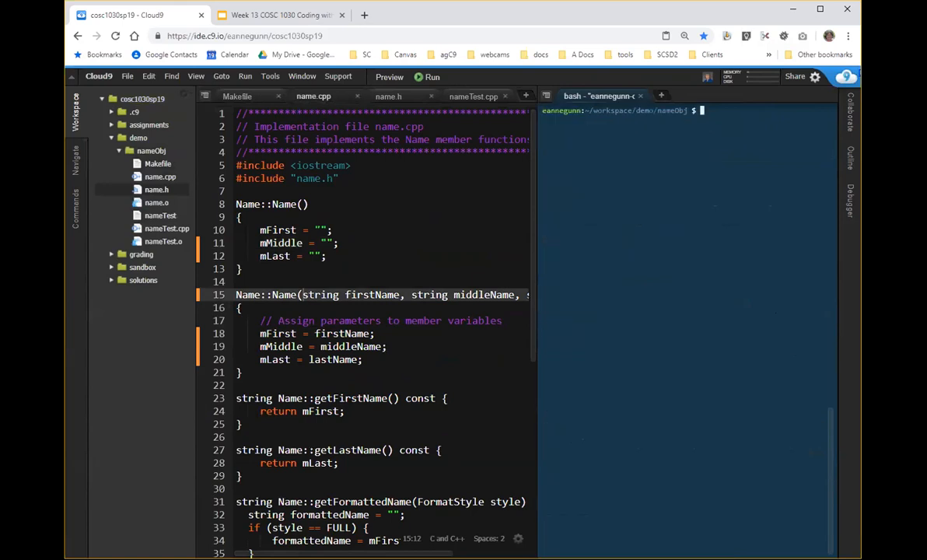
# Clear the terminal before rerunning make all to read the nameTest.cpp errors
pyautogui.write('clear')
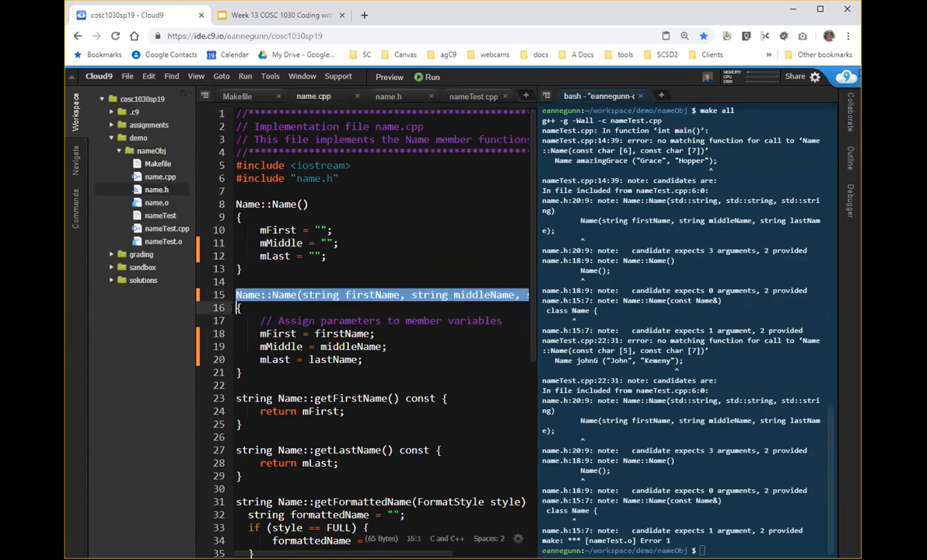
pyautogui.moveTo(388, 96)
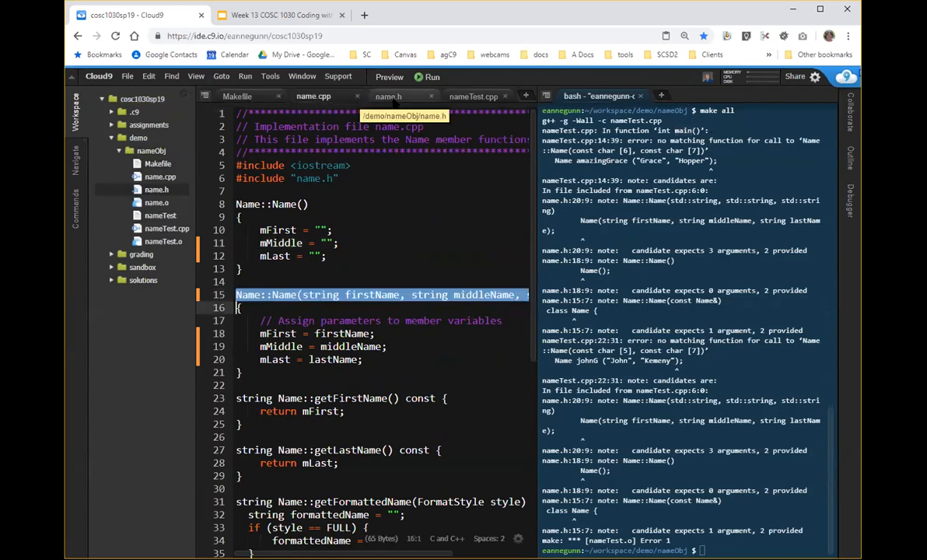
# In nameTest.cpp insert "Murray" as Grace Hopper's middle-name argument
pyautogui.click(382, 97)
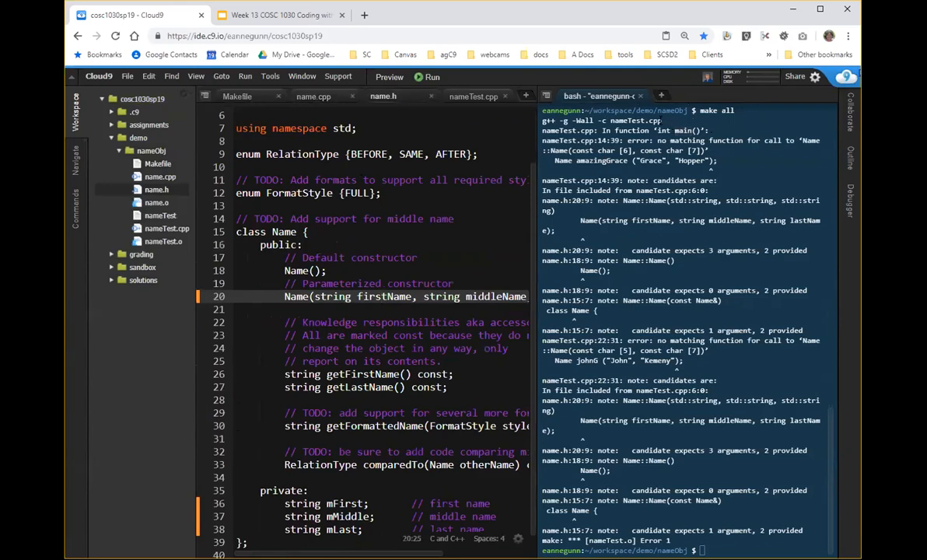
pyautogui.moveTo(474, 96)
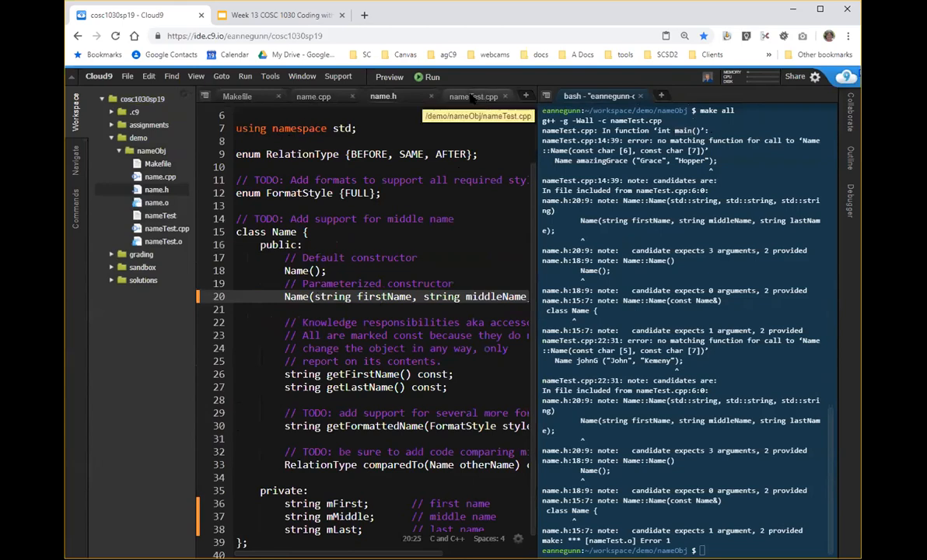
pyautogui.click(468, 96)
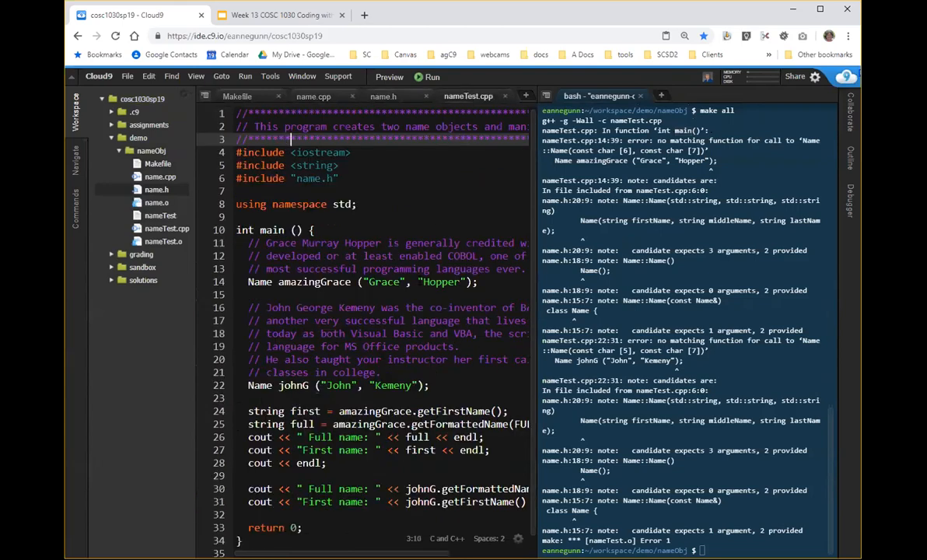
pyautogui.click(417, 282)
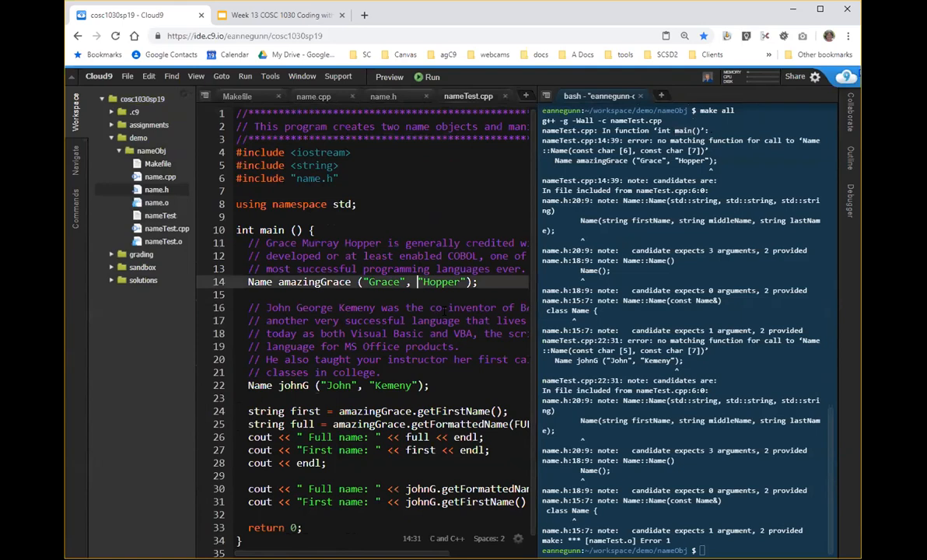
pyautogui.write('Mr"')
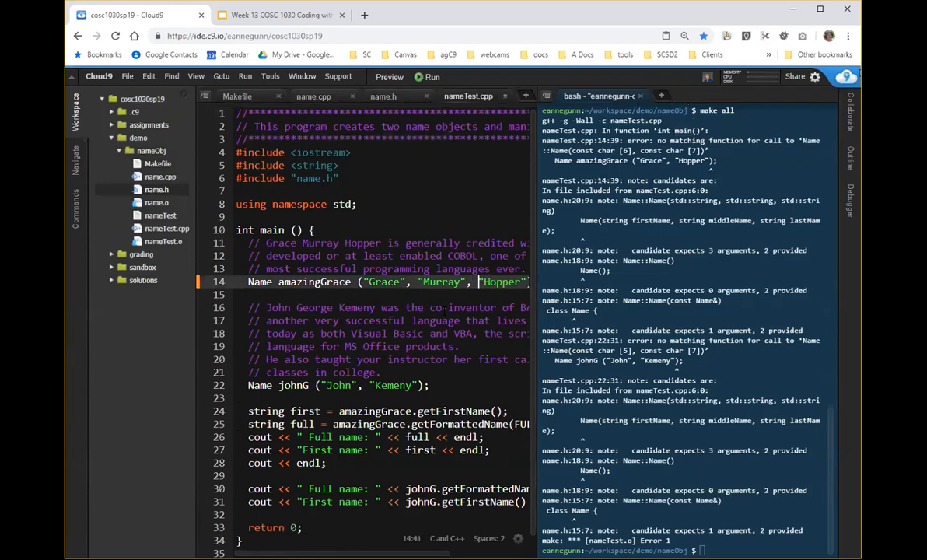
# Insert "George" as John Kemeny's middle-name argument and save nameTest.cpp
pyautogui.click(372, 386)
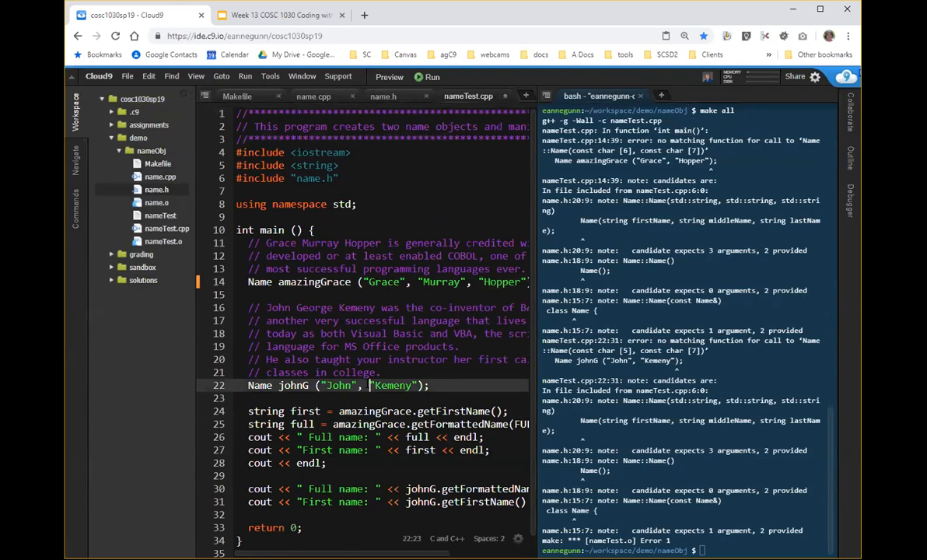
pyautogui.write('Georg"')
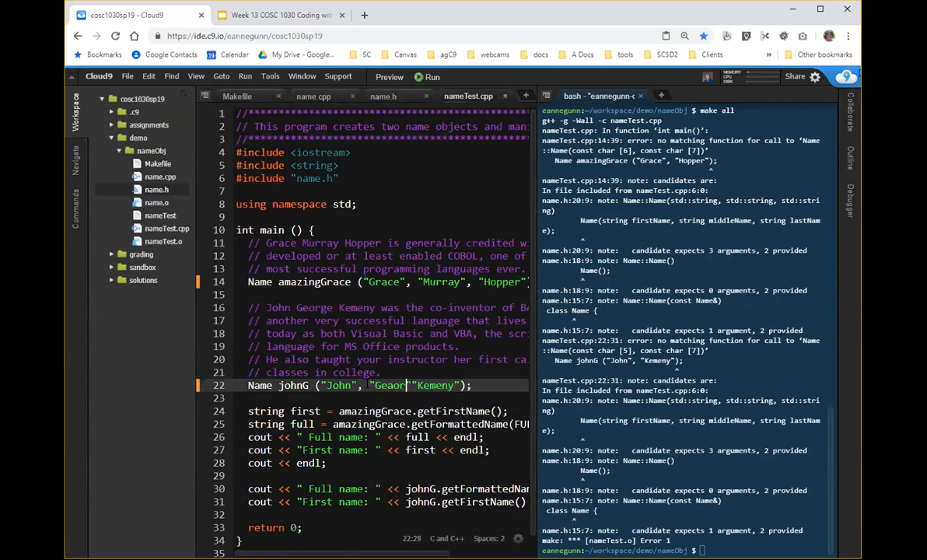
pyautogui.write('ge')
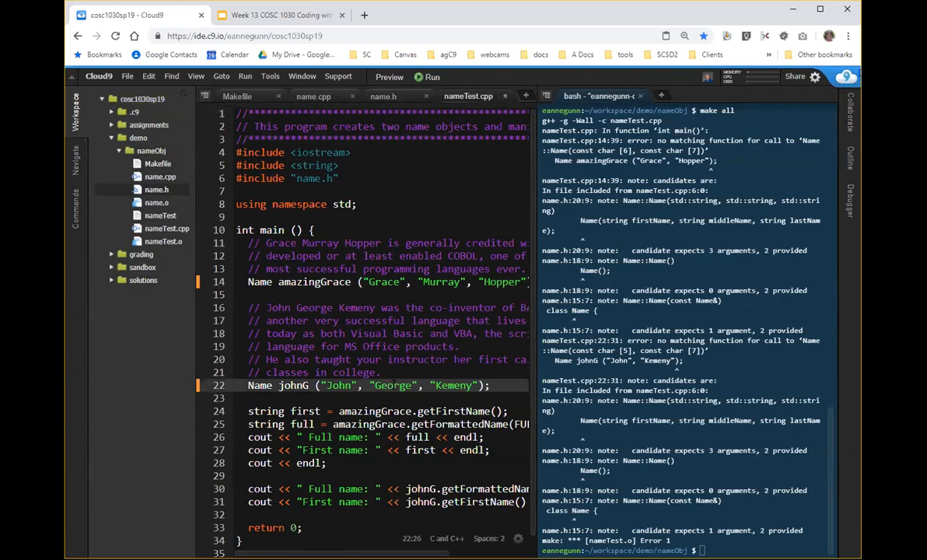
pyautogui.press('ctrl+s')
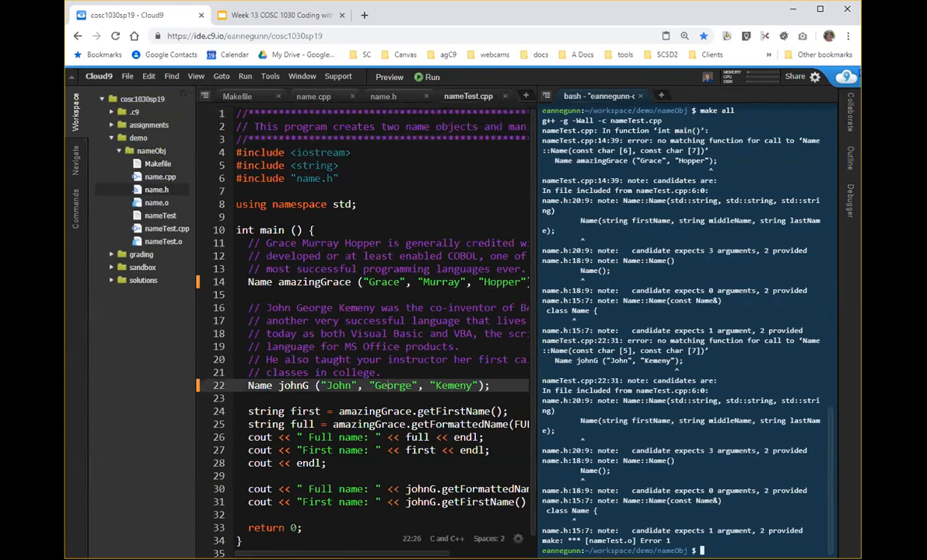
# Run make all, make clean, then make all again to rebuild nameTest without errors
pyautogui.write('make all')
pyautogui.write('make clean')
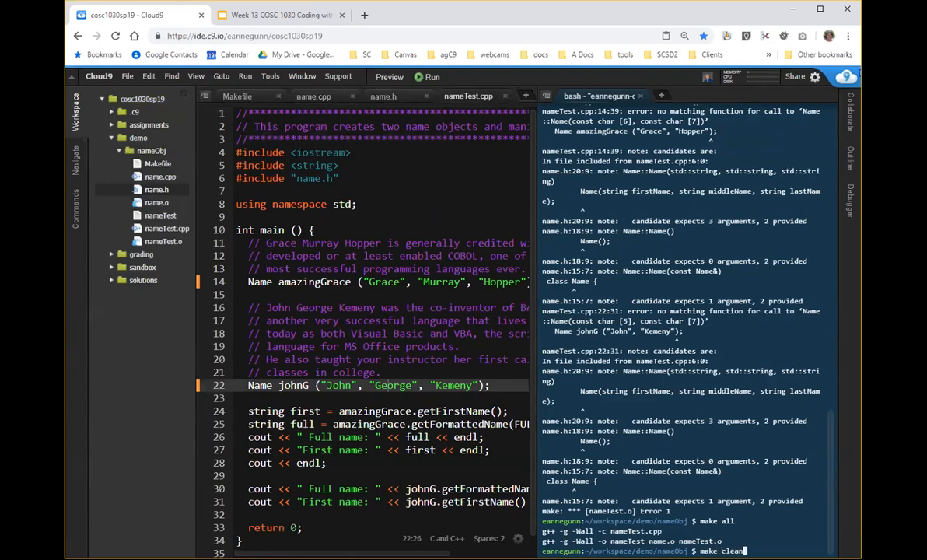
pyautogui.press('Return')
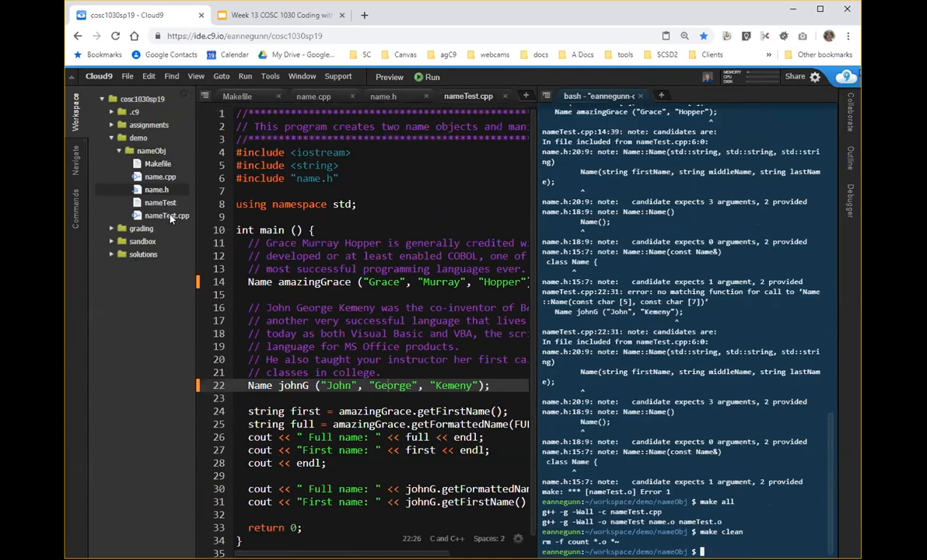
pyautogui.click(160, 202)
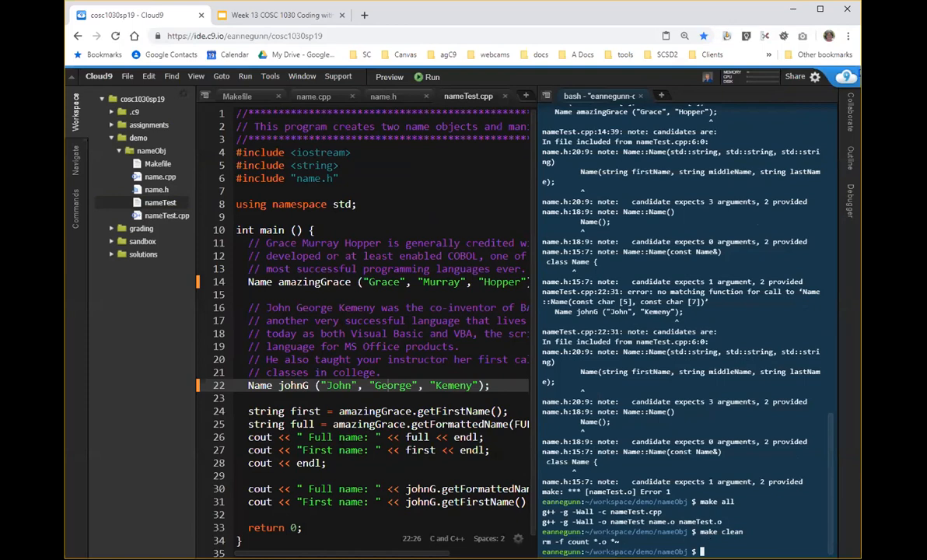
pyautogui.write('make all')
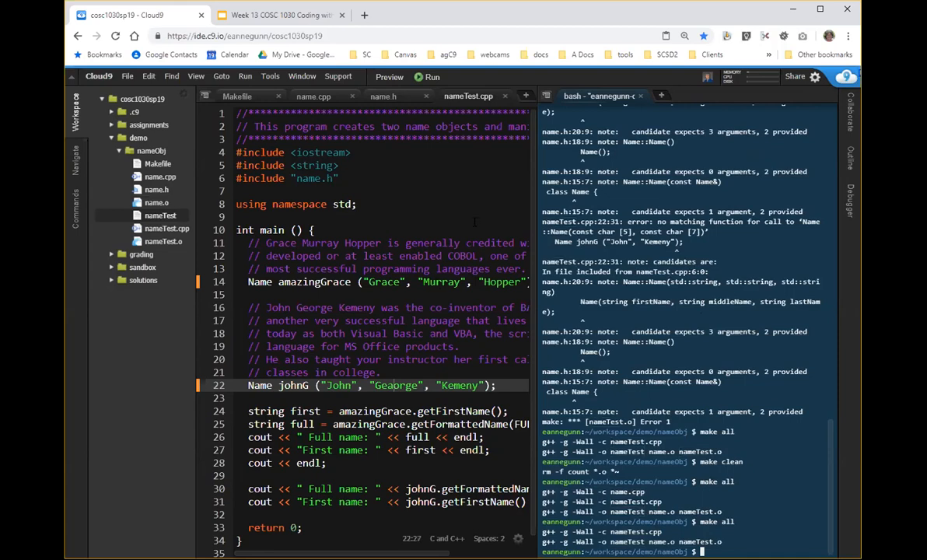
pyautogui.moveTo(295, 109)
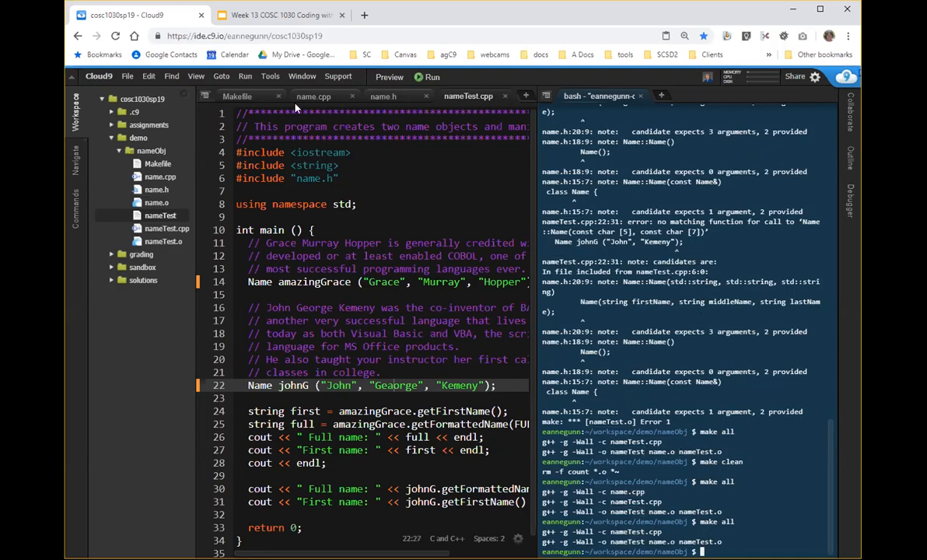
# Scroll name.cpp to getFormattedName, which still joins only first and last names
pyautogui.click(315, 97)
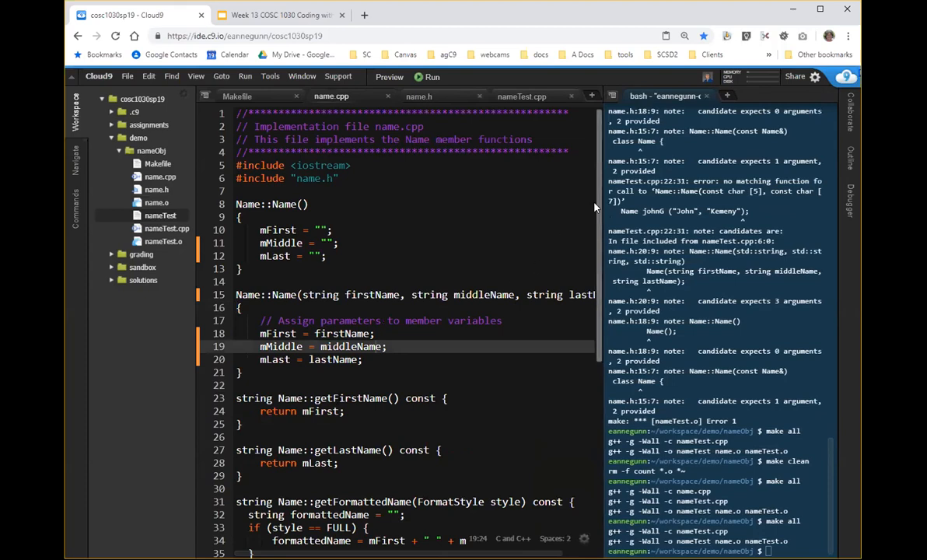
pyautogui.scroll(-3)
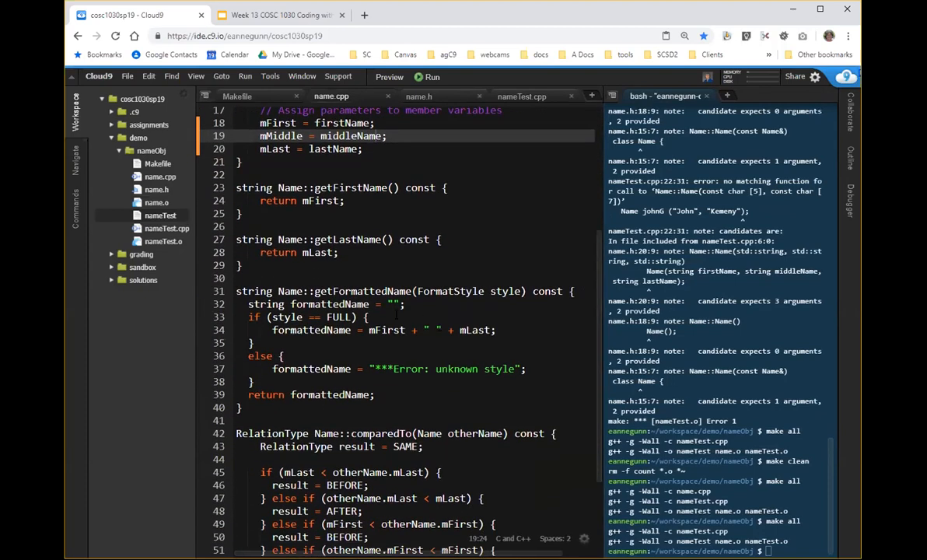
pyautogui.doubleClick(363, 291)
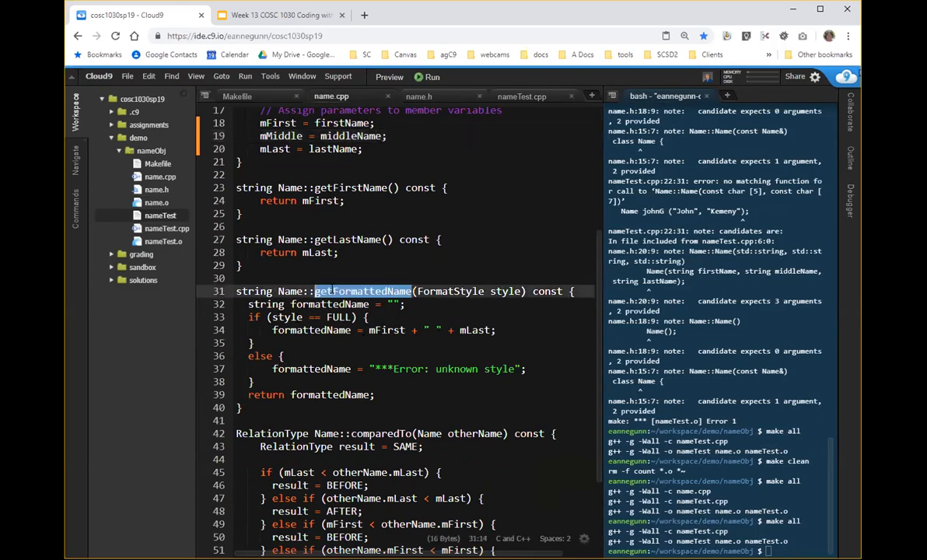
pyautogui.scroll(-3)
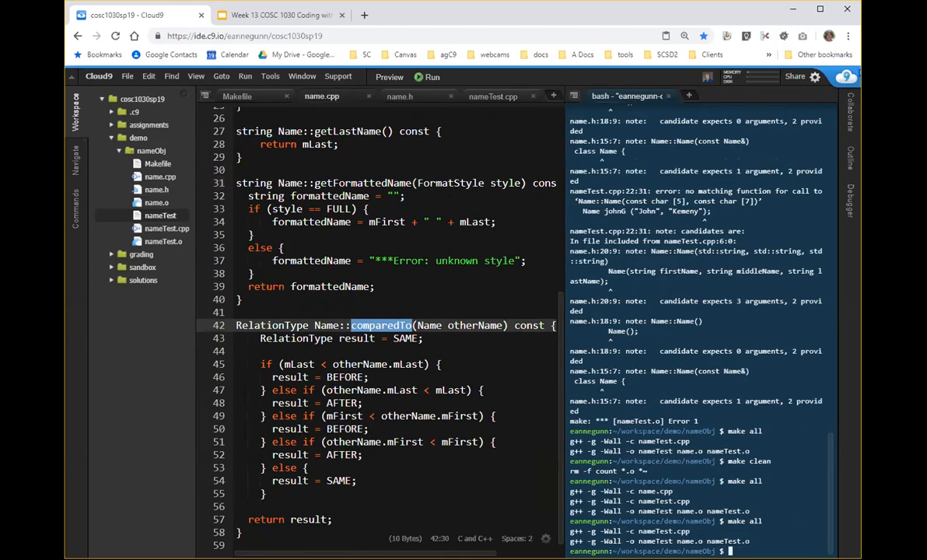
# Run ./nameTest, correcting the mistyped ./nametest, to print the full and first names
pyautogui.write('./nametest')
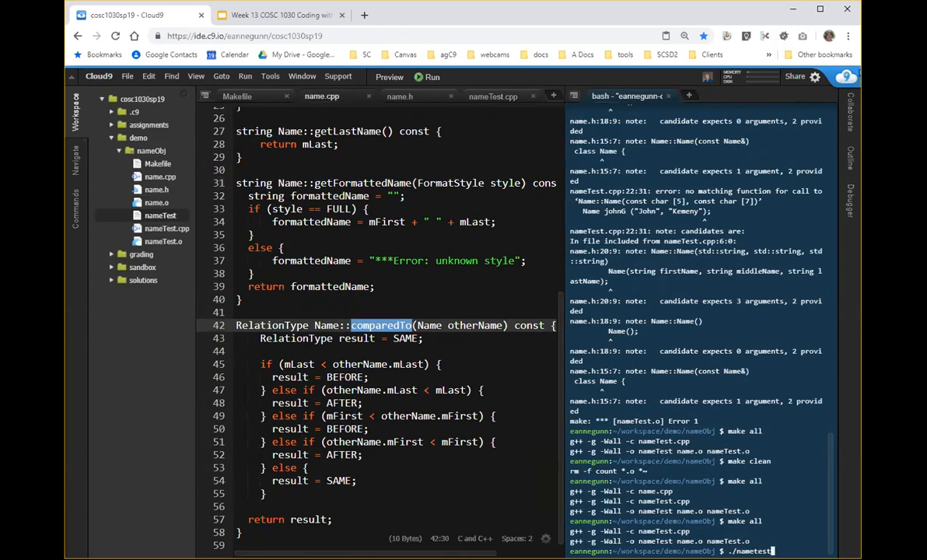
pyautogui.press('Return')
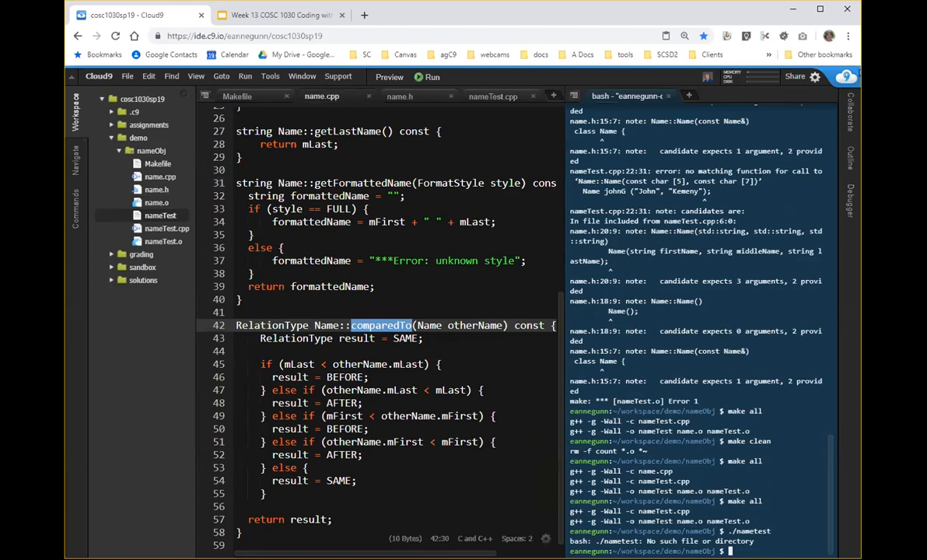
pyautogui.write('./nameTest')
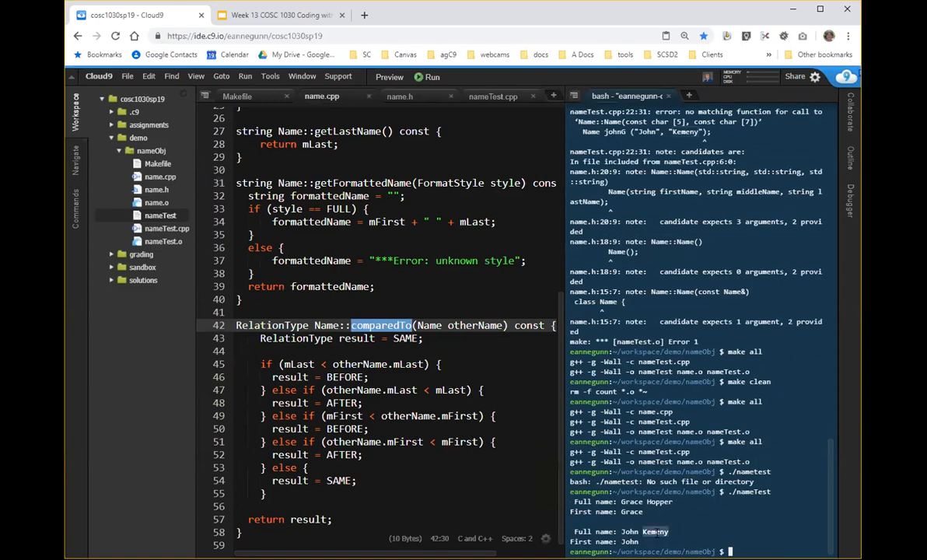
pyautogui.moveTo(647, 539)
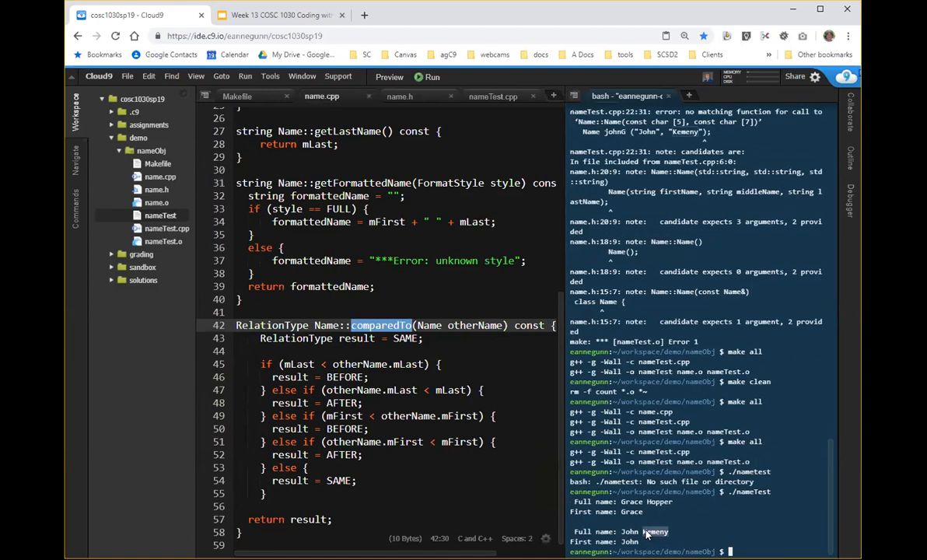